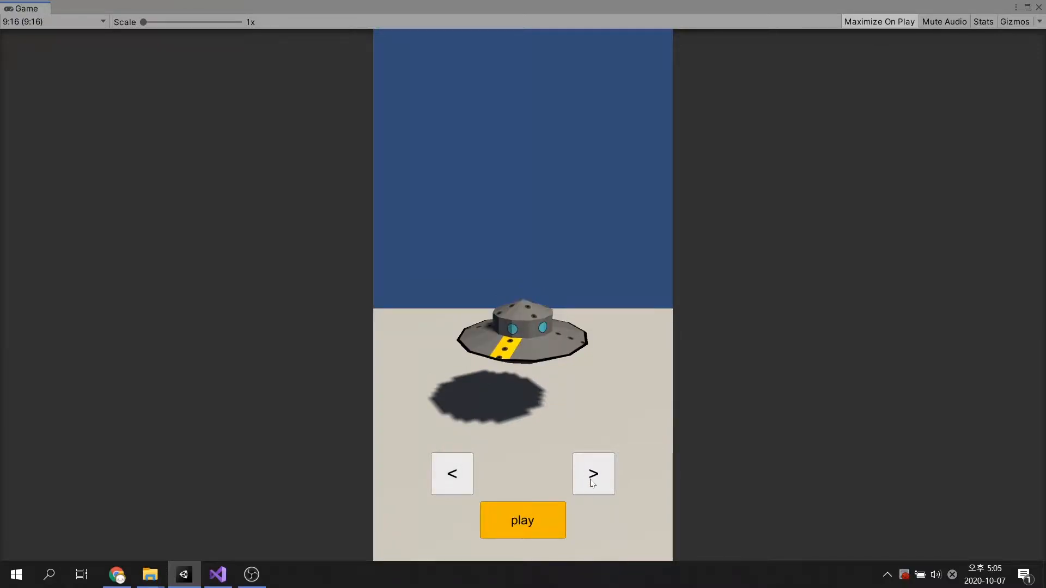
Step: Cycle the running game preview through the next two UFO models
left_click(522, 519)
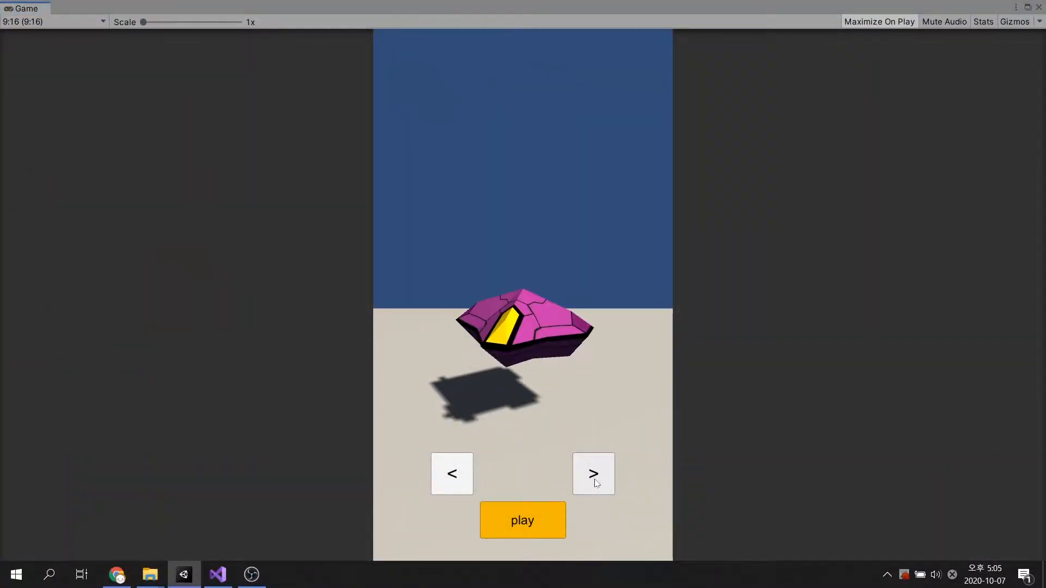
left_click(592, 473)
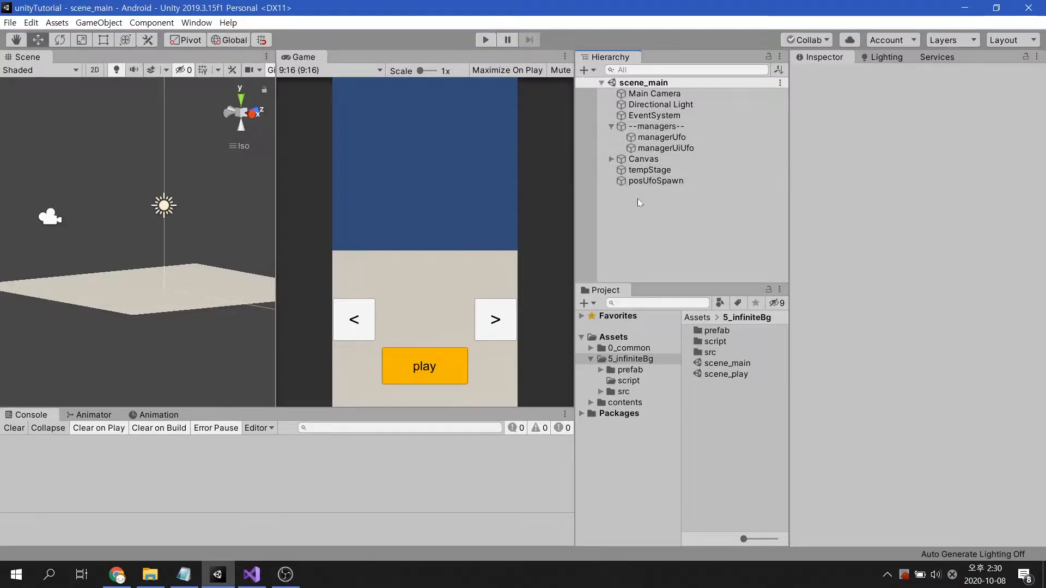
Step: Inspect managerUfo's three UFO prefabs and Tr Pos Spawn, then select posUfoSpawn
left_click(662, 137)
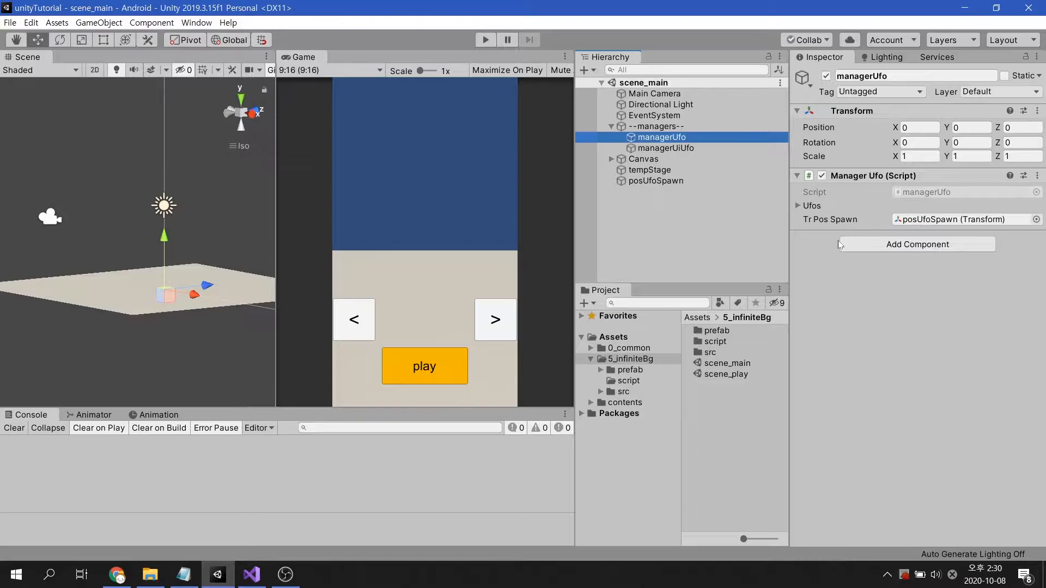
left_click(797, 206)
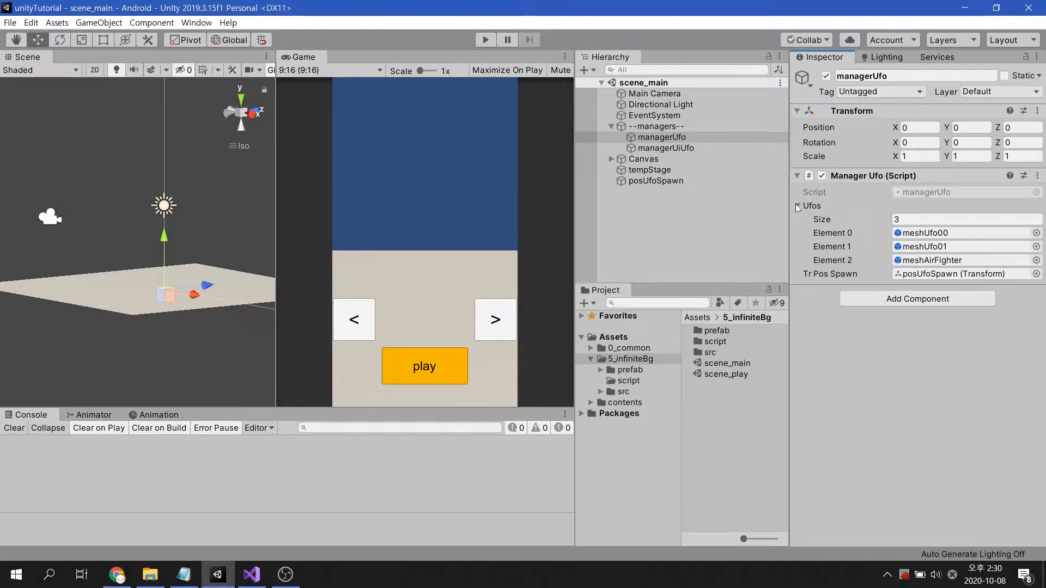
left_click(629, 369)
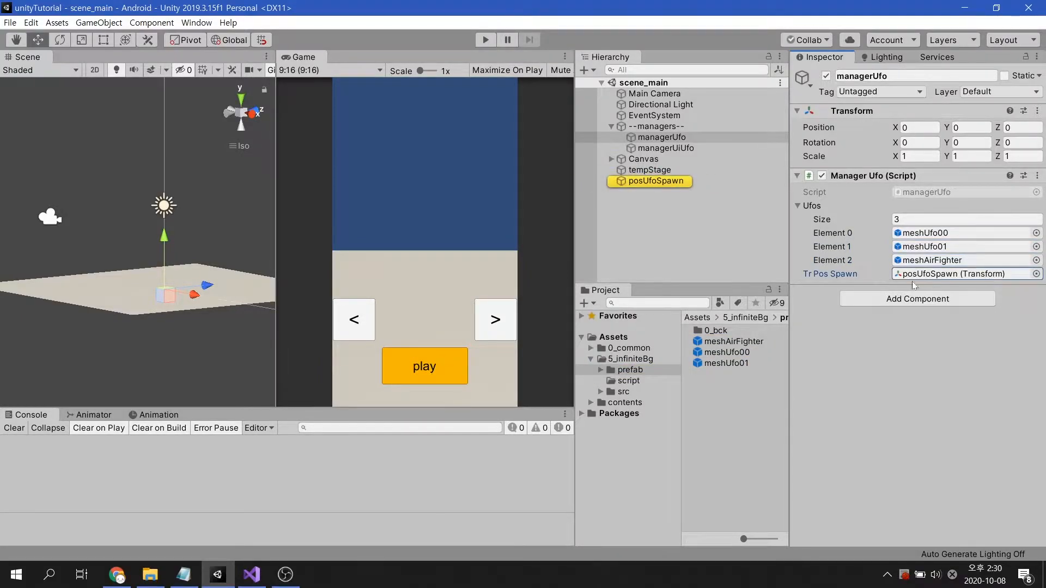
left_click(654, 181)
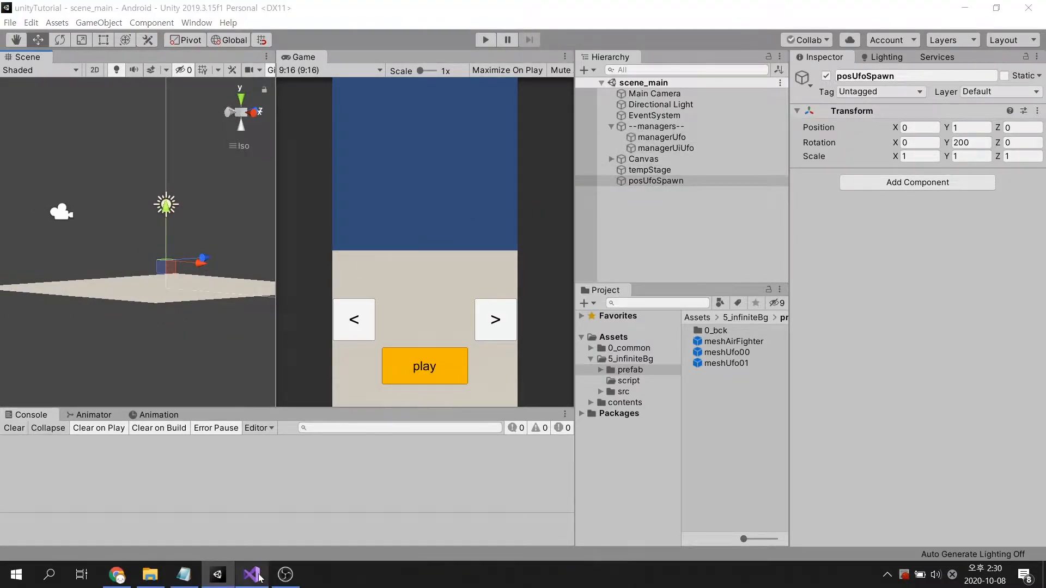
Step: Bring up managerUfo.cs in Visual Studio to read Start and SpawnUfoMain
left_click(252, 573)
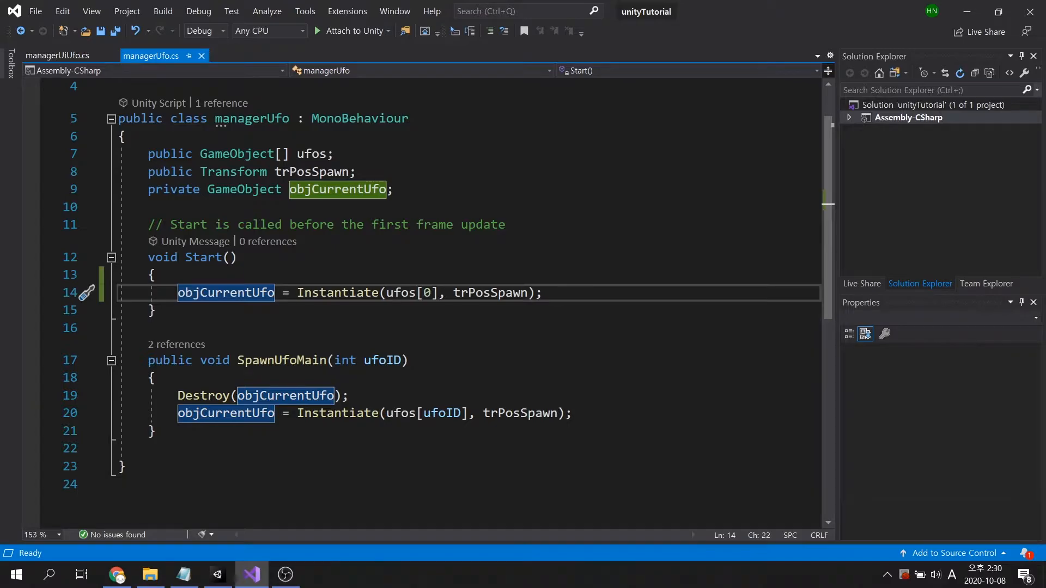
mouse_move(283, 360)
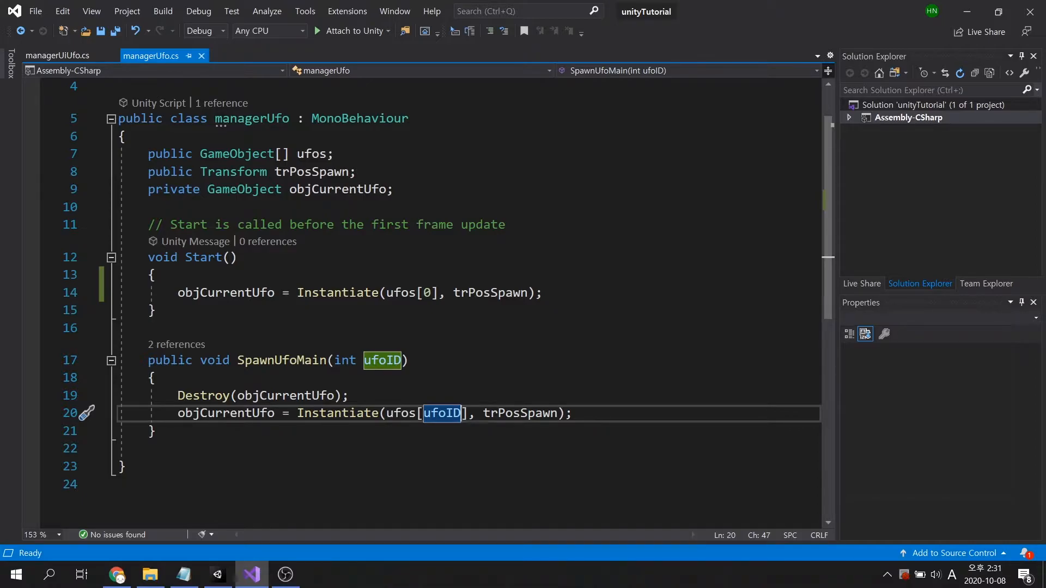
Step: Check managerUiUfo's Mngr Ufo reference in Unity, then open managerUiUfo.cs
left_click(217, 573)
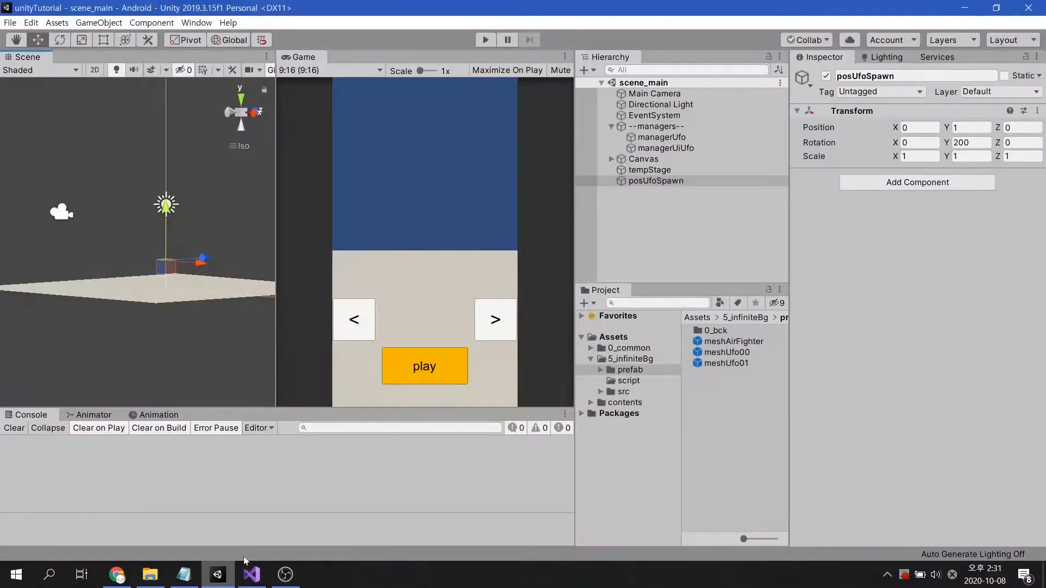
left_click(665, 147)
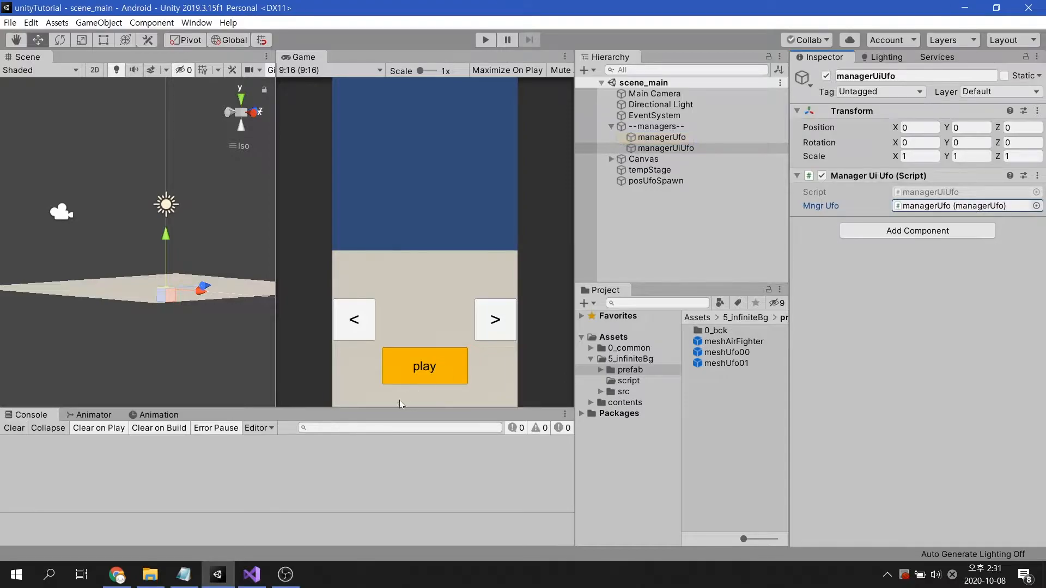
left_click(251, 574)
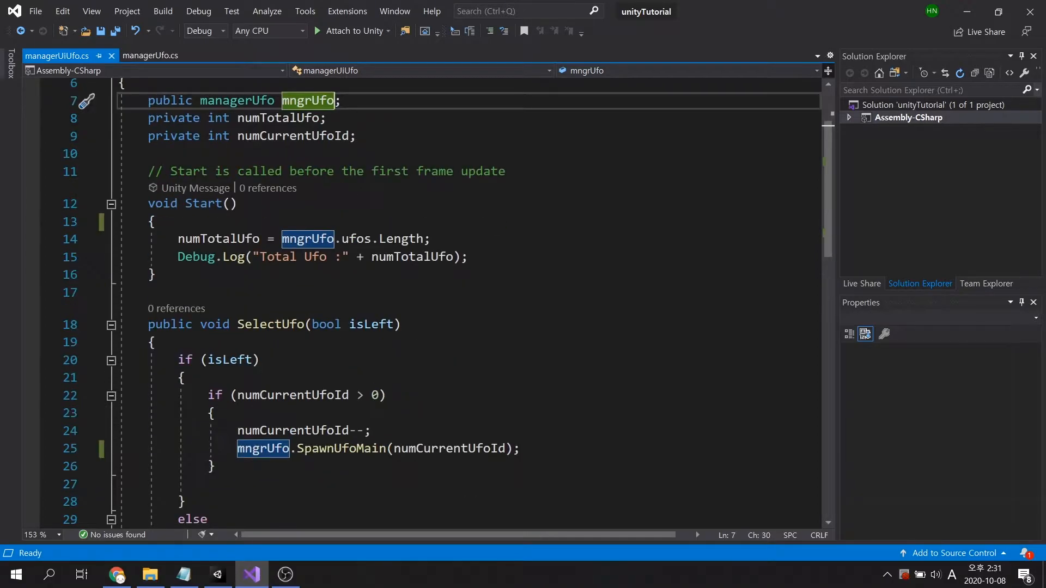
Step: Highlight mngrUfo, mngrUfo.ufos.Length and the SelectUfo method in managerUiUfo.cs
left_click(279, 118)
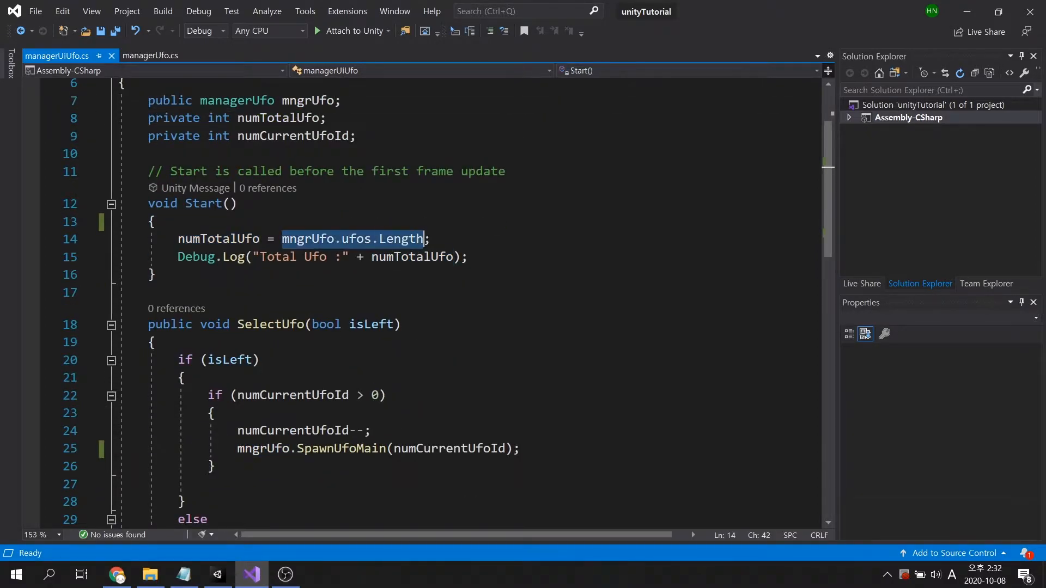
left_click(291, 136)
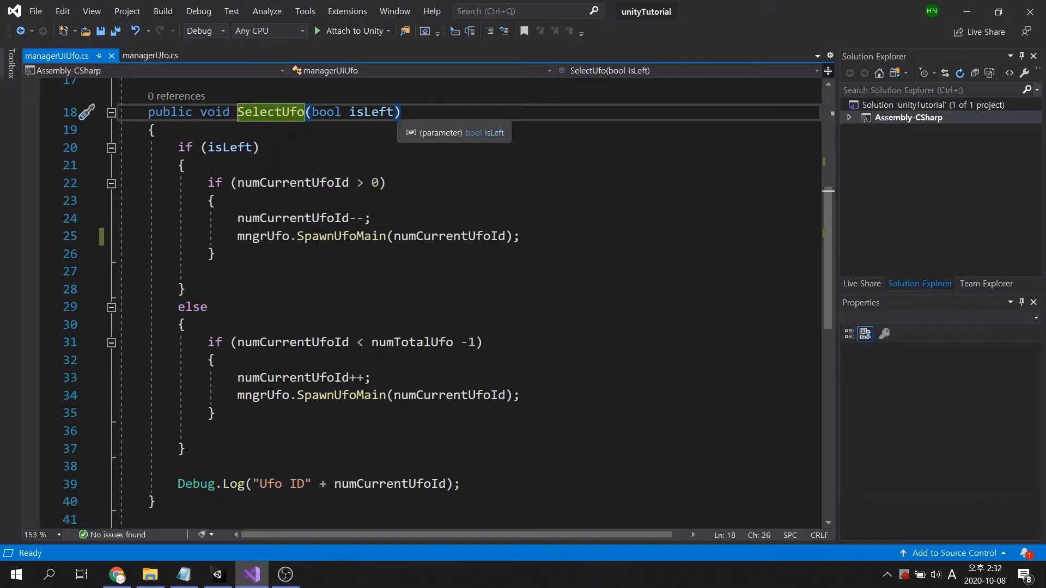
double_click(371, 112)
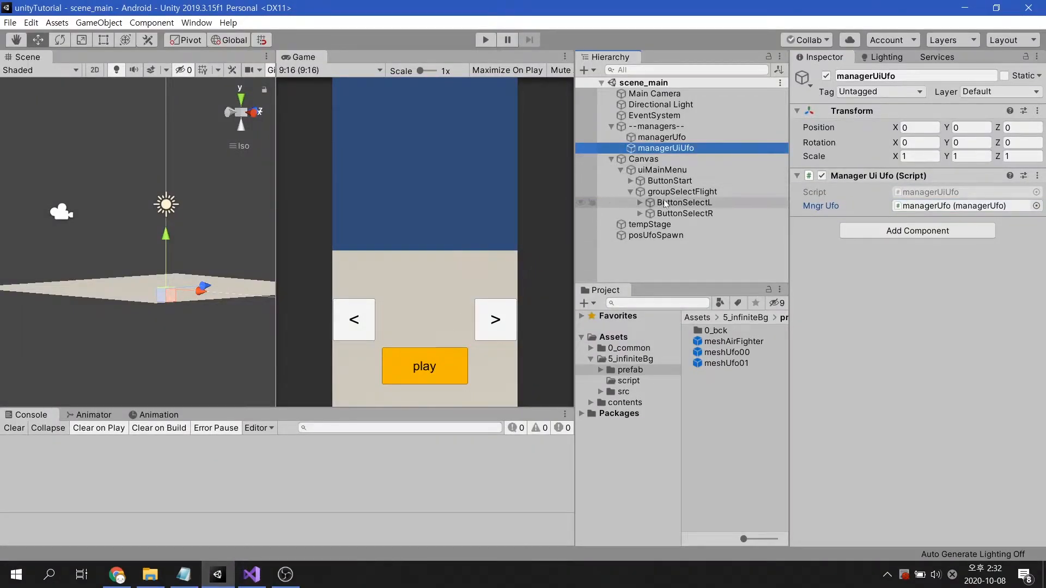
left_click(683, 202)
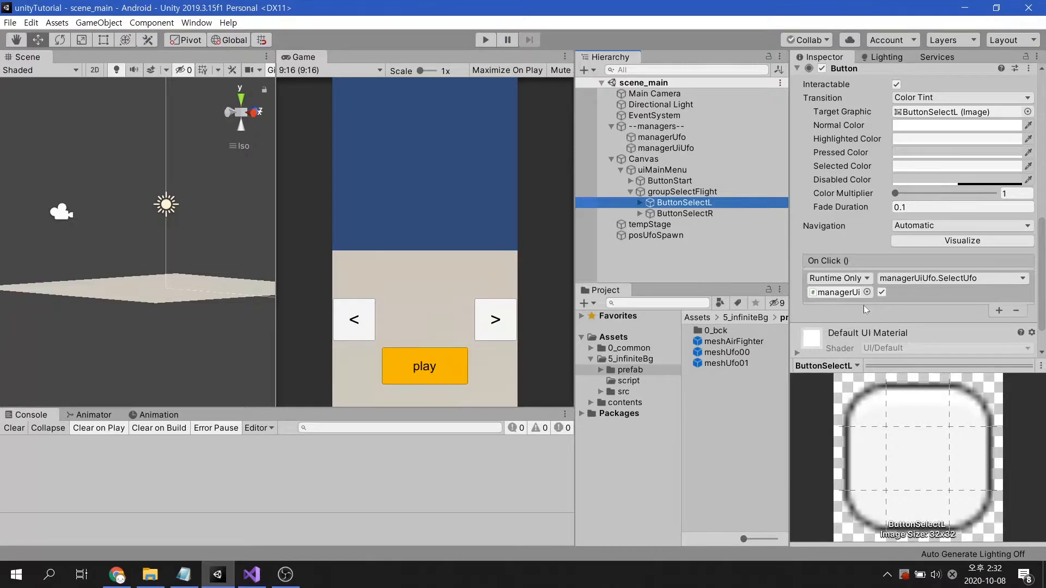
left_click(683, 213)
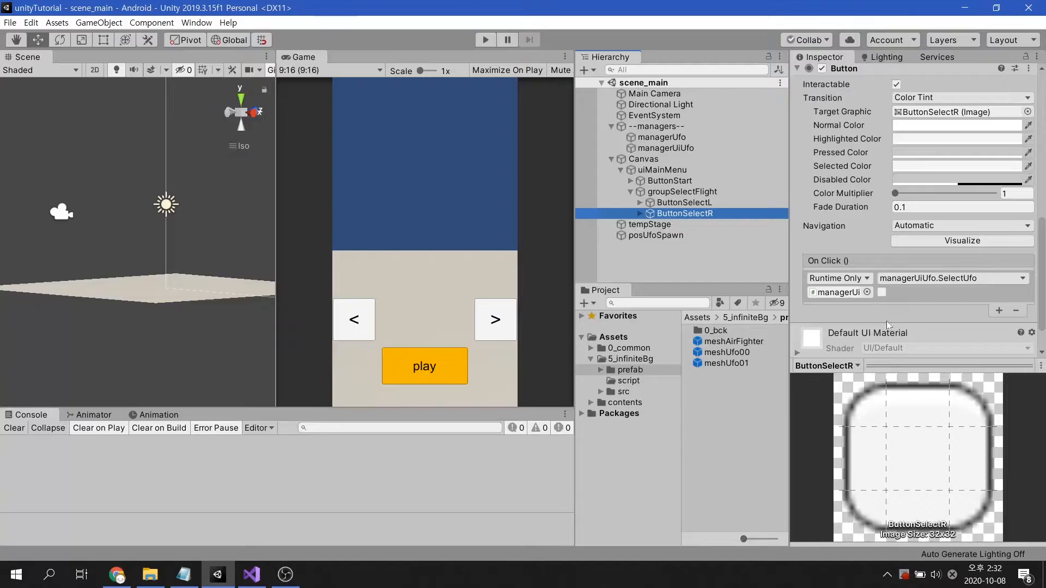
left_click(673, 263)
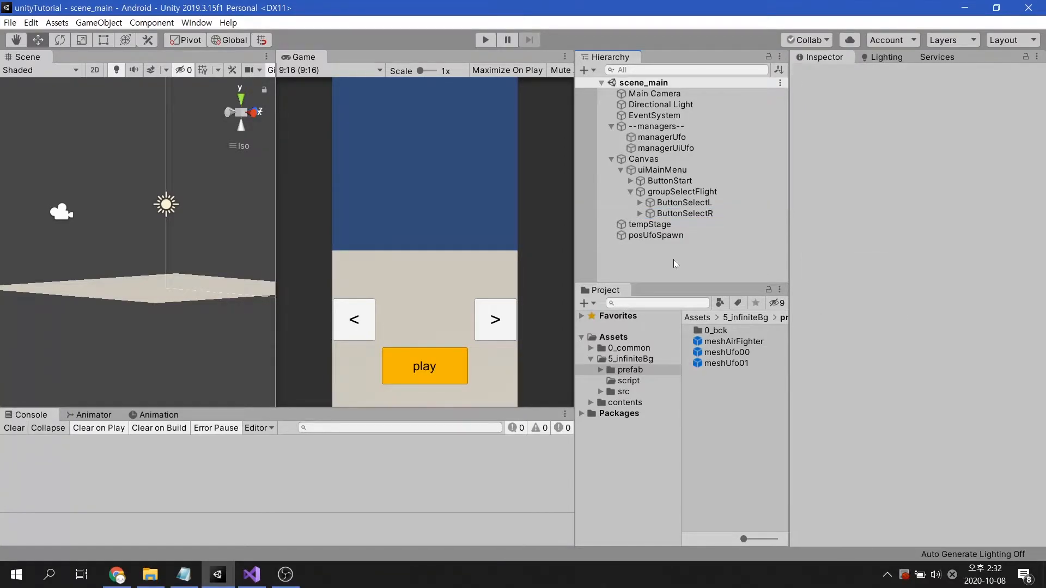
left_click(251, 574)
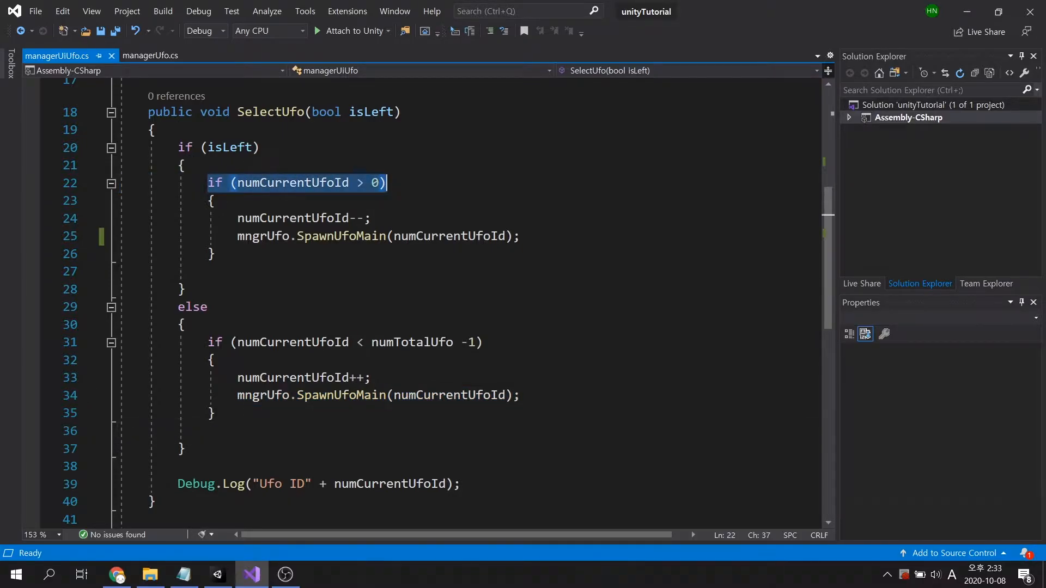
Step: Add an empty public void ButtonPlay() method below SelectUfo
left_click(207, 342)
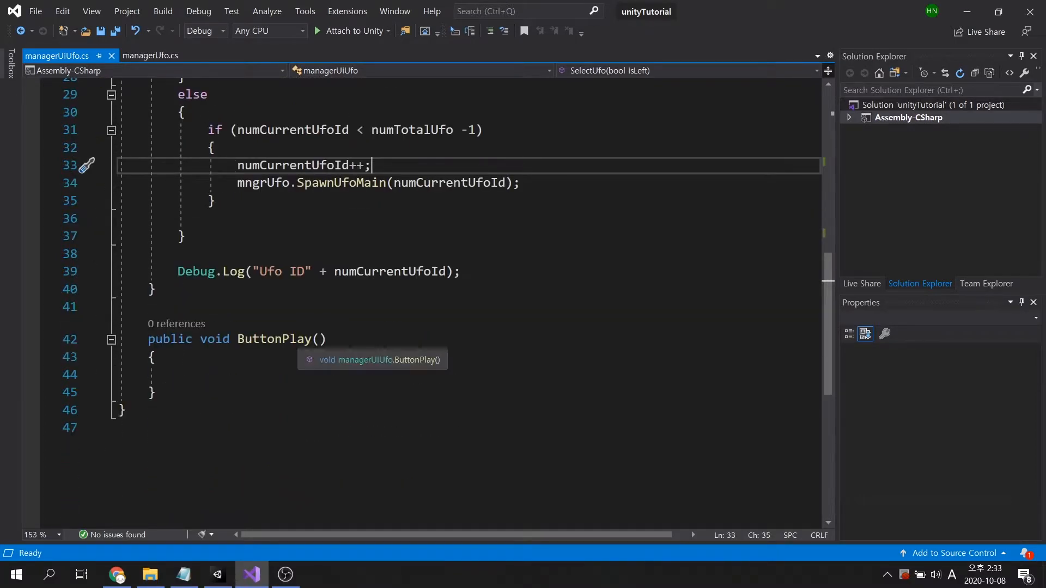
double_click(273, 339)
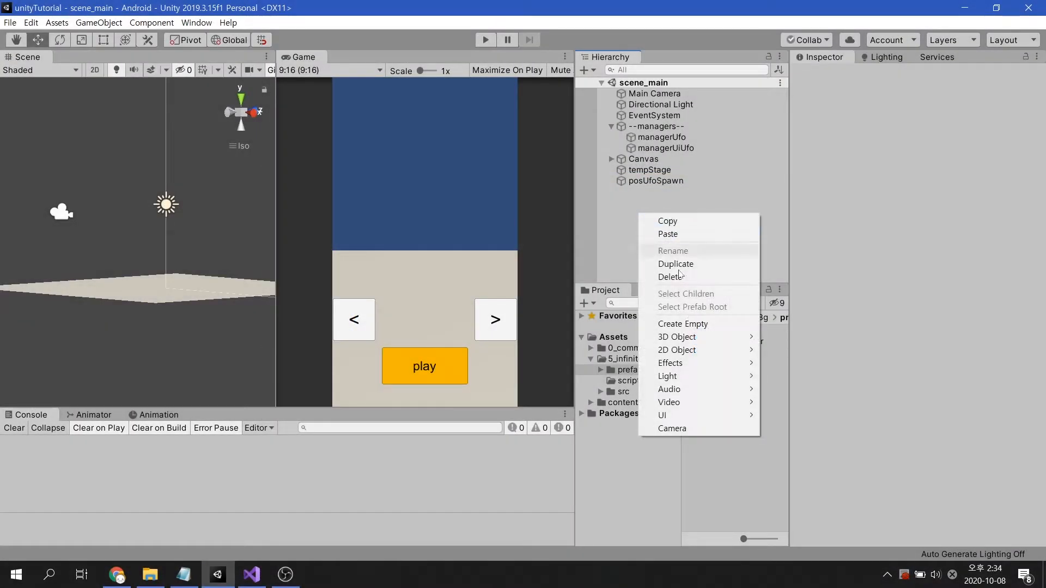
Step: Create an empty object named managerDataUfo in the scene
left_click(681, 323)
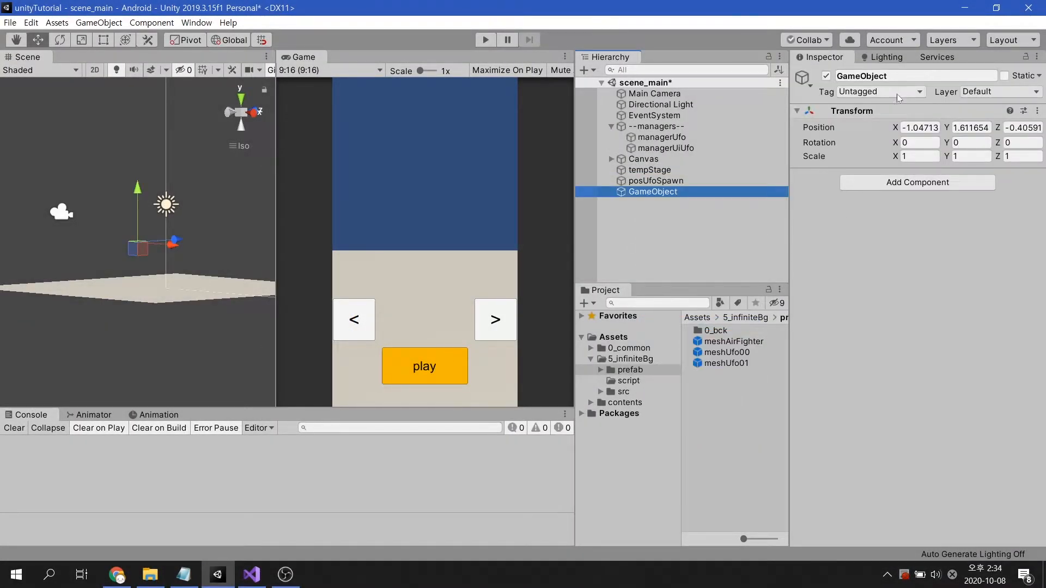
type("manaf")
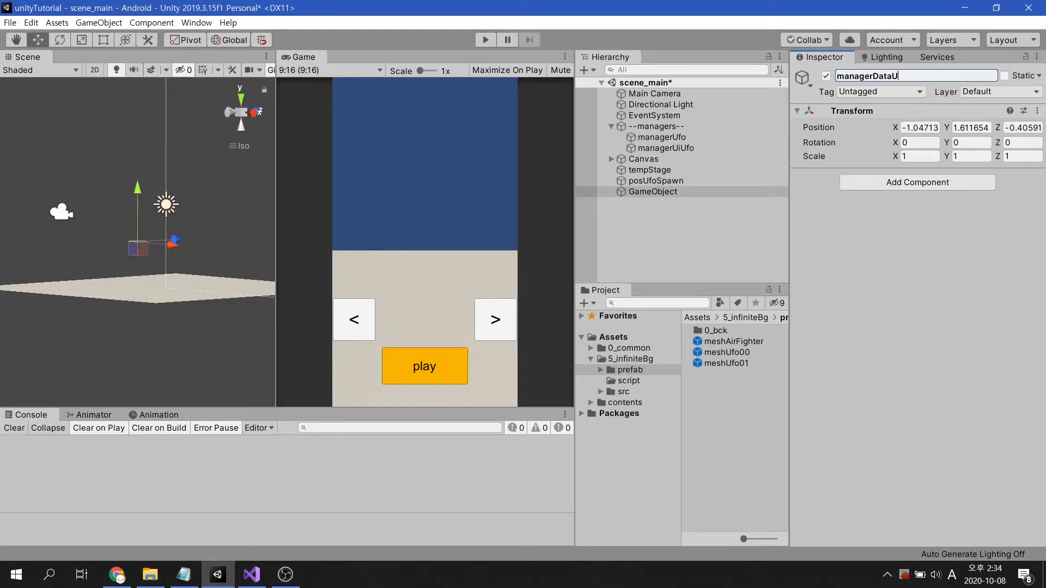
left_click(1037, 110)
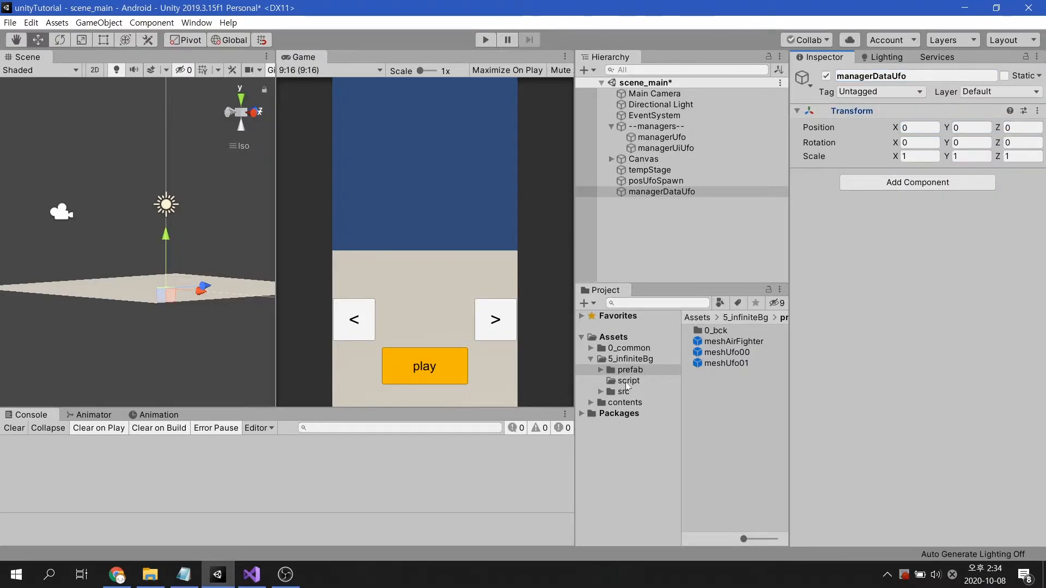
Step: Create a managerDataUfo C# script and open it in Visual Studio
right_click(627, 380)
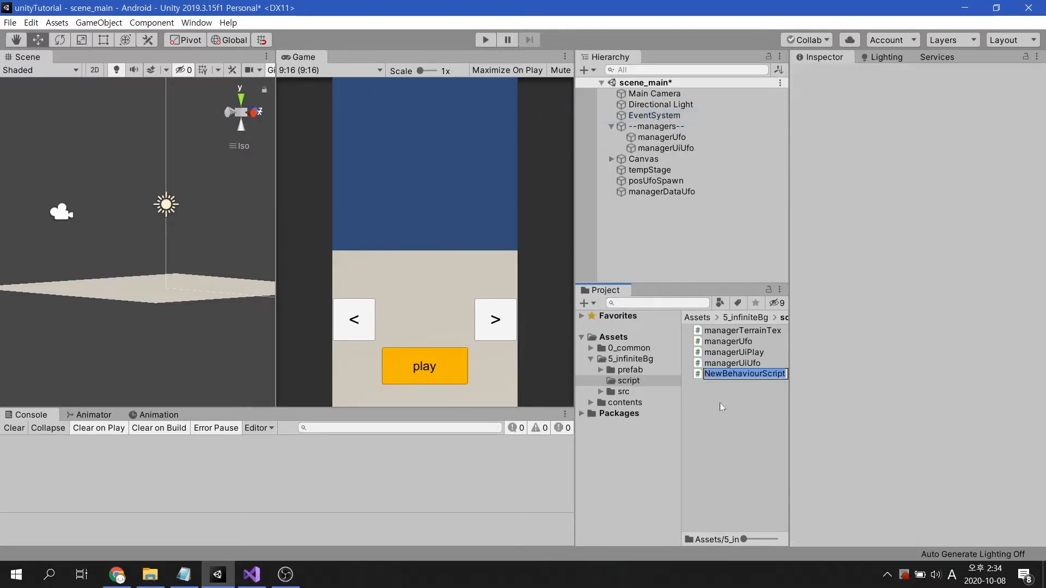
type("manager")
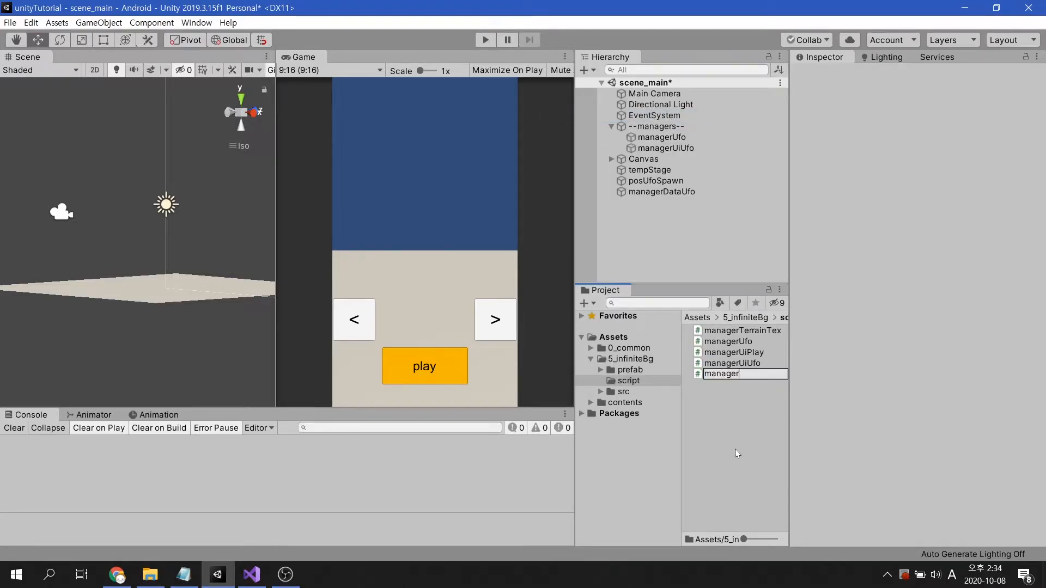
type("DataUfo")
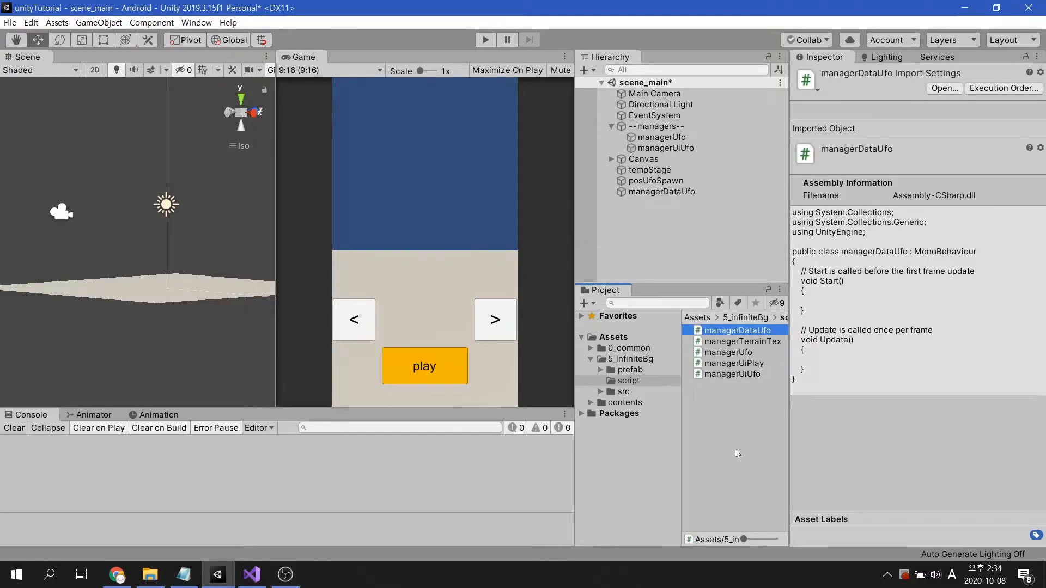
left_click(662, 191)
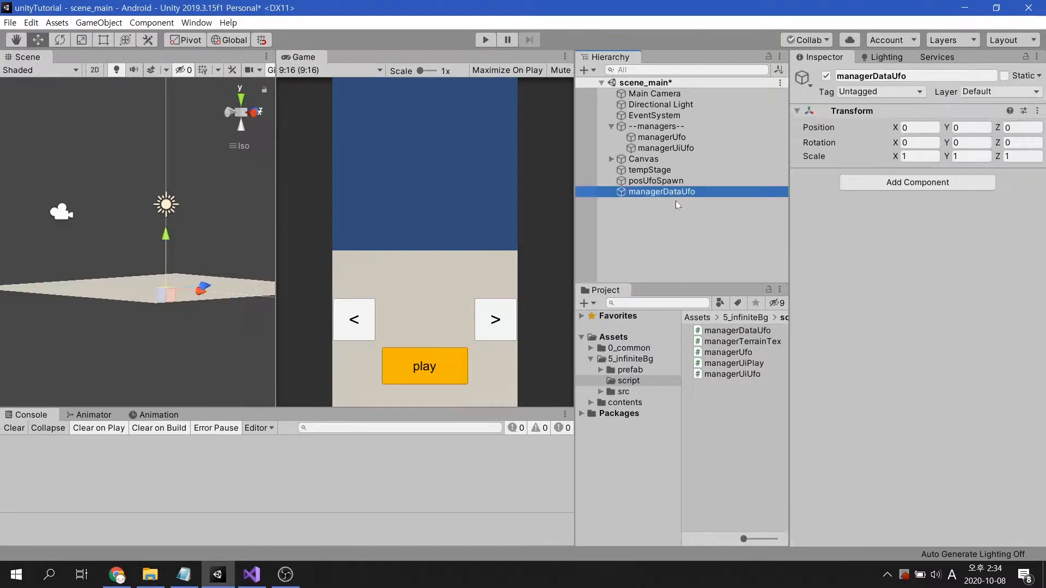
left_click(737, 330)
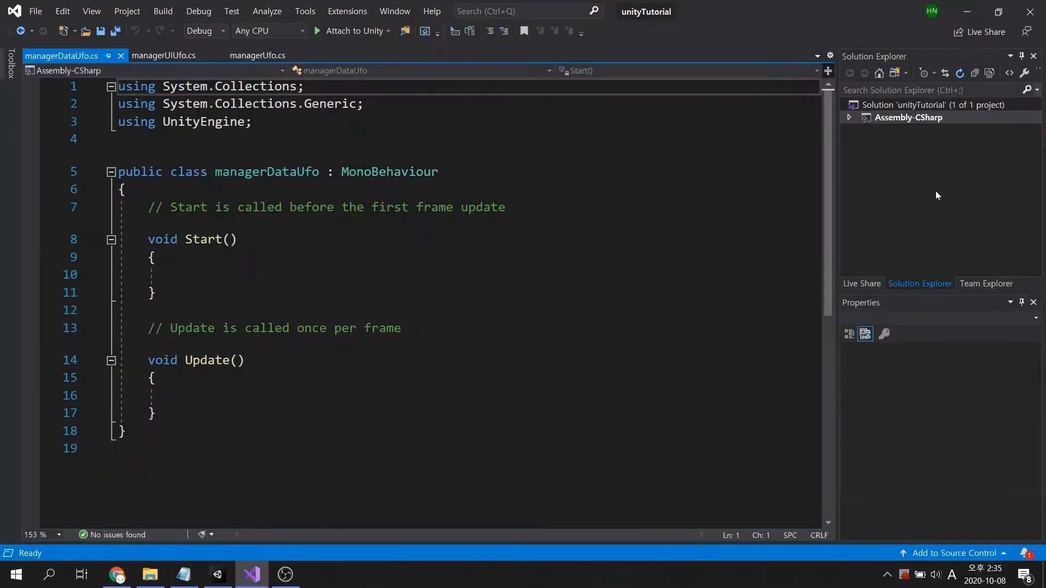
Step: Replace the Update method with an Awake calling DontDestroyOnLoad(gameObject), and save
left_click_drag(147, 327, 155, 413)
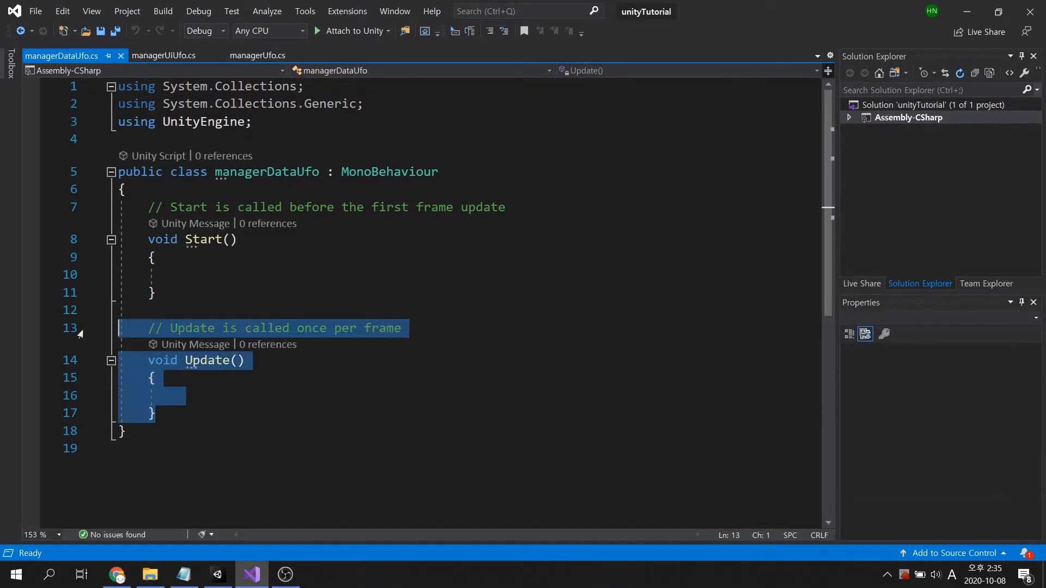
key("Delete")
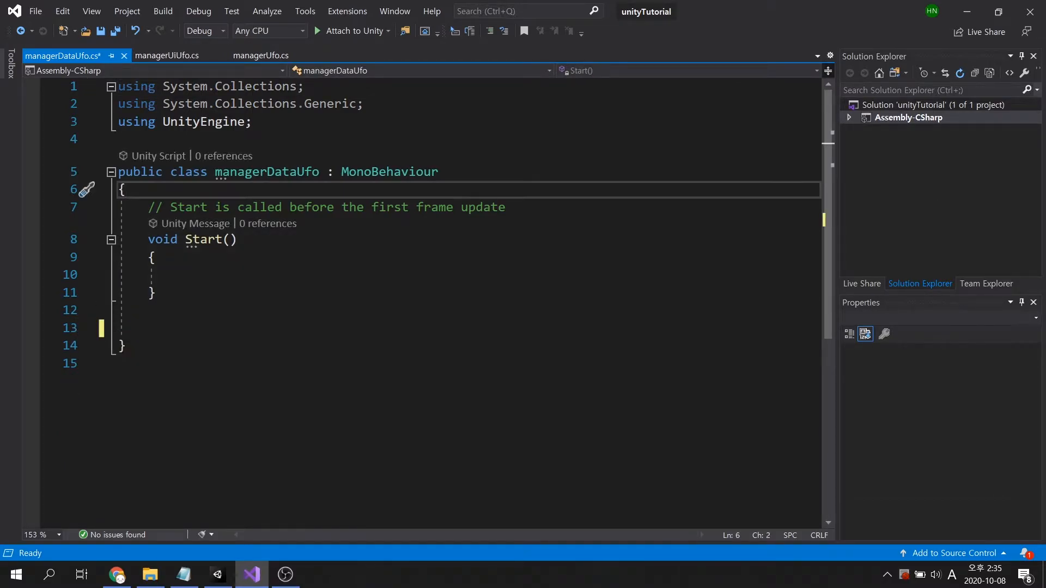
type("voi")
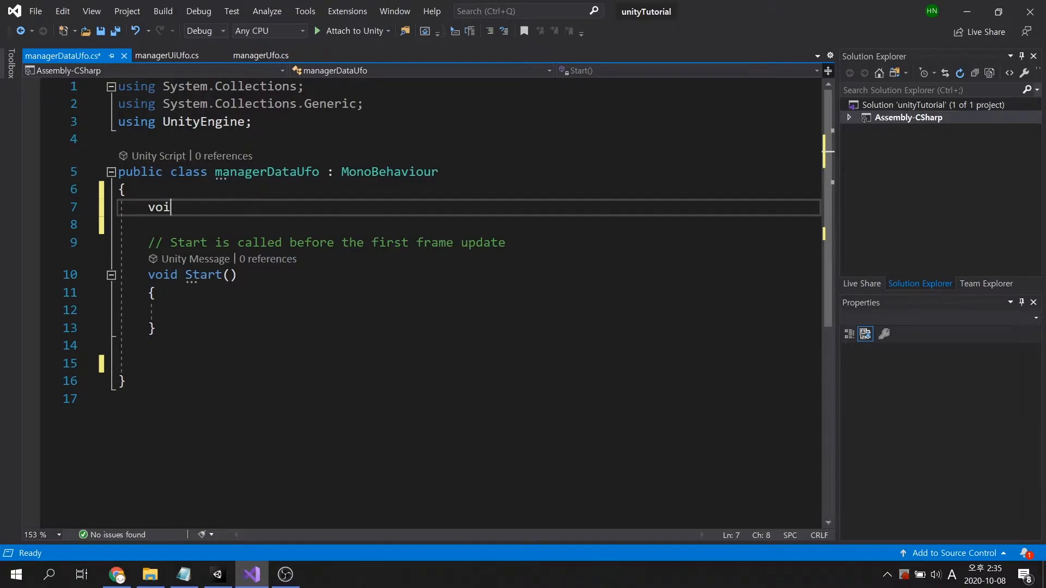
type("d Awake(")
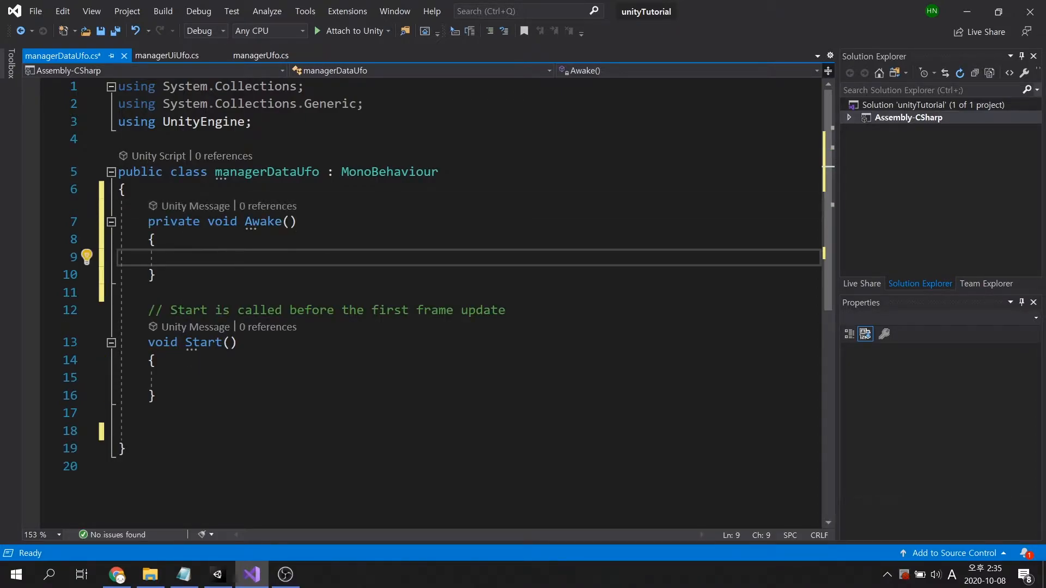
type("DontDestroyOnLoad")
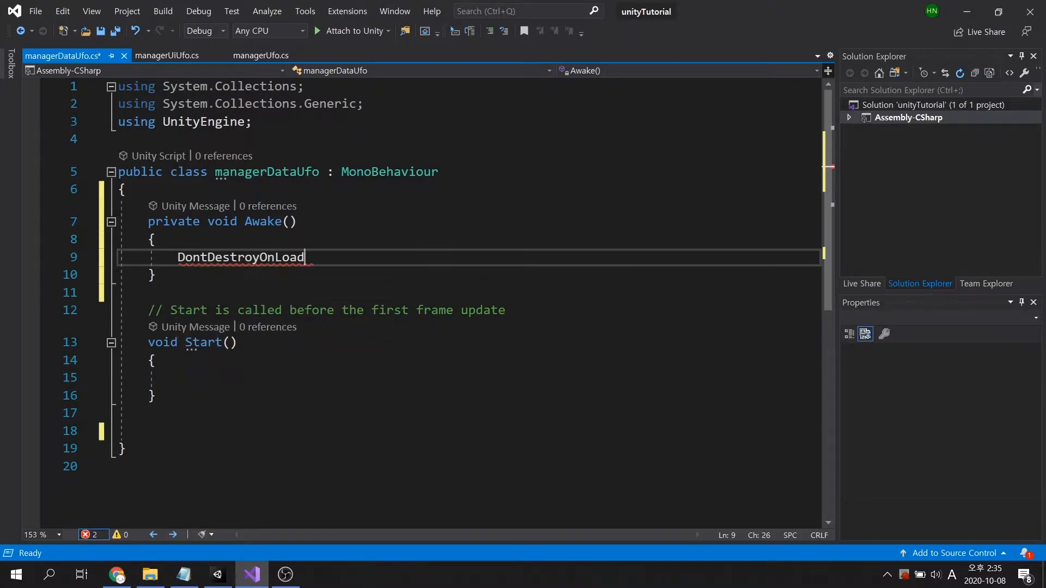
type("(gameObject")
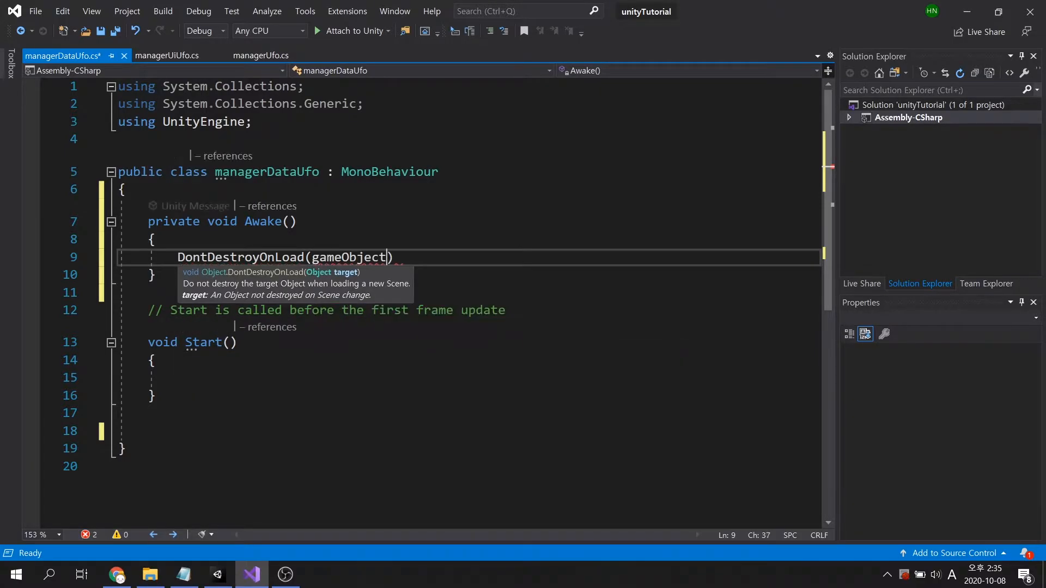
type(";")
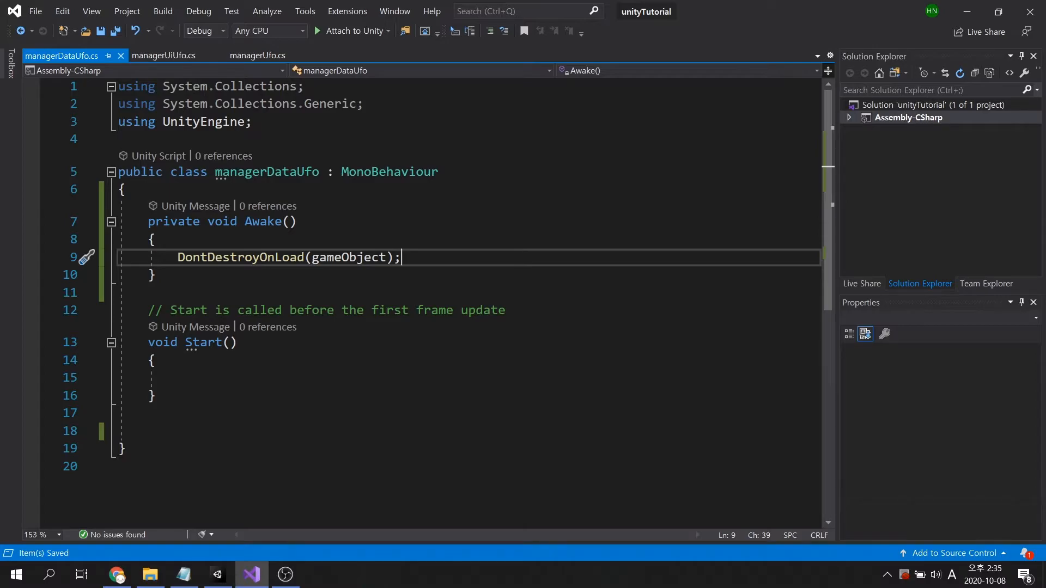
key("Enter")
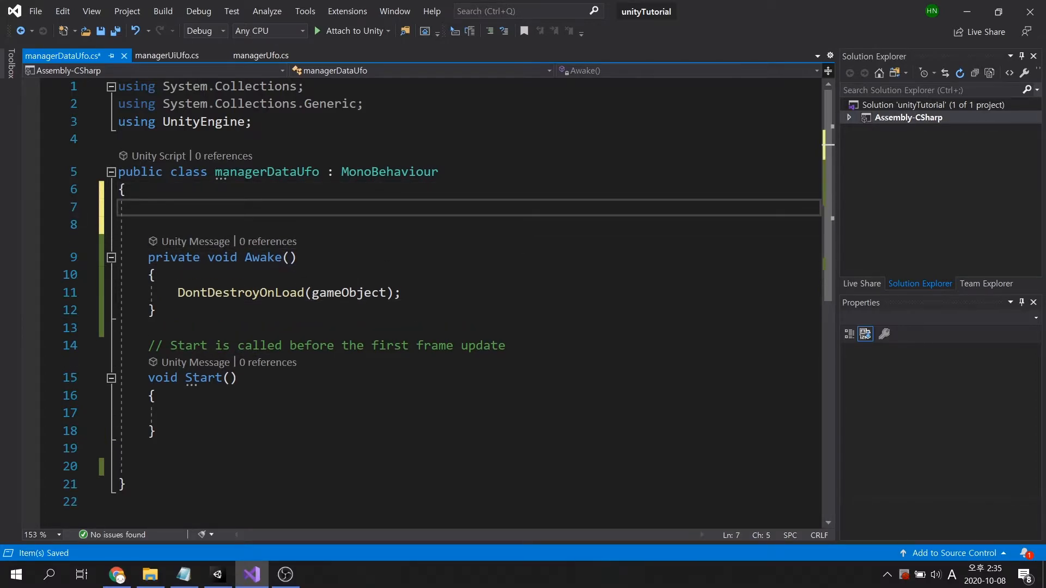
Step: Add public int numCurrentId and public static managerDataUfo instanceDataUfo fields
type("public")
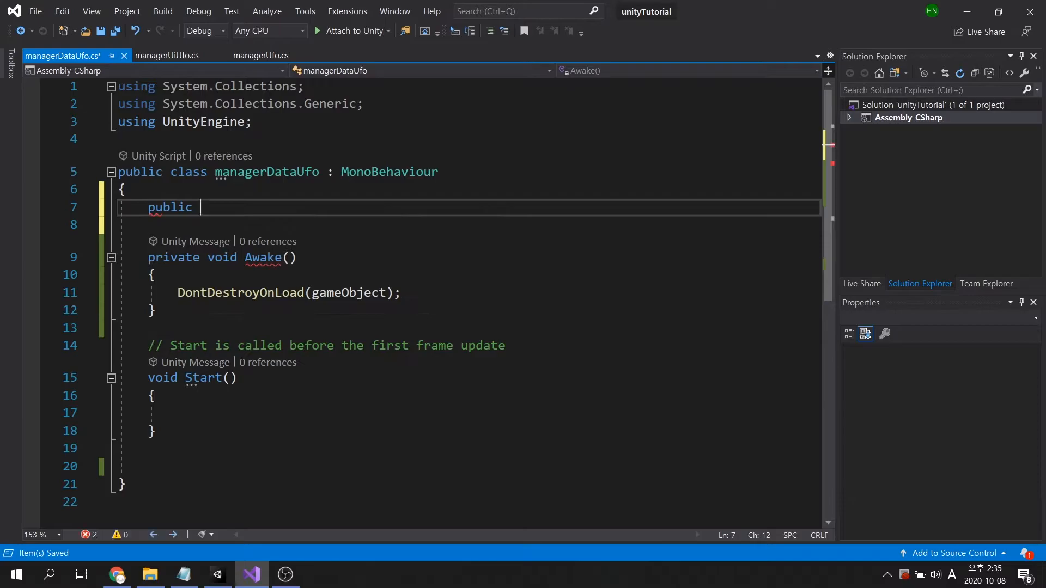
type("int num")
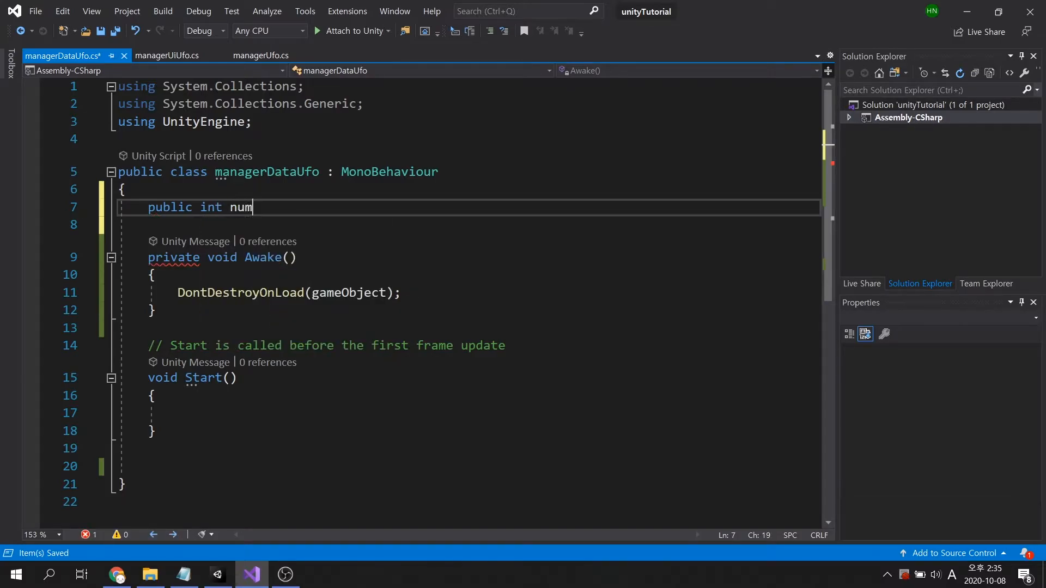
type("Current")
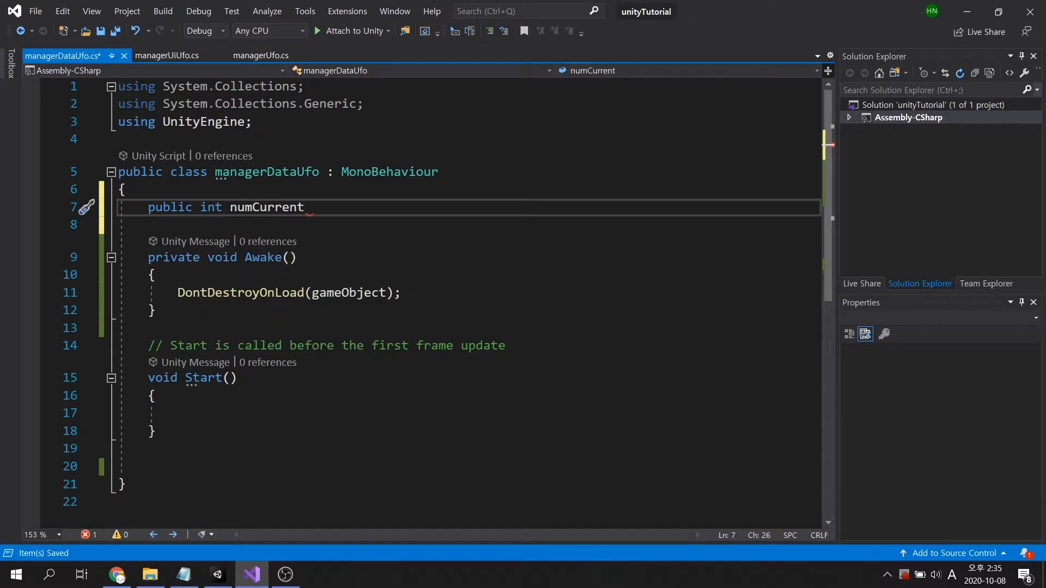
type("Id;")
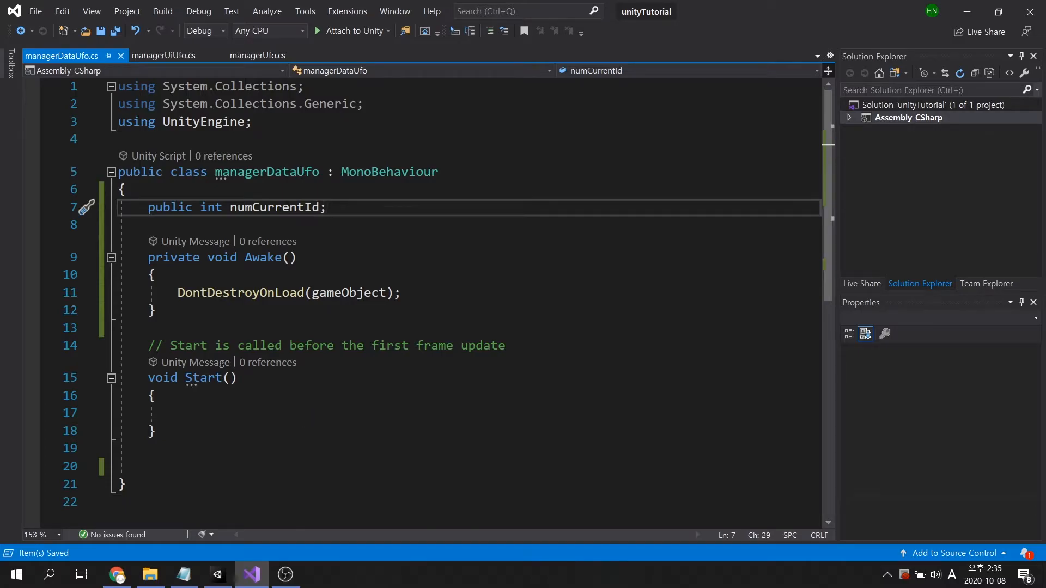
key("enter")
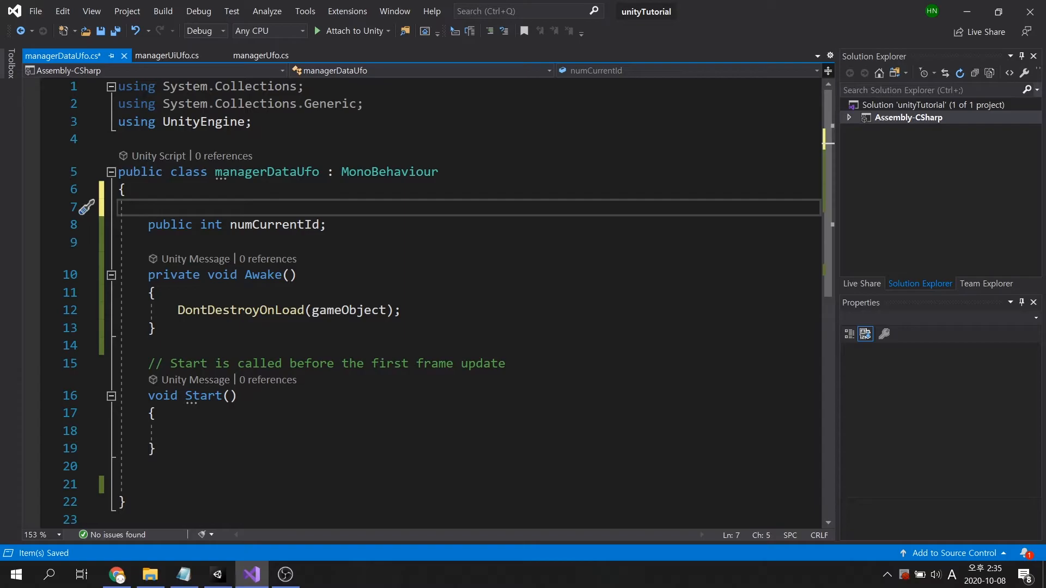
type("public static manager")
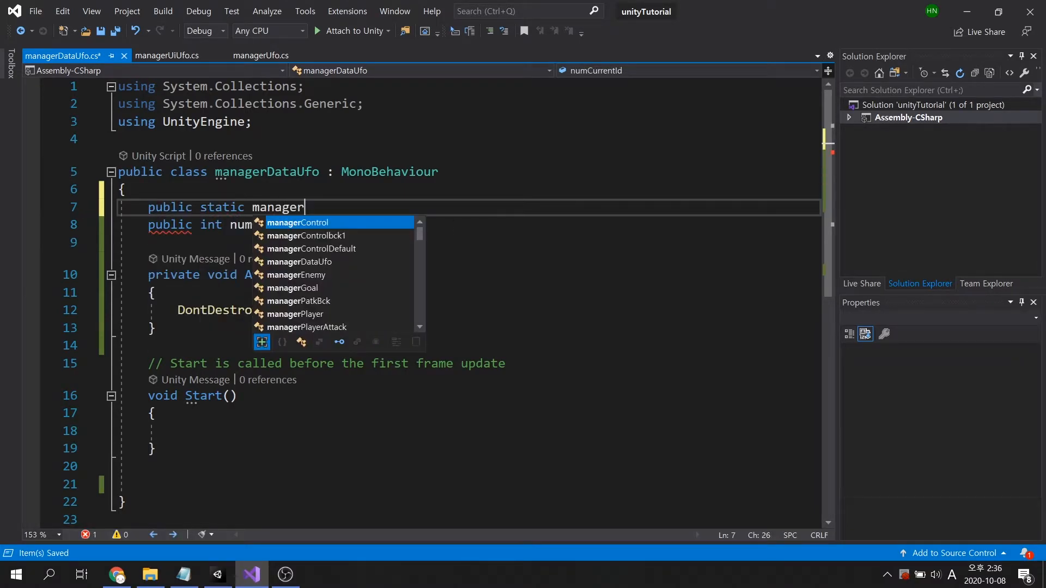
type("DataUfo")
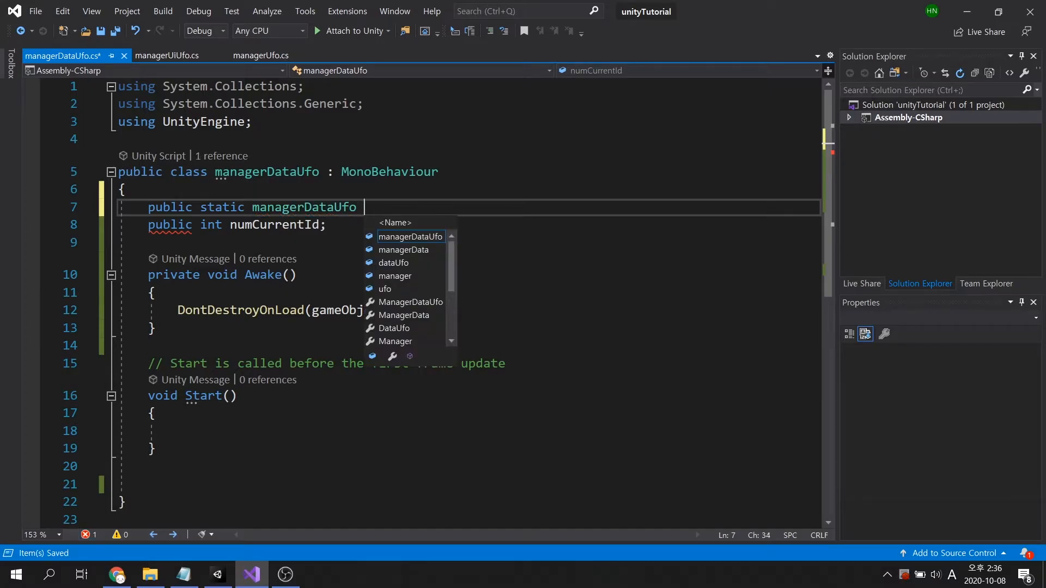
type("instanc")
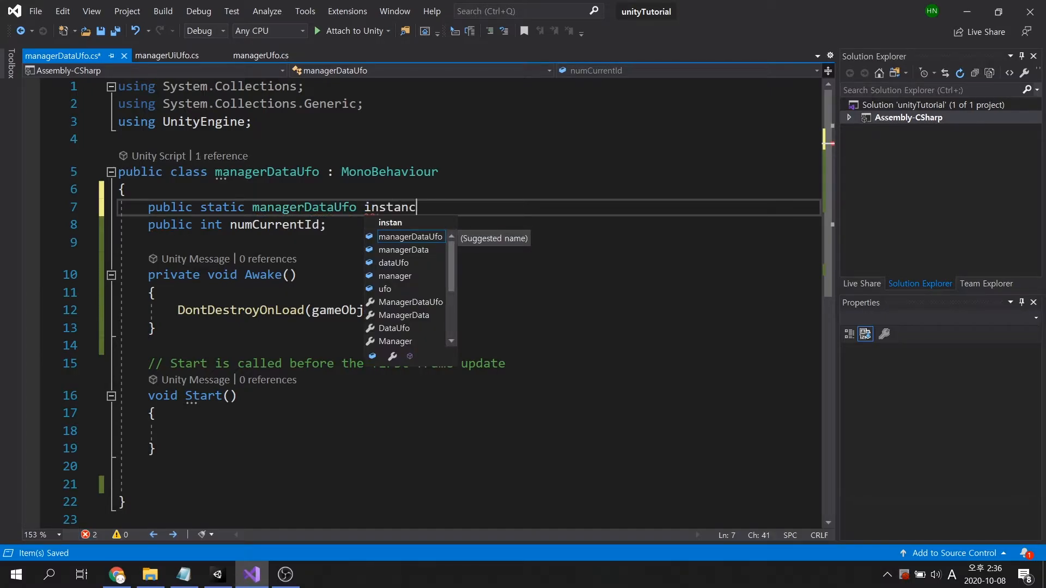
type("eDataUfo;")
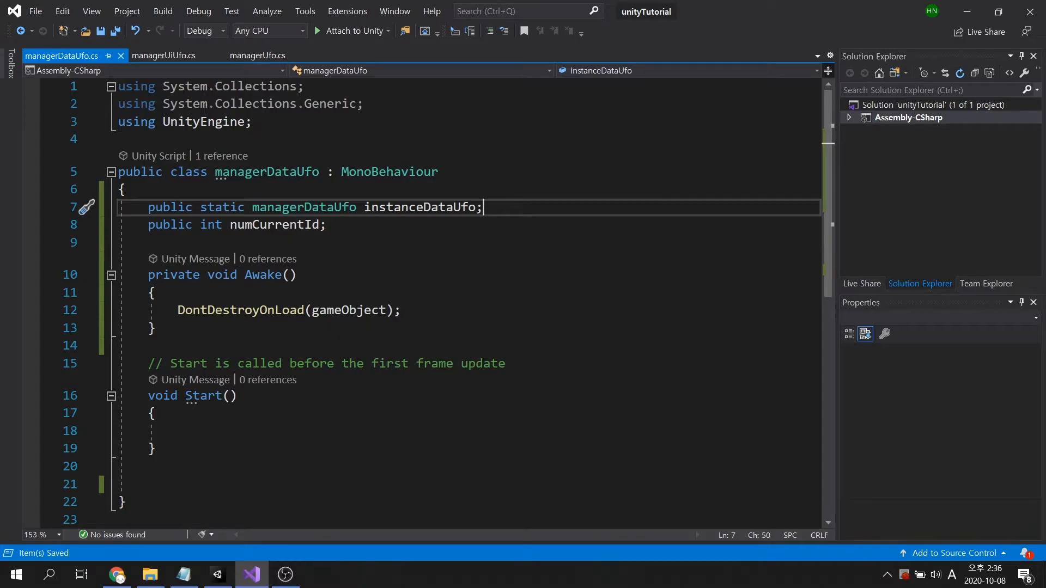
Step: Assign instanceDataUfo = this at the start of Awake
key("enter")
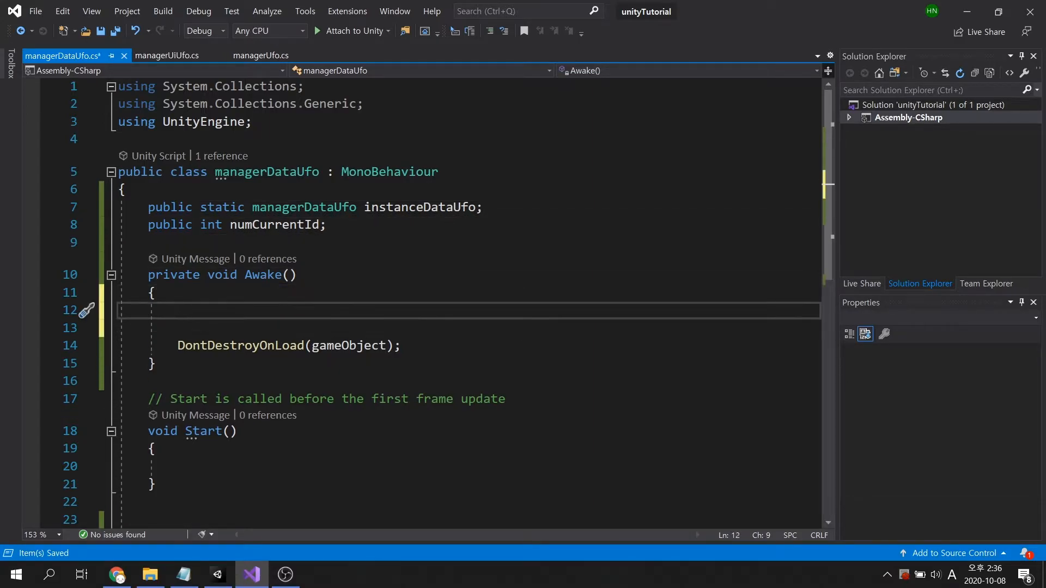
type("instanceDataUfo")
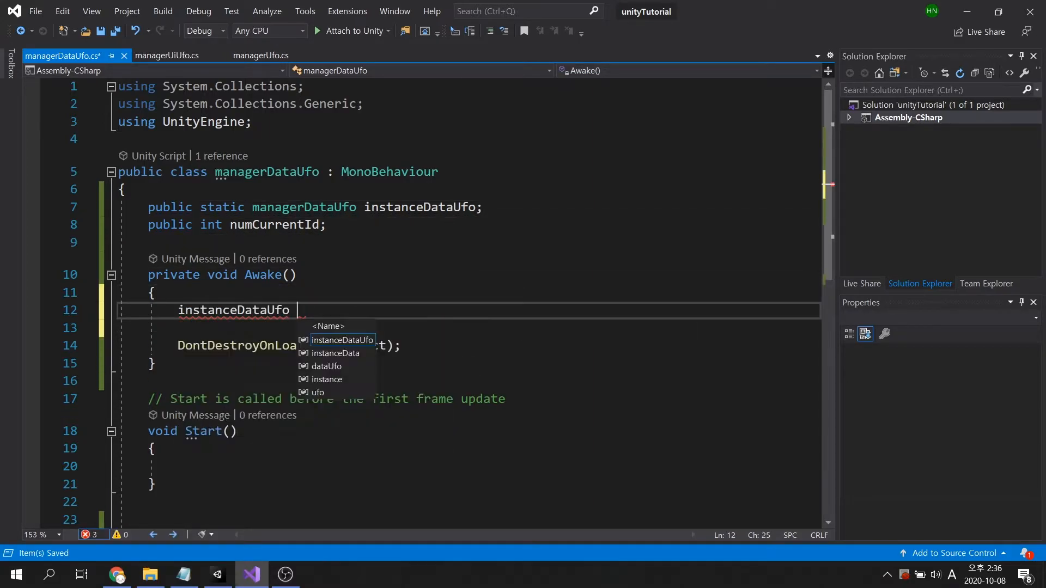
type("= this;")
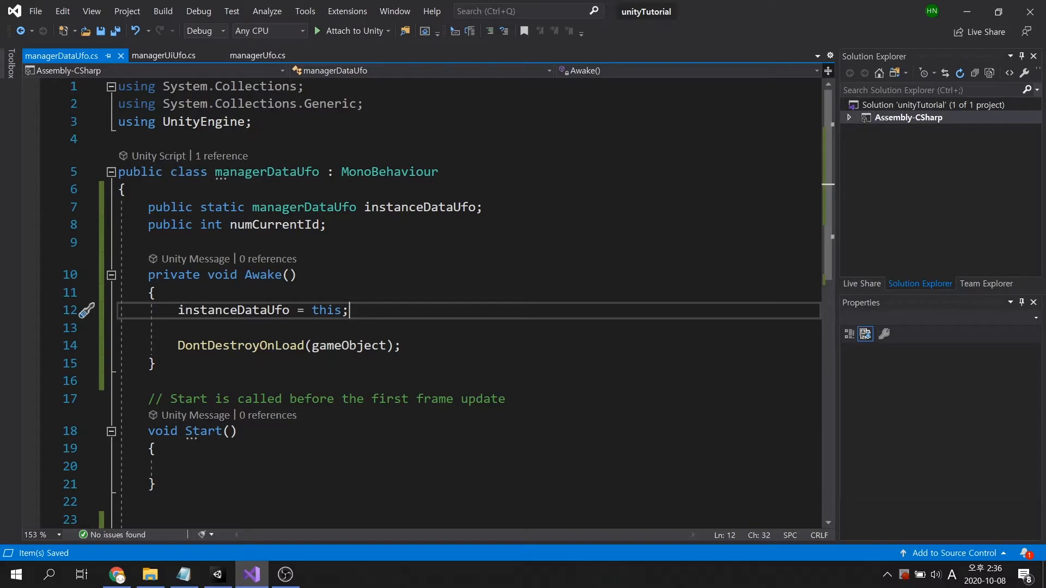
left_click(162, 55)
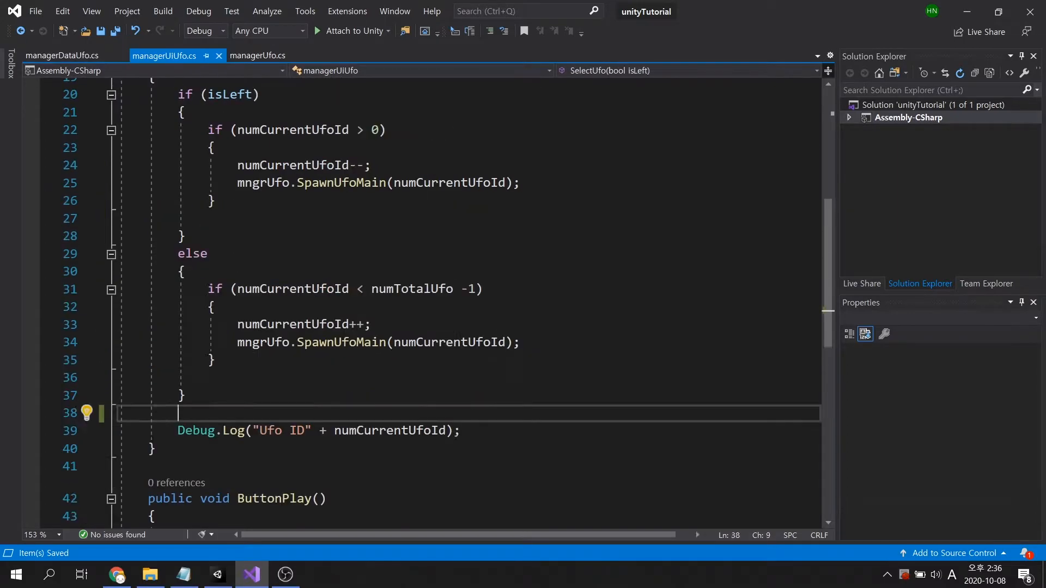
Step: Store numCurrentUfoId into managerDataUfo.instanceDataUfo.numCurrentId in SelectUfo, and save
type("man")
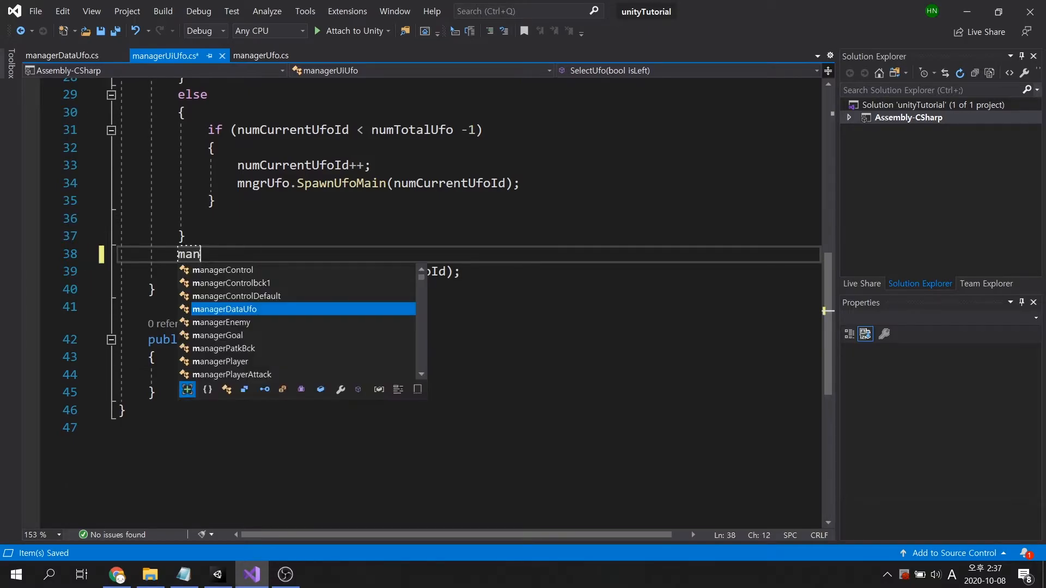
type("managerDataUfo.instanceDataUfo")
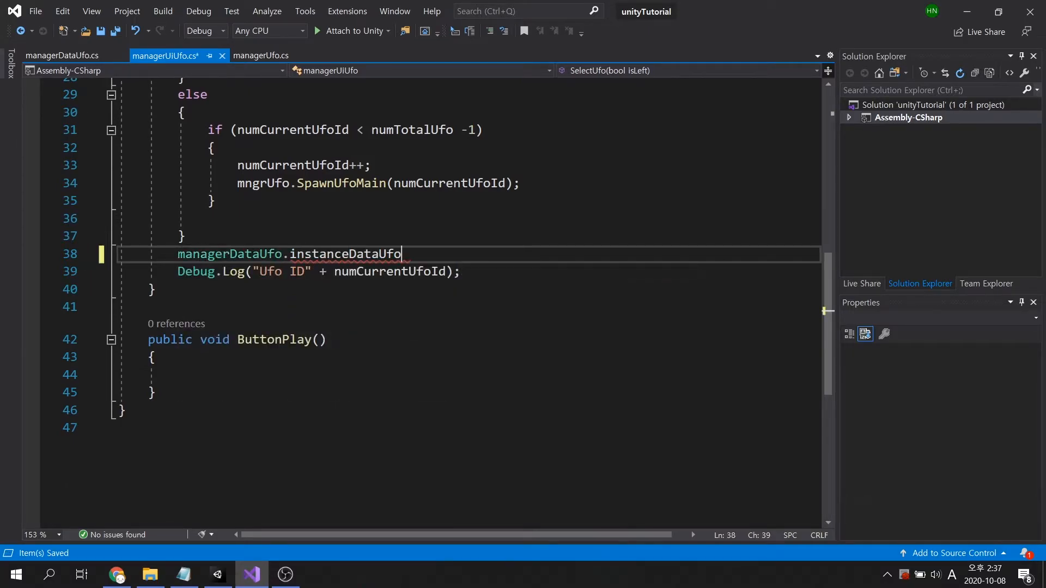
type(".numCurrentId =")
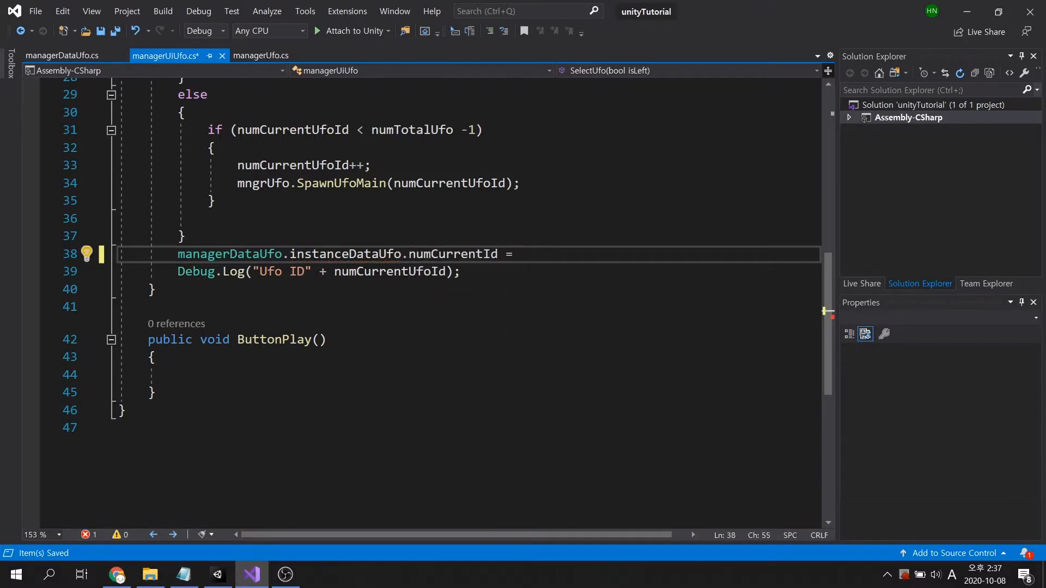
type("numCurrentUfoId;")
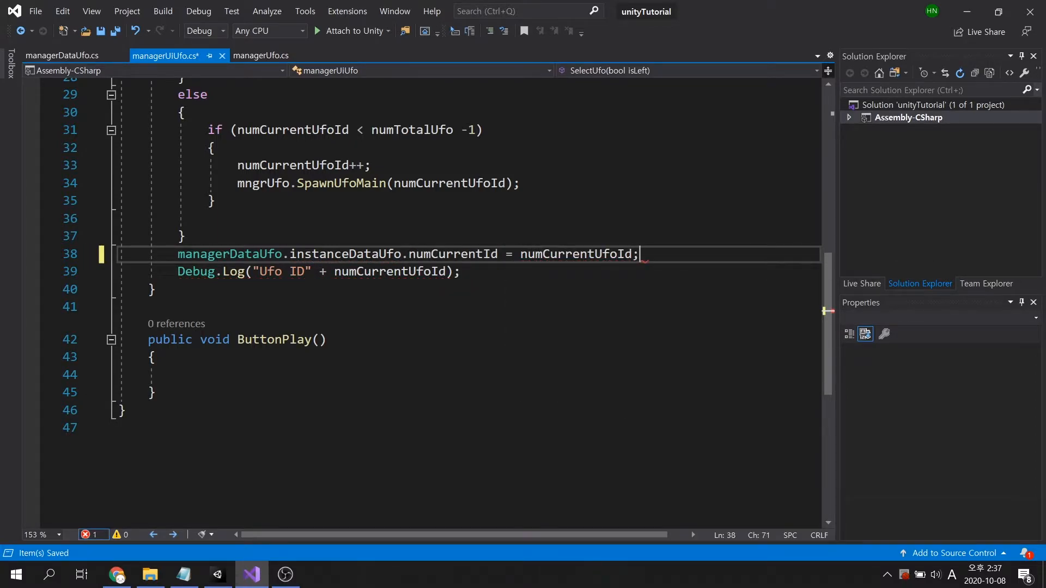
key("ctrl+s")
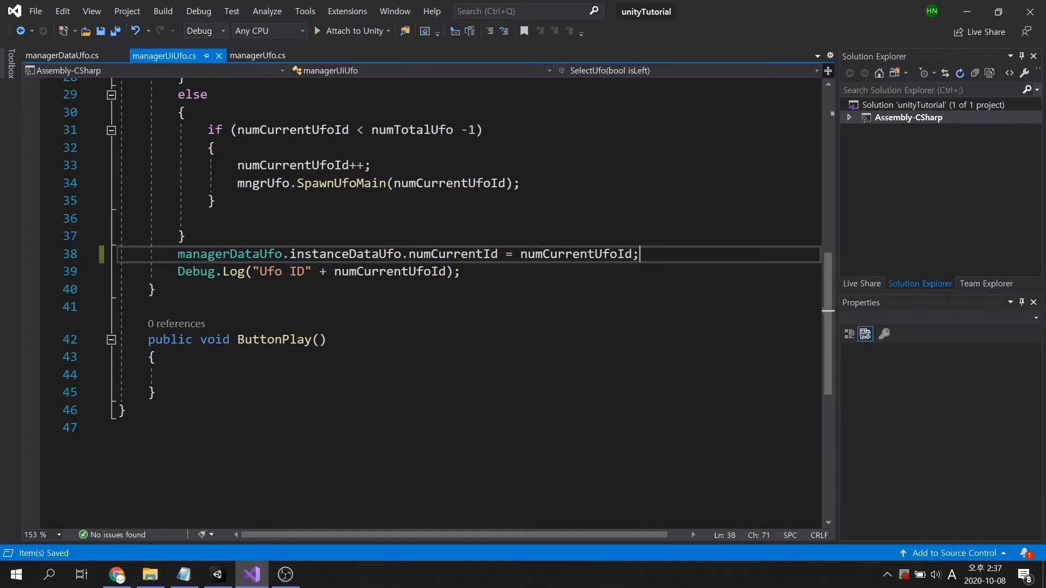
left_click(216, 574)
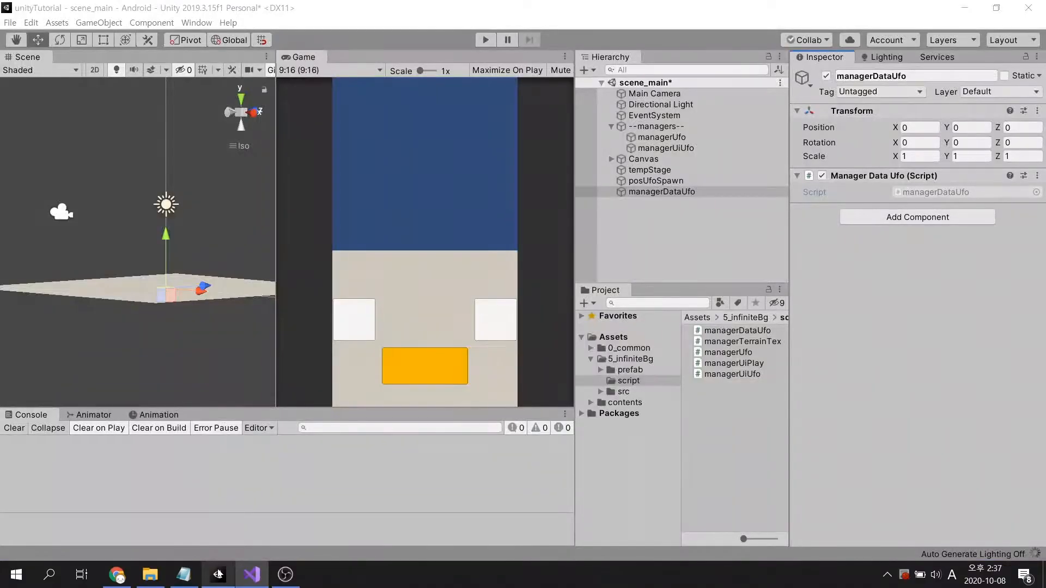
Step: Play-test scene_main, stepping back through UFOs 2, 1 and 0, then stop
left_click(485, 39)
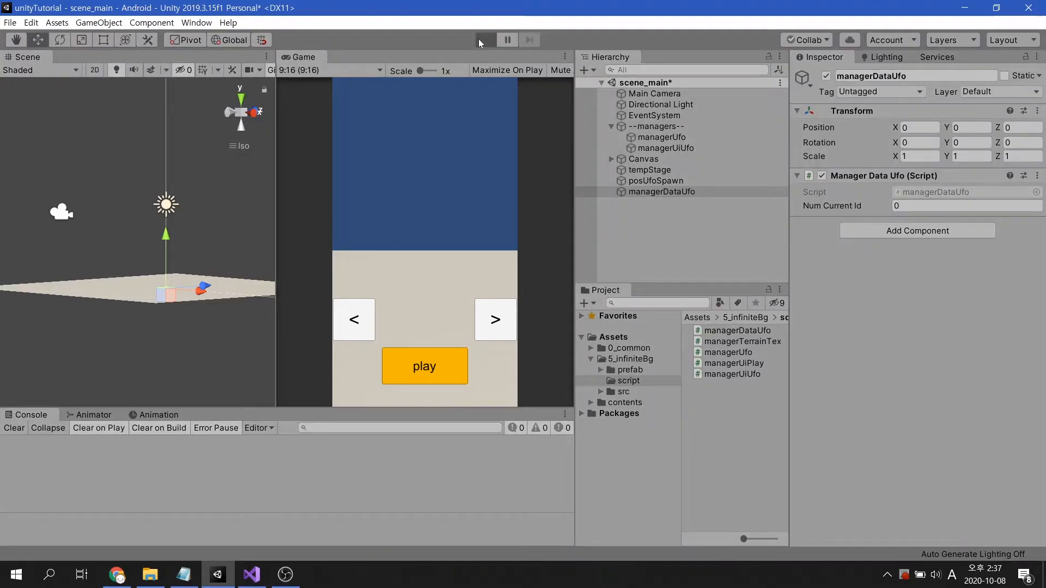
left_click(485, 40)
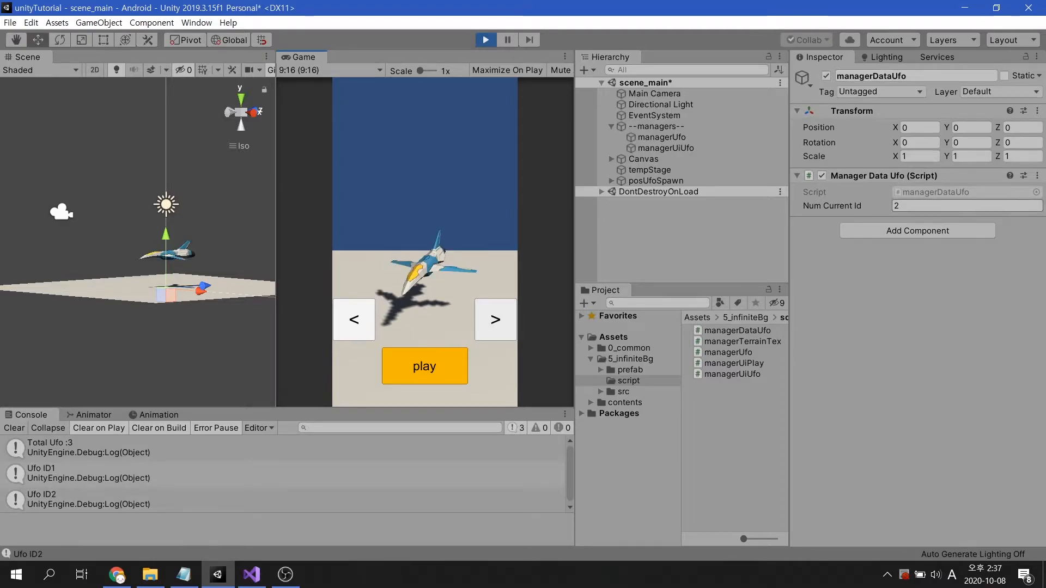
left_click(353, 319)
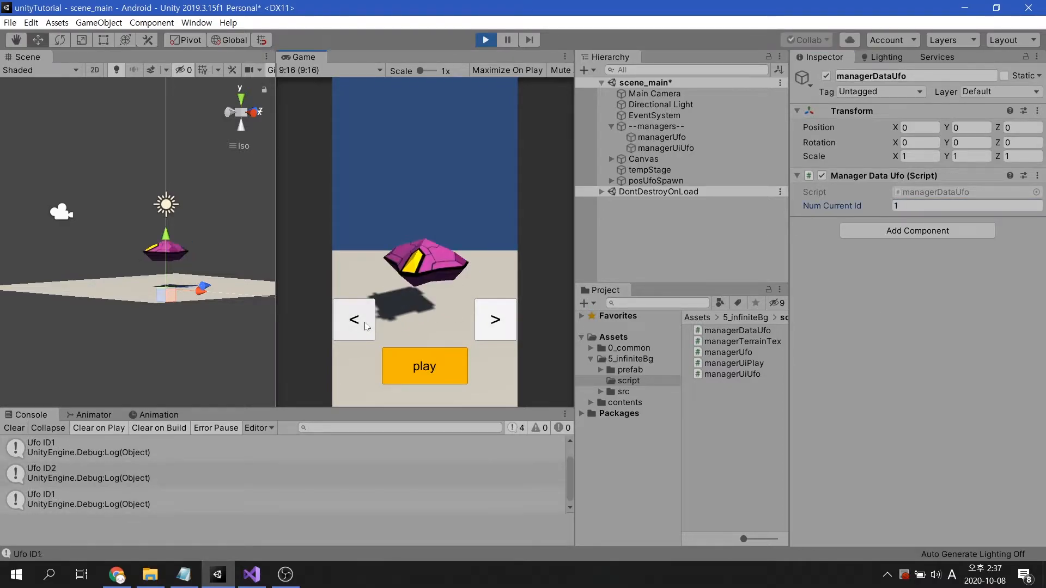
left_click(354, 320)
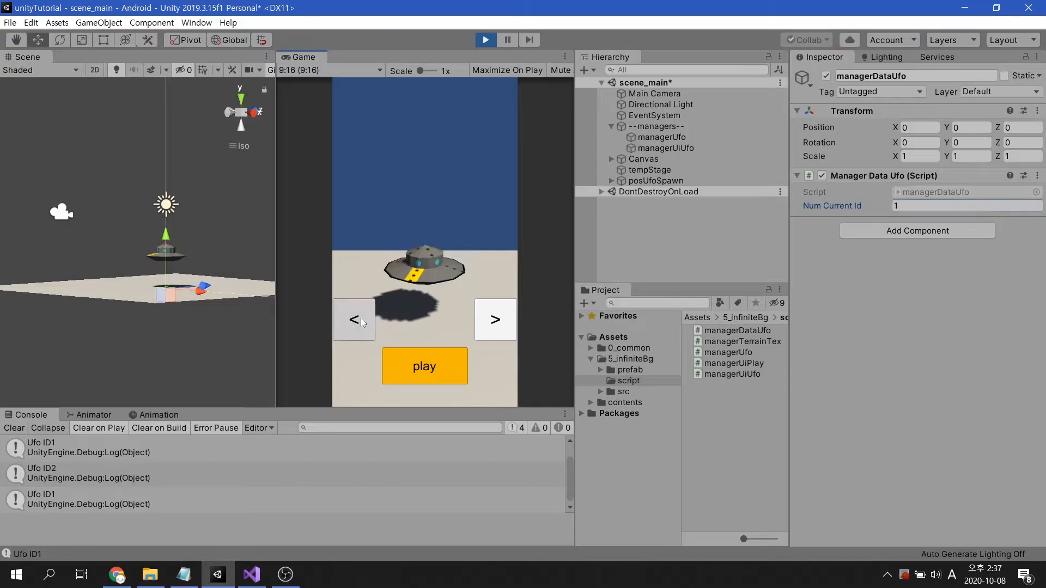
left_click(354, 320)
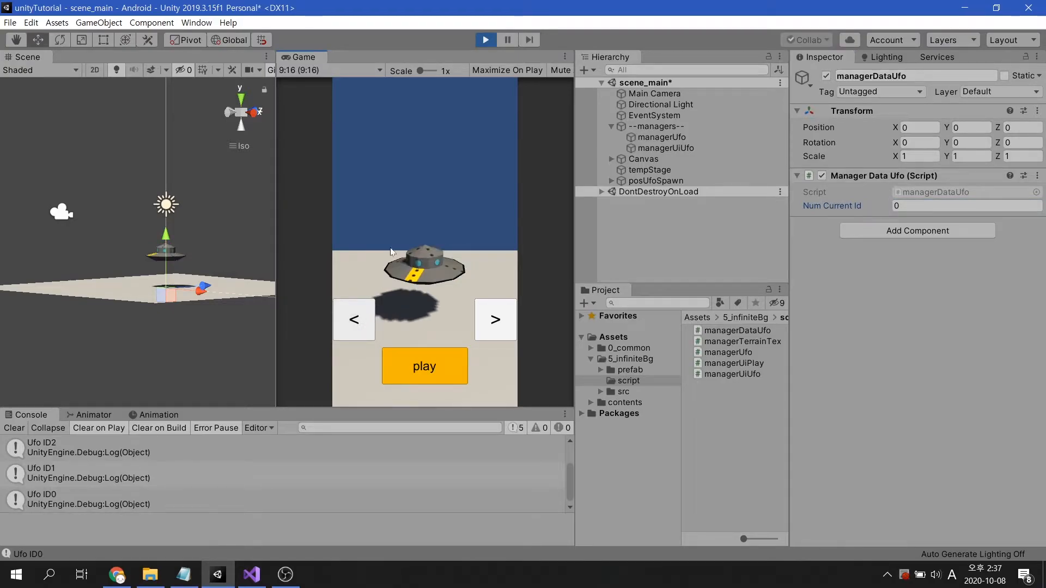
left_click(485, 40)
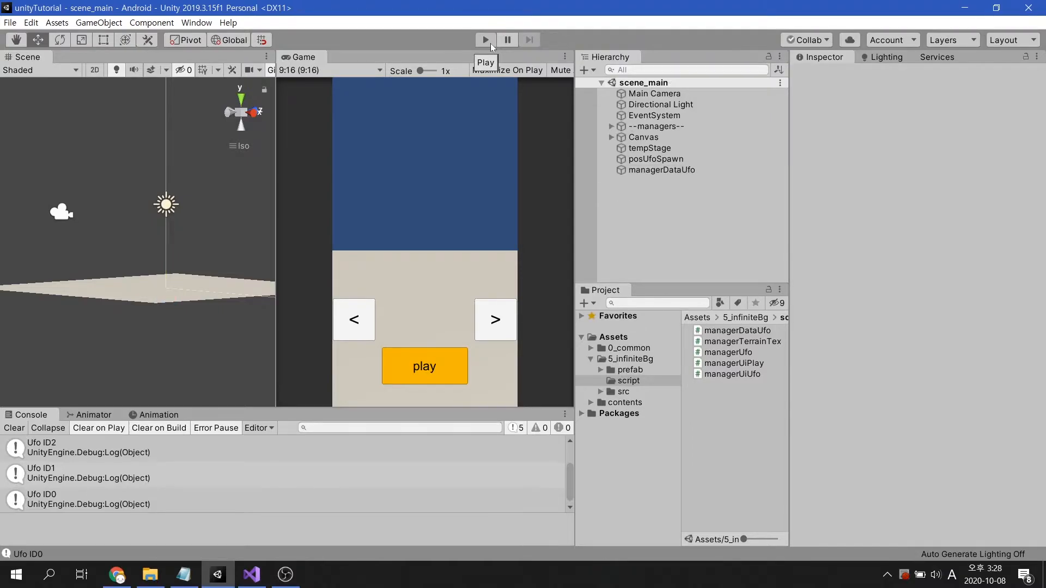
mouse_move(530, 82)
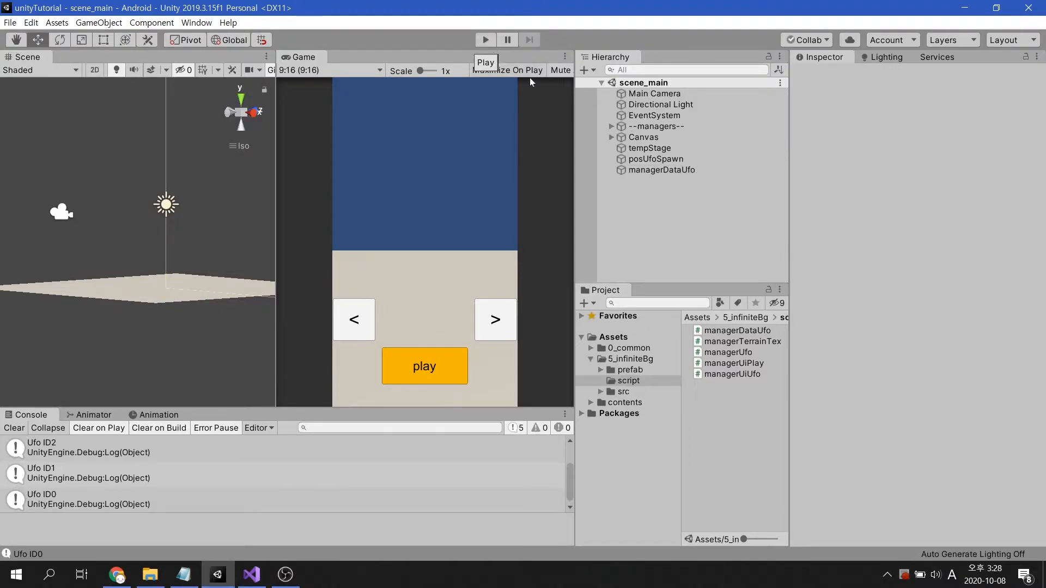
Step: Open scene_play from 5_infiniteBg and add an empty object named managerInitPlay
left_click(627, 359)
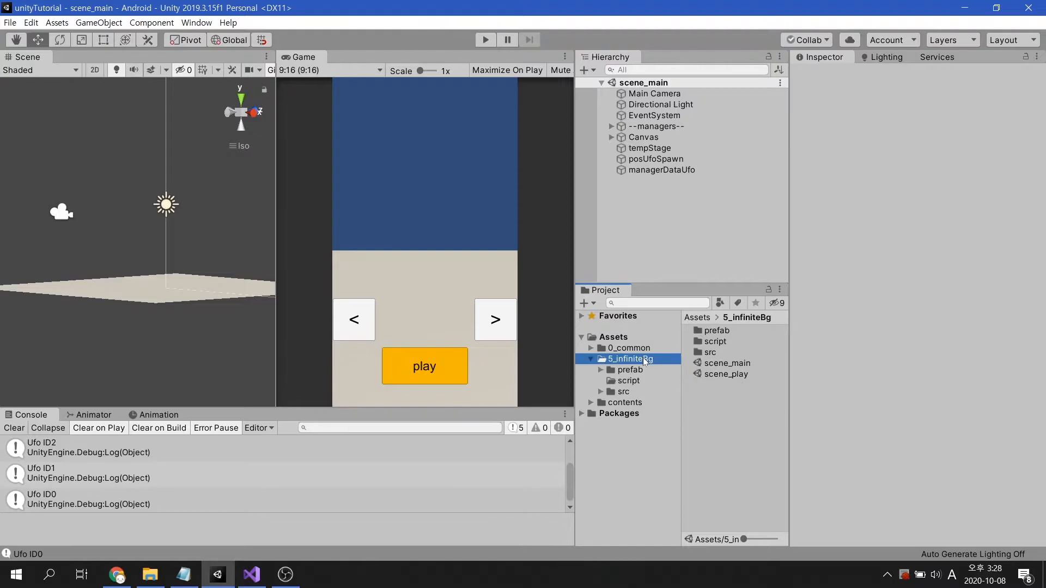
double_click(726, 374)
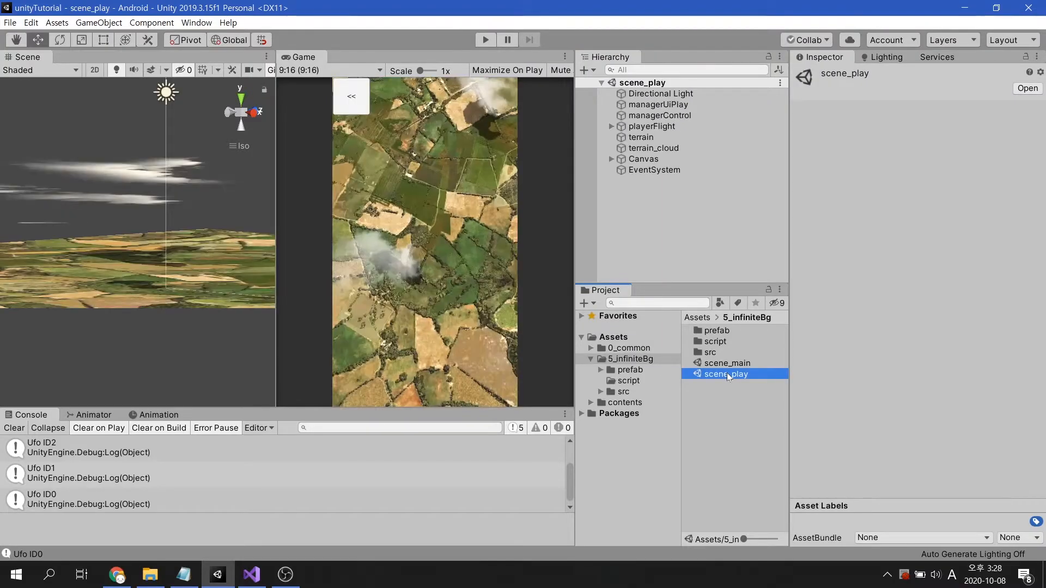
right_click(658, 211)
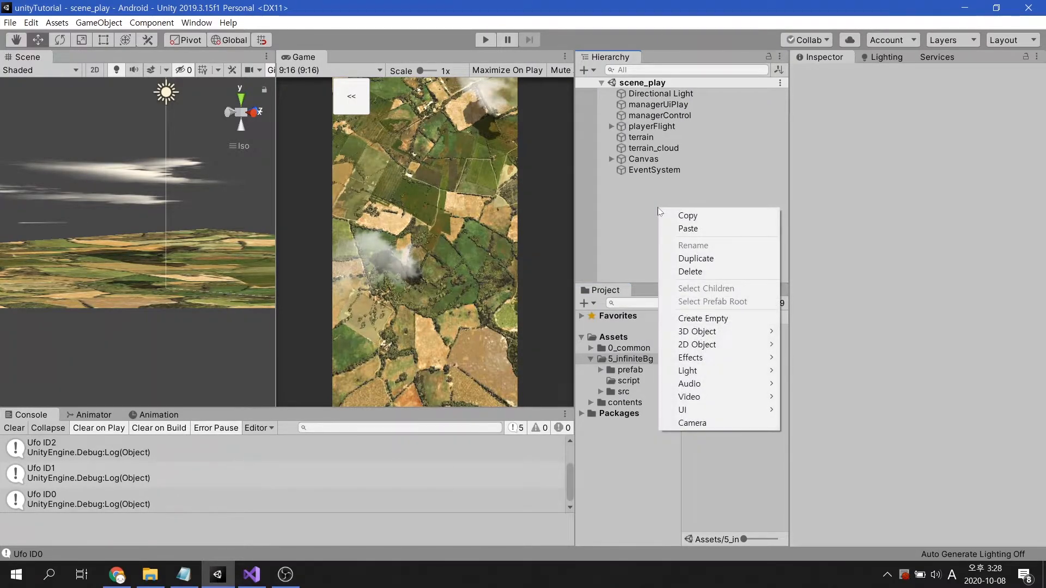
left_click(702, 318)
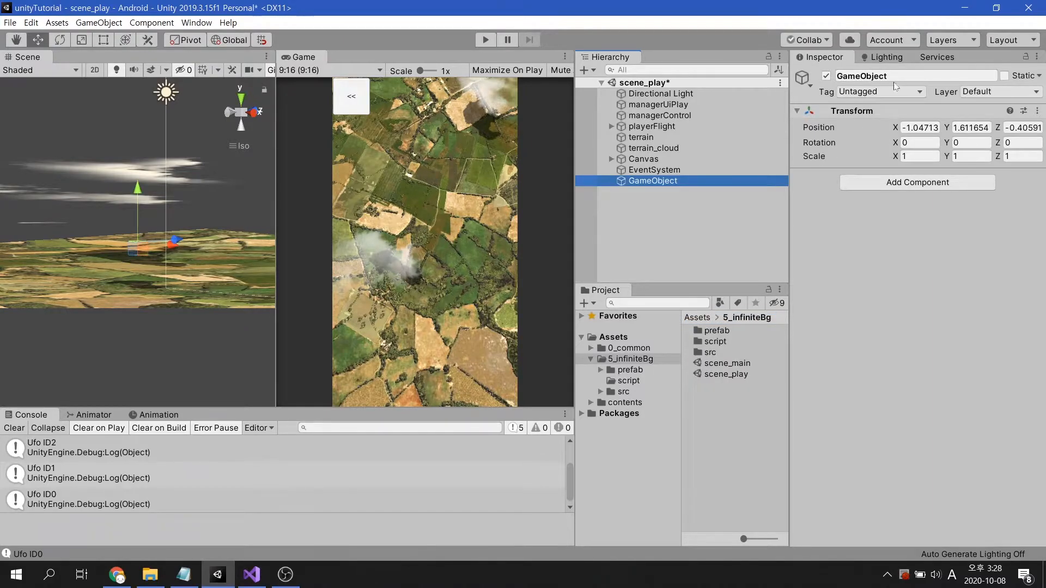
type("managerInitPlay")
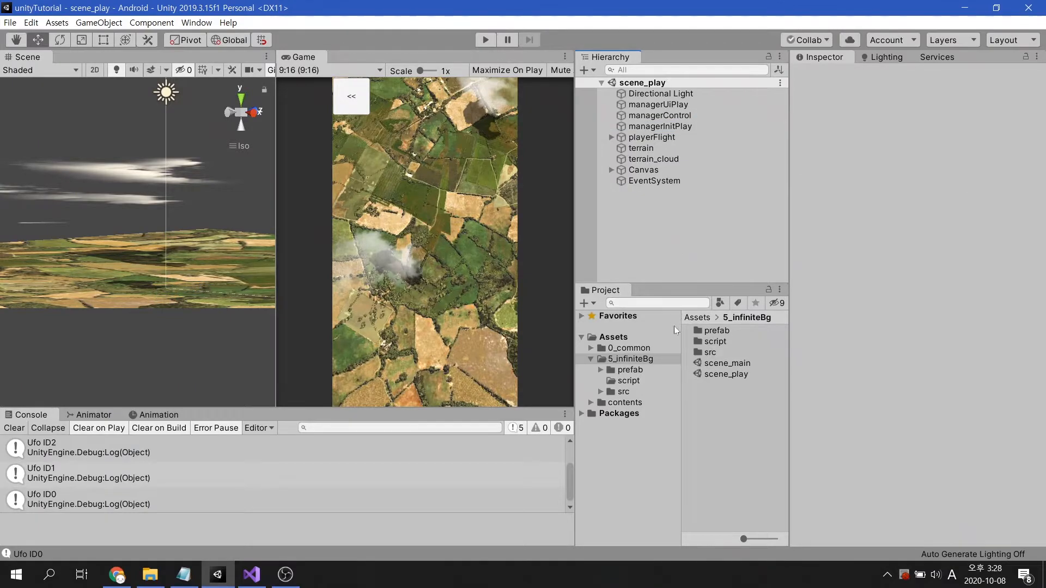
right_click(627, 380)
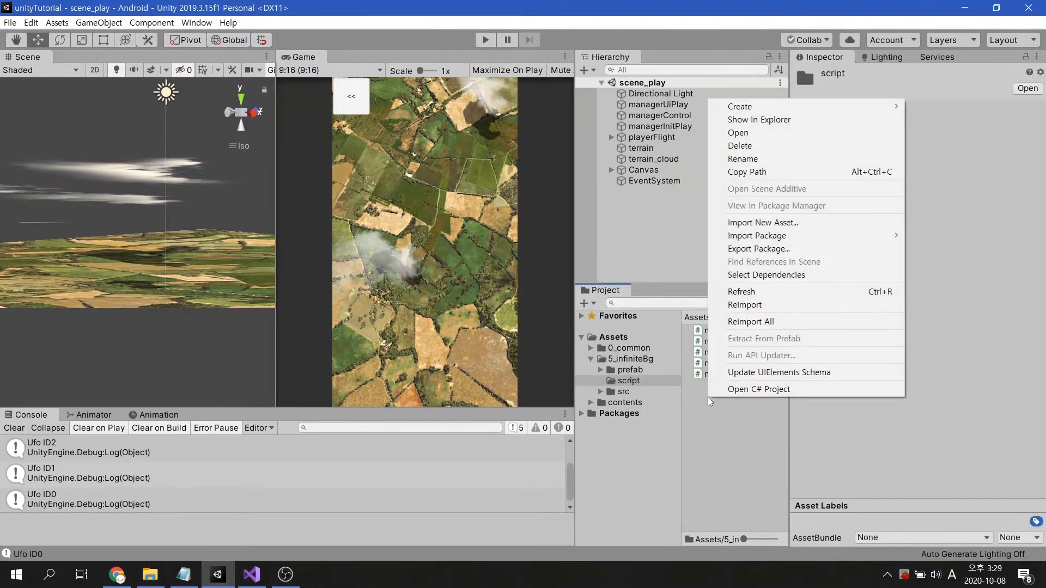
Step: Create the managerInitPlay C# script, attach it to managerInitPlay, and open it in Visual Studio
left_click(739, 106)
type("m")
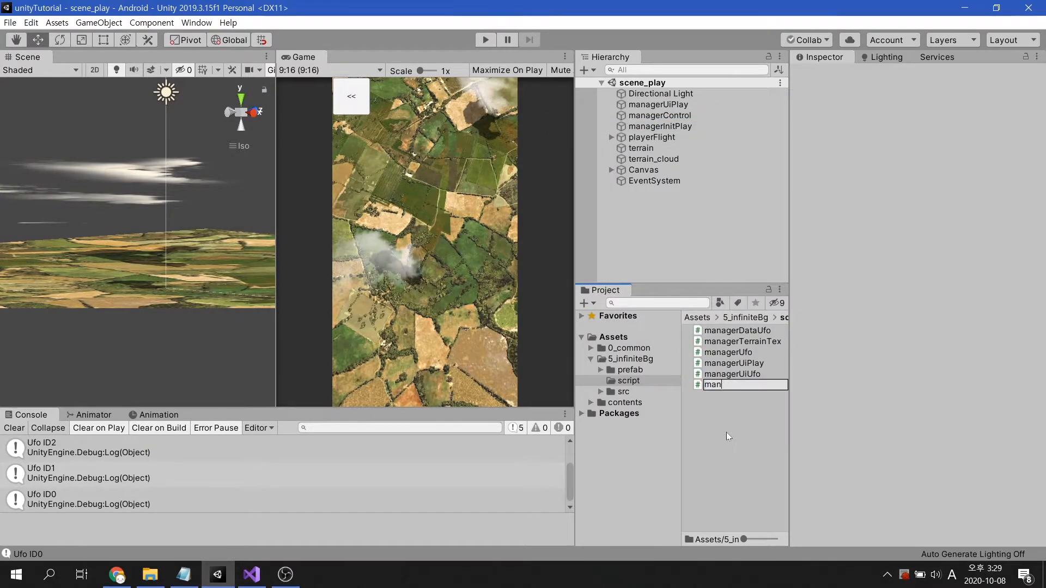
type("anagerInitP")
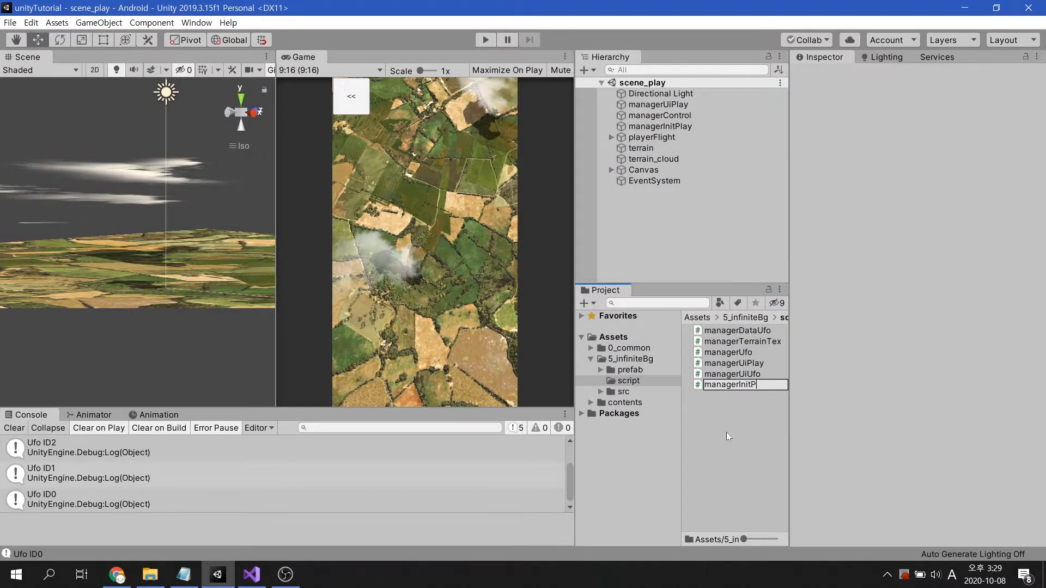
left_click(736, 341)
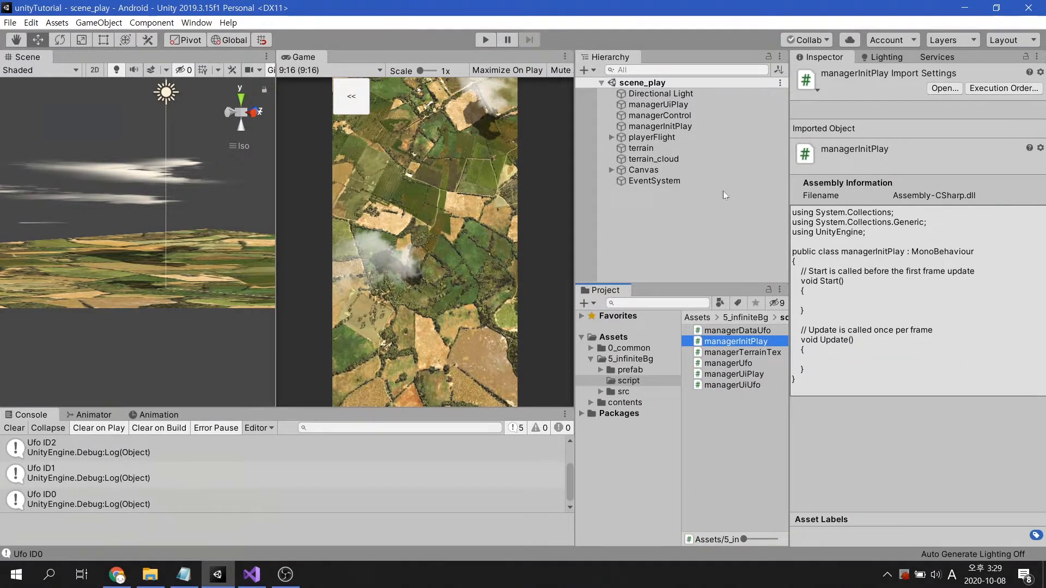
left_click(659, 126)
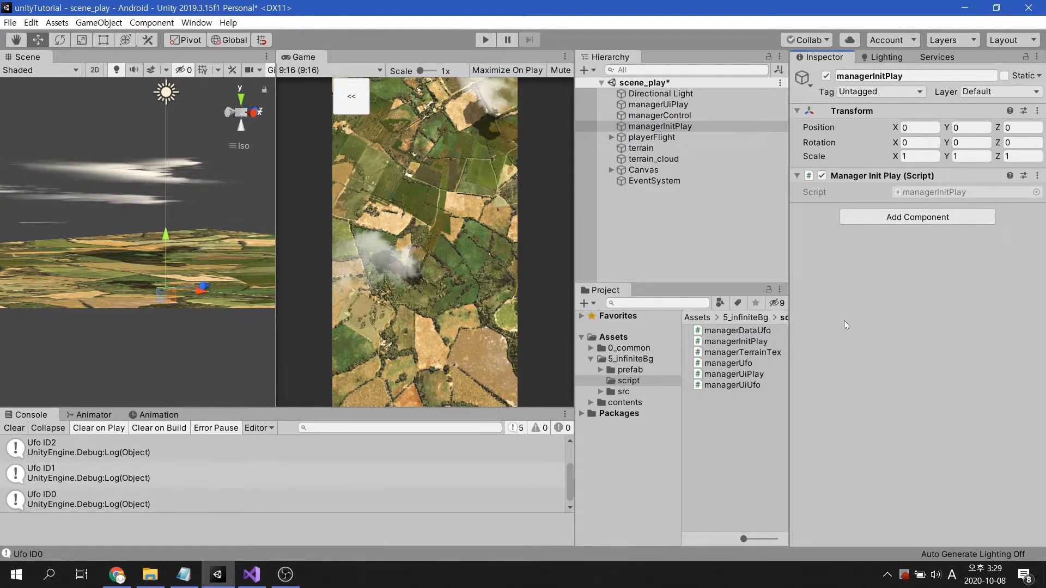
left_click(251, 574)
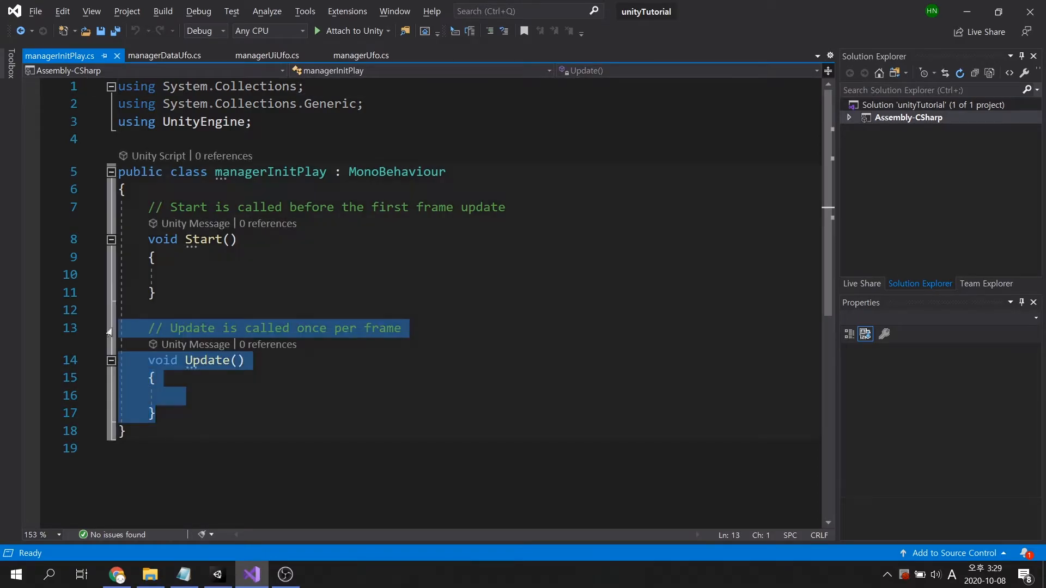
Step: Replace the Update method with 'public GameObject[] objUFOs;' and return to Unity
key("Delete")
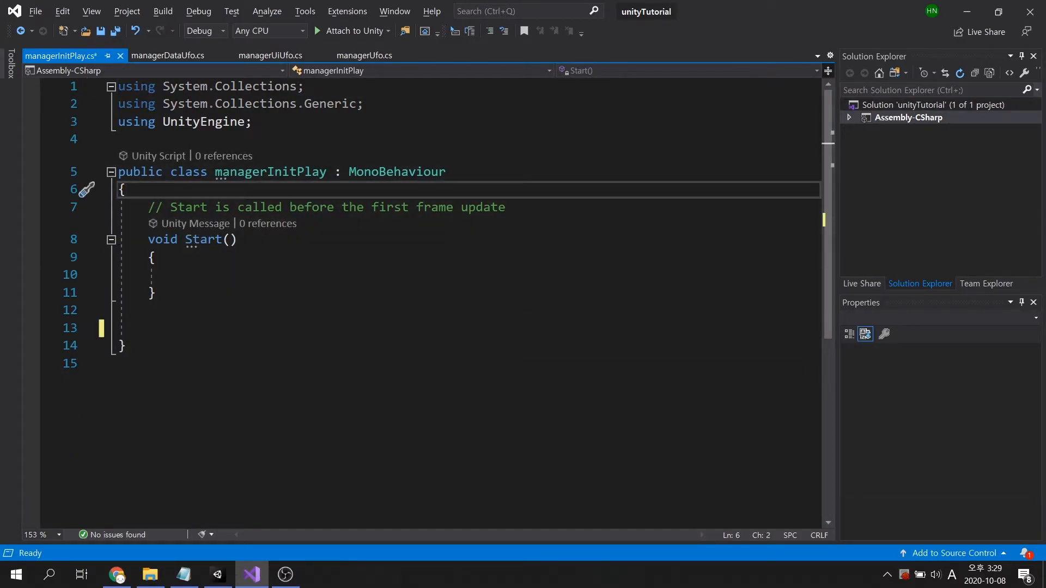
type("public")
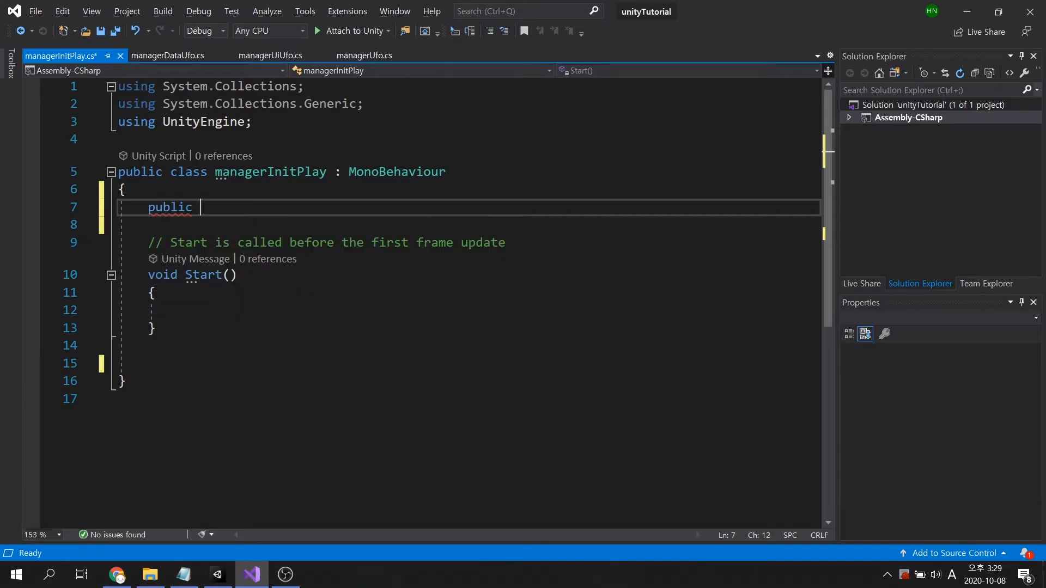
type("GameObject[]")
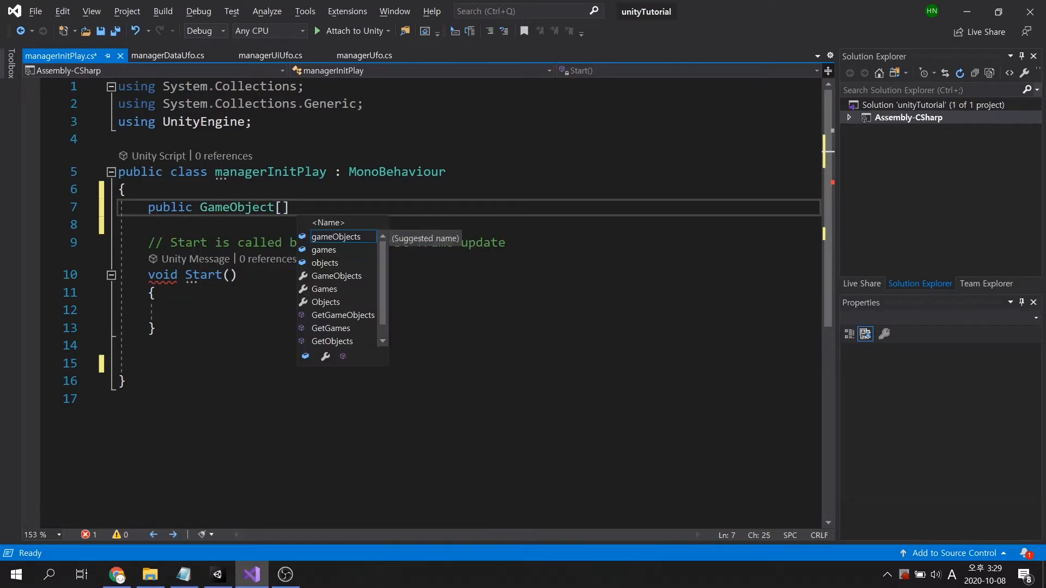
type("objUFO")
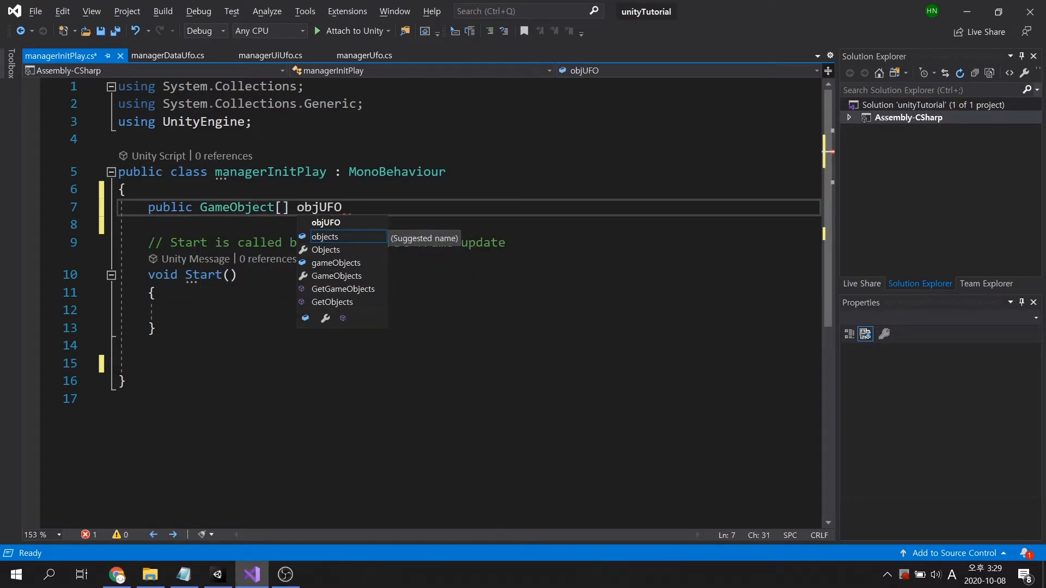
type("s;")
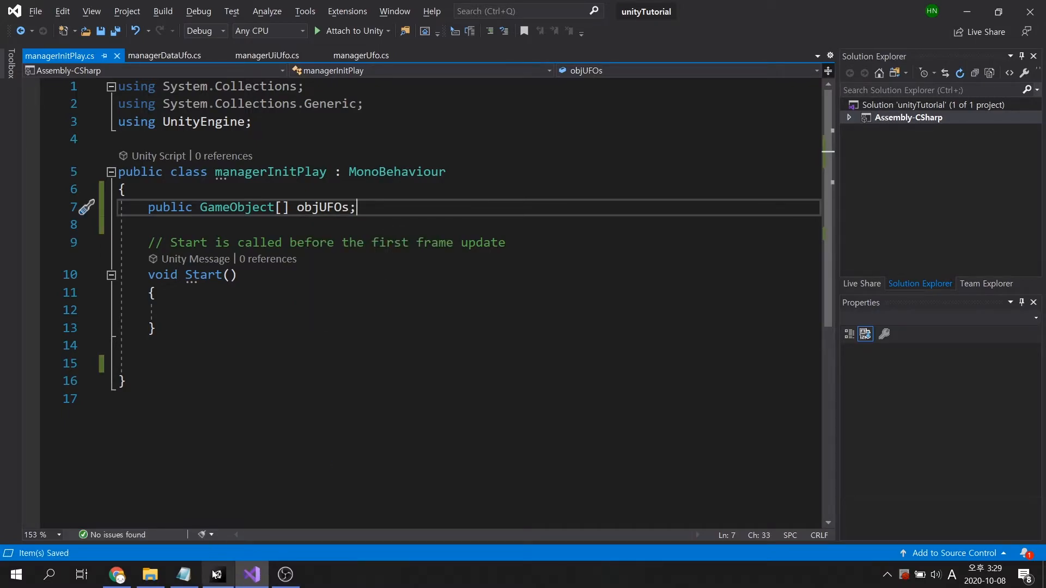
left_click(217, 574)
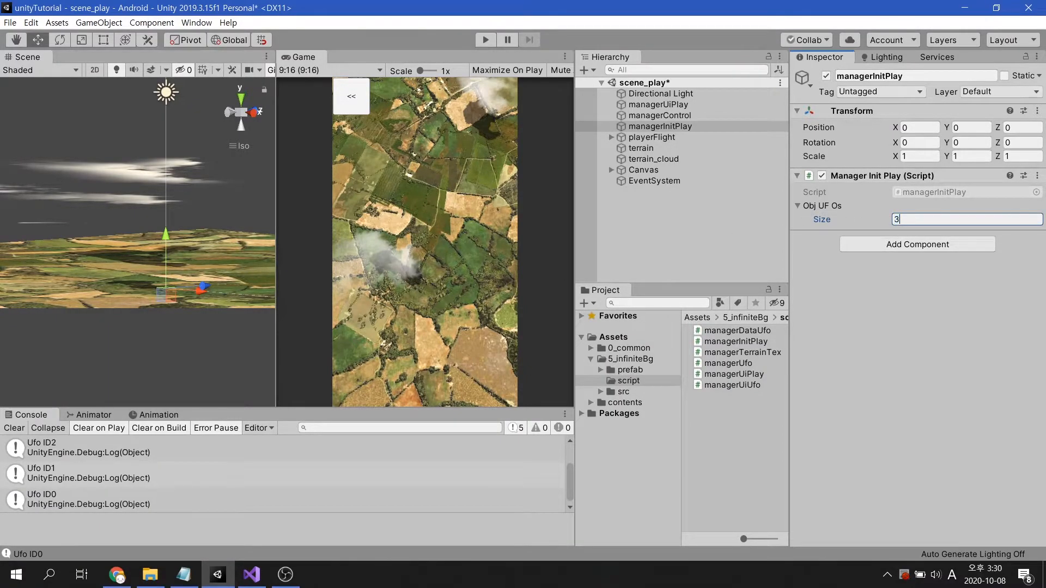
Step: Drag the meshUfo00 and meshAirFighter prefabs into the objUFOs array slots
left_click(630, 370)
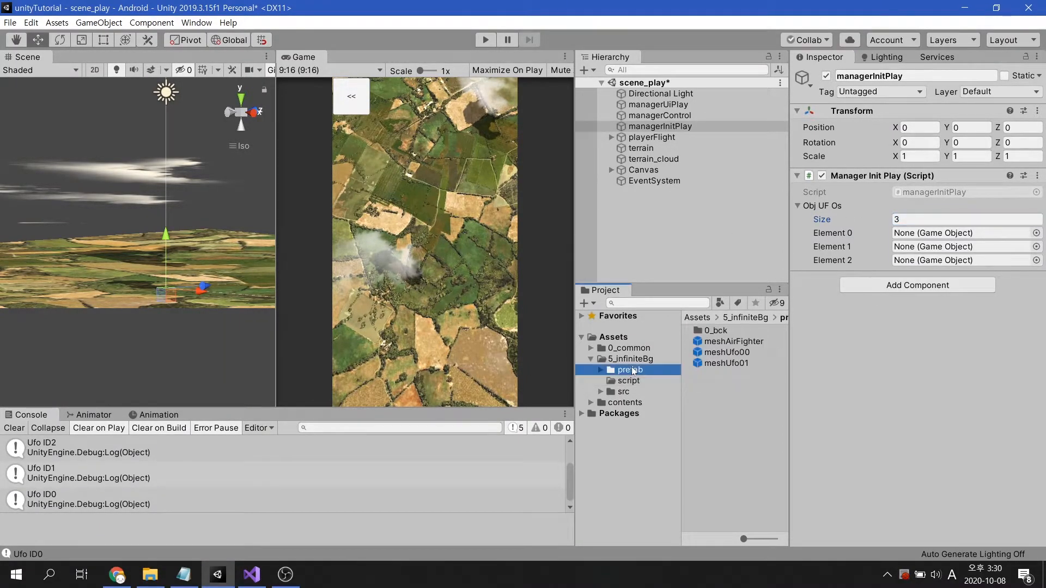
left_click_drag(724, 352, 965, 233)
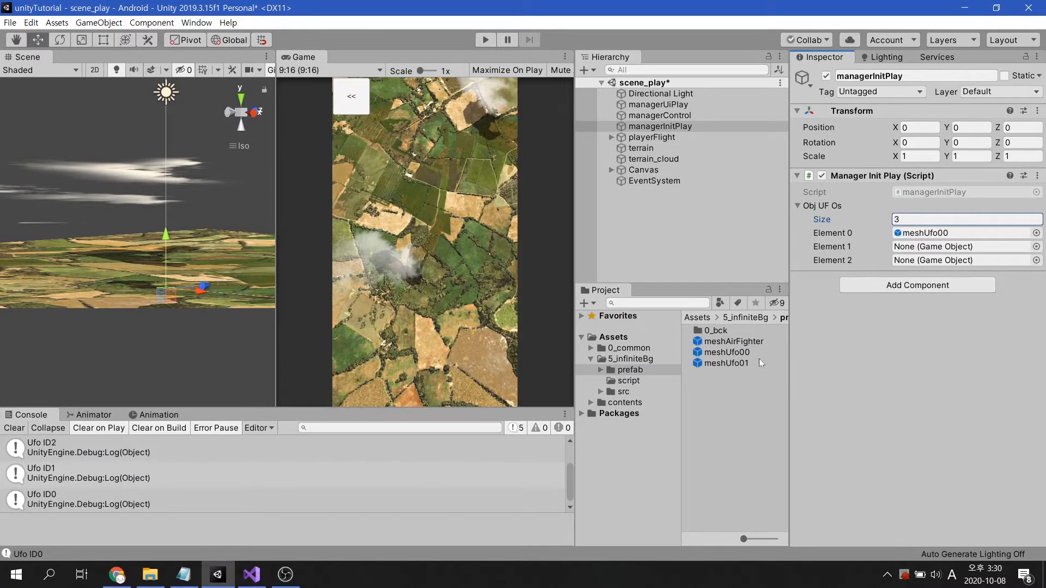
left_click(733, 341)
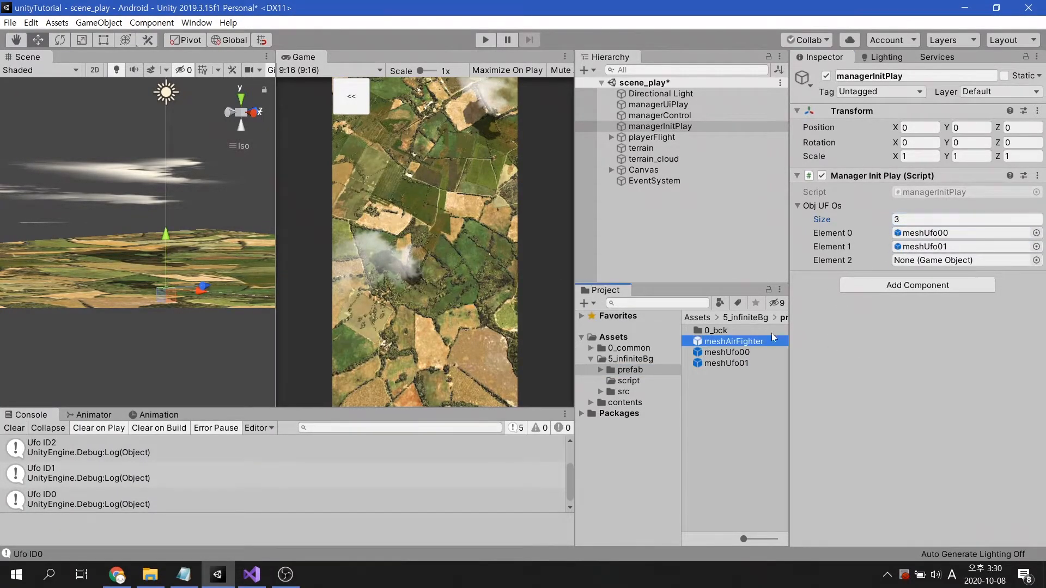
left_click_drag(733, 341, 960, 260)
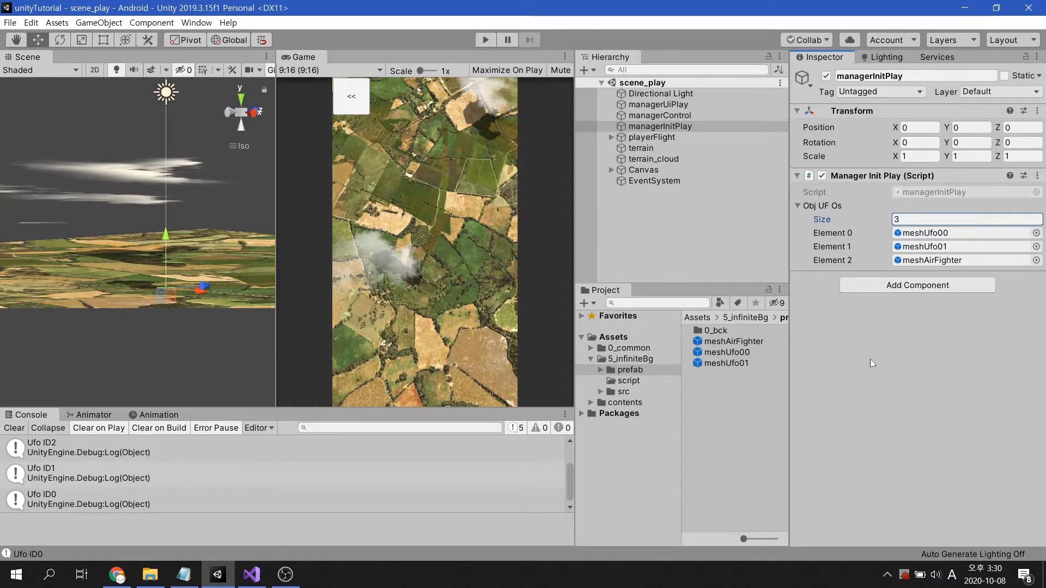
Step: Declare 'public Transform trPlayerPos;' below the objUFOs array
left_click(252, 574)
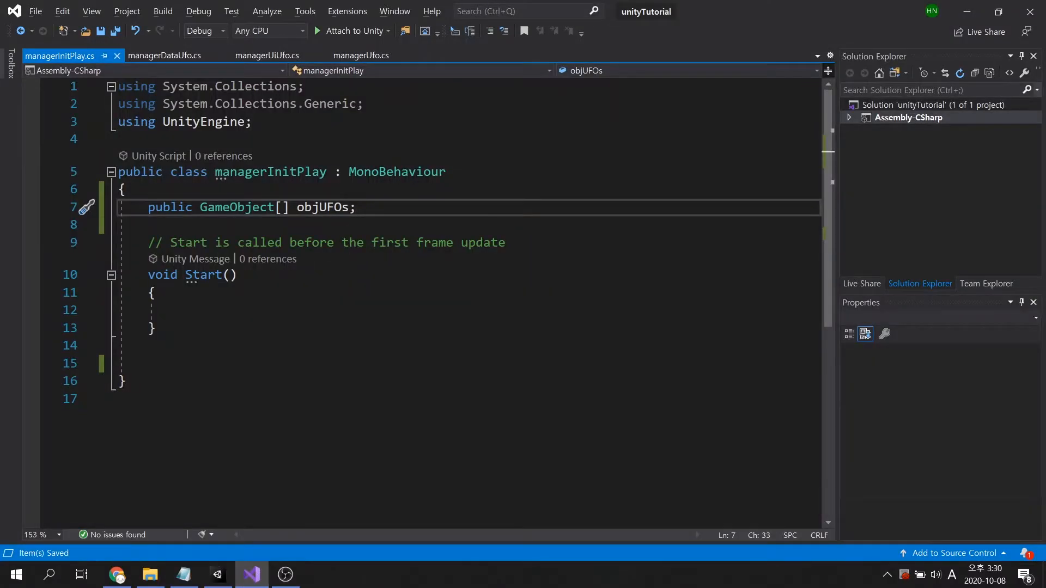
type("public")
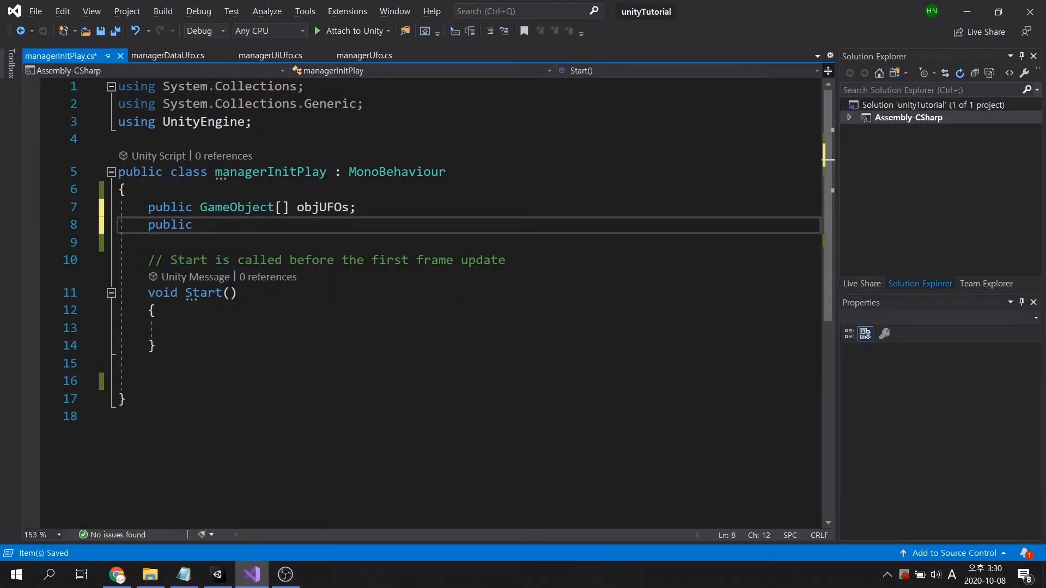
type("Transform trPl")
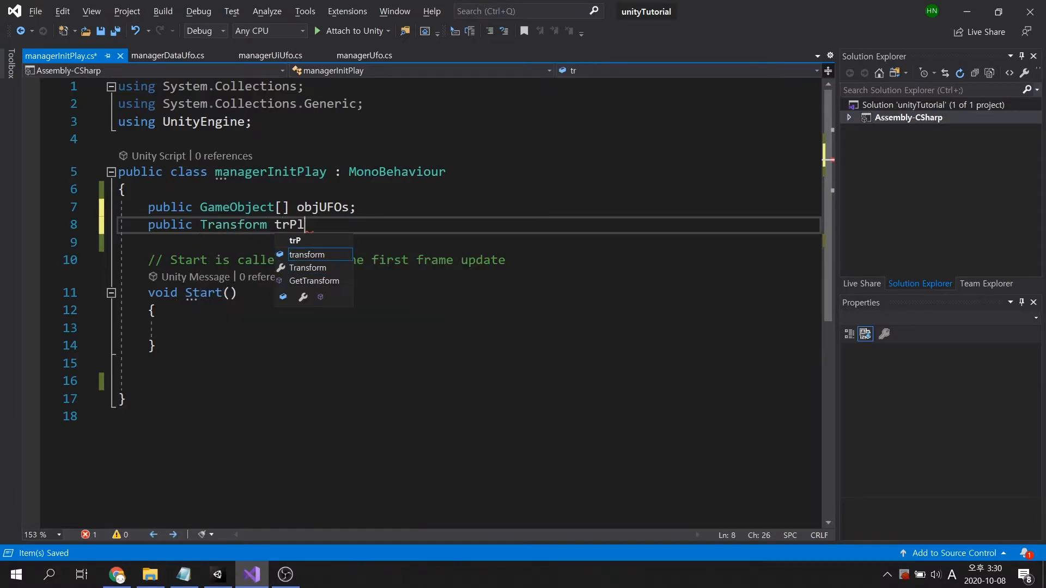
type("PlayerPos;")
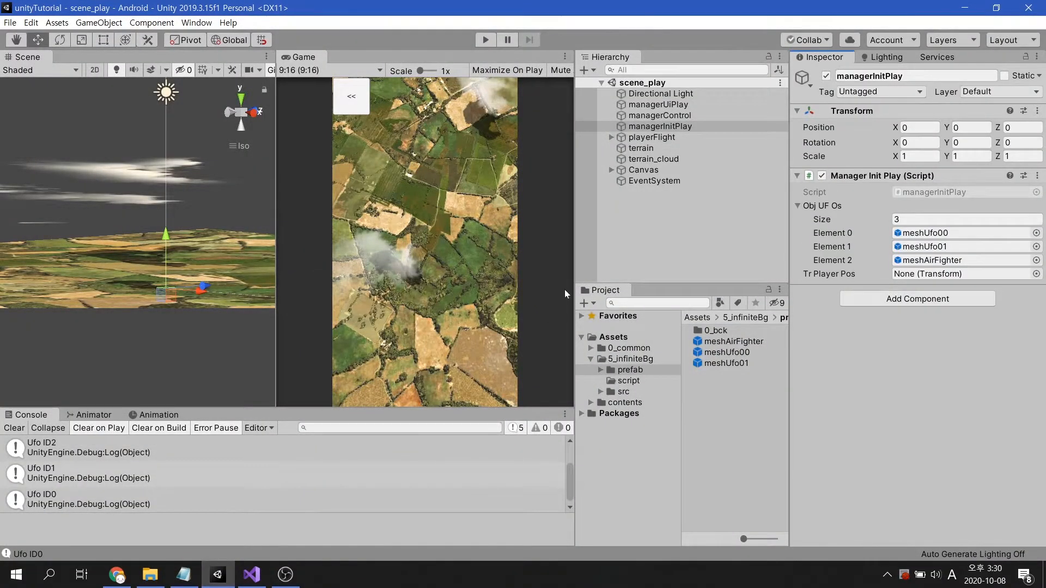
Step: Assign playerFlight to Tr Player Pos and expand playerFlight in the Hierarchy
left_click_drag(651, 137, 963, 273)
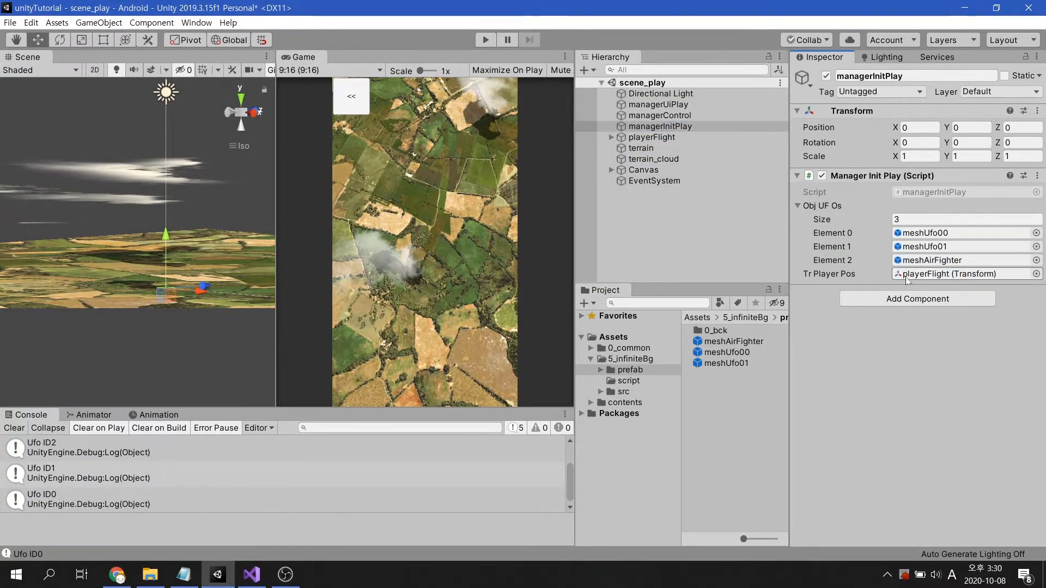
left_click(610, 137)
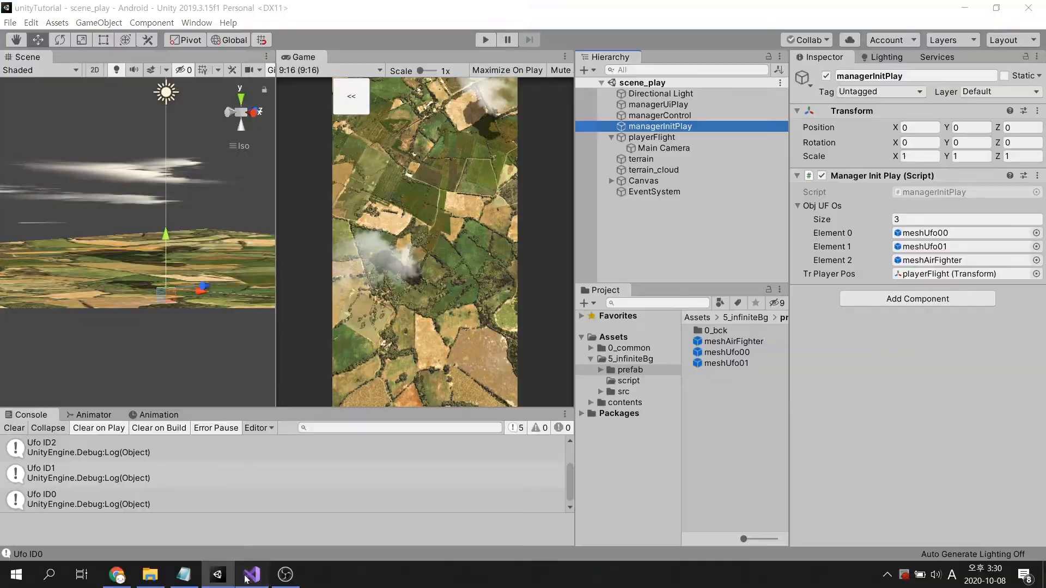
Step: In Start, store managerDataUfo.instanceDataUfo.numCurrentId in tempId and instantiate objUFOs[tempId] under trPlayerPos
left_click(251, 573)
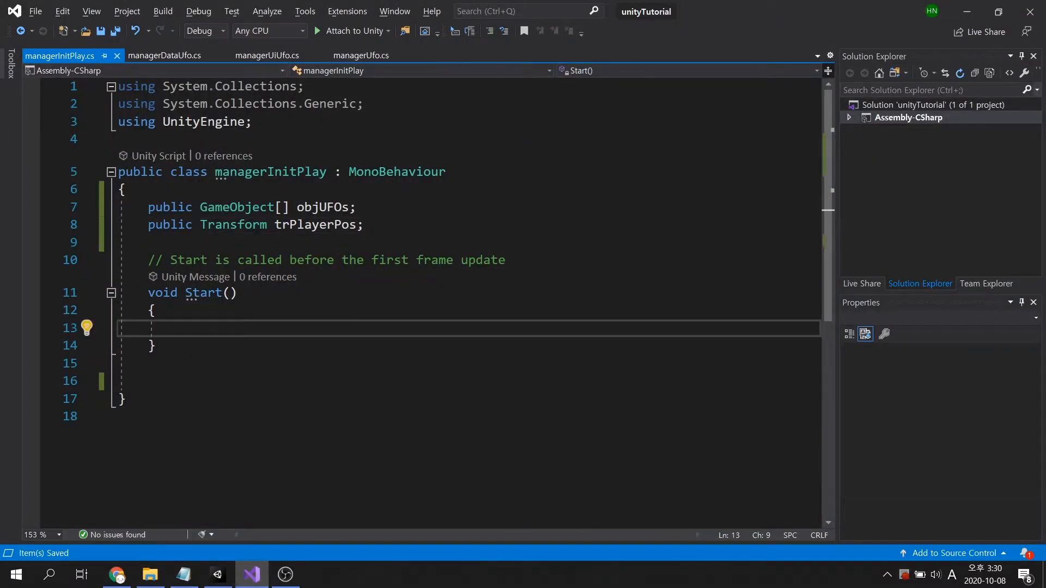
type("int tempId")
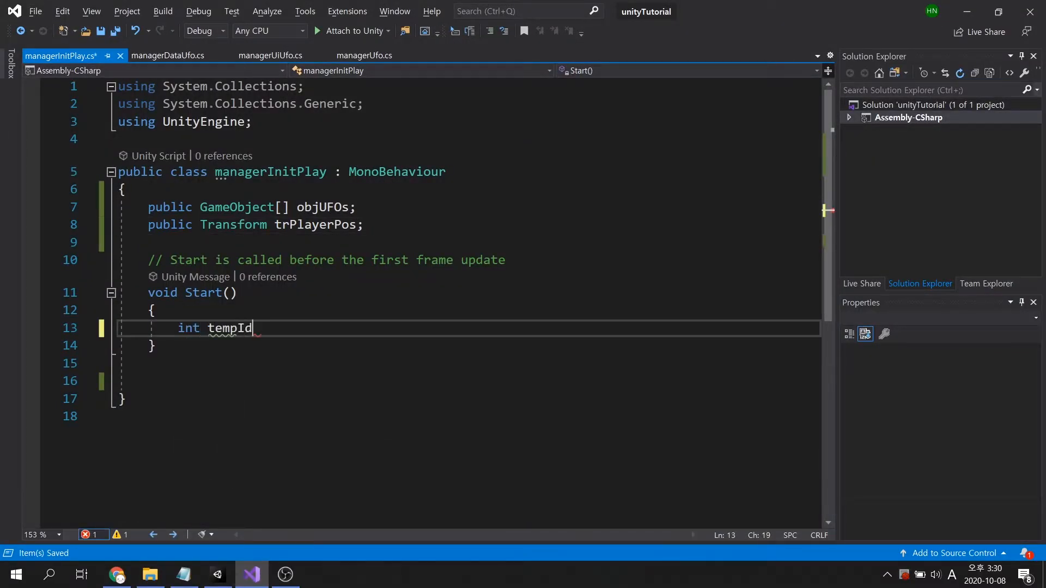
type("= managerDataUfo.")
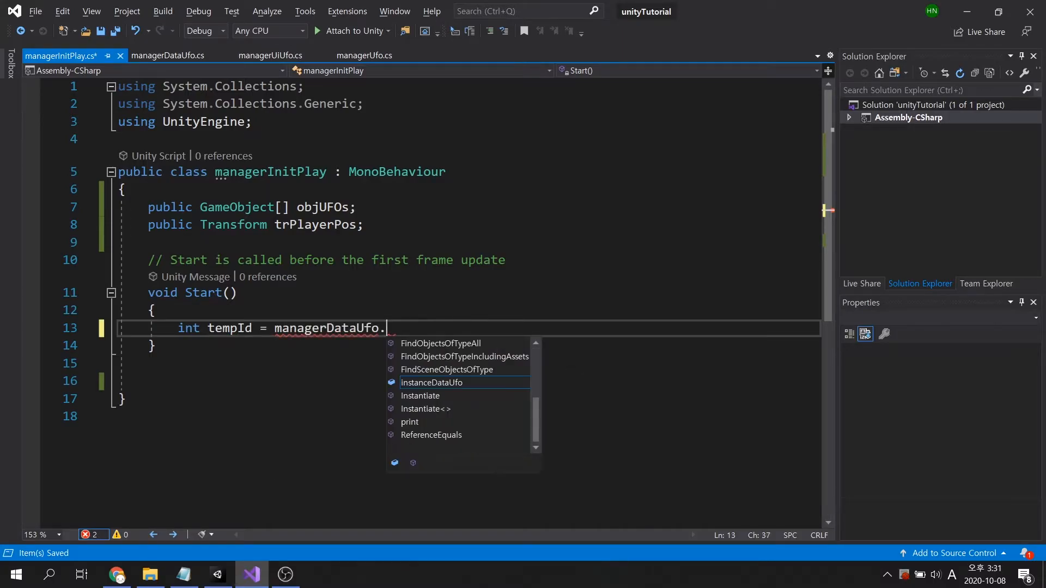
type("instanceDataUfo.numCurrentId;")
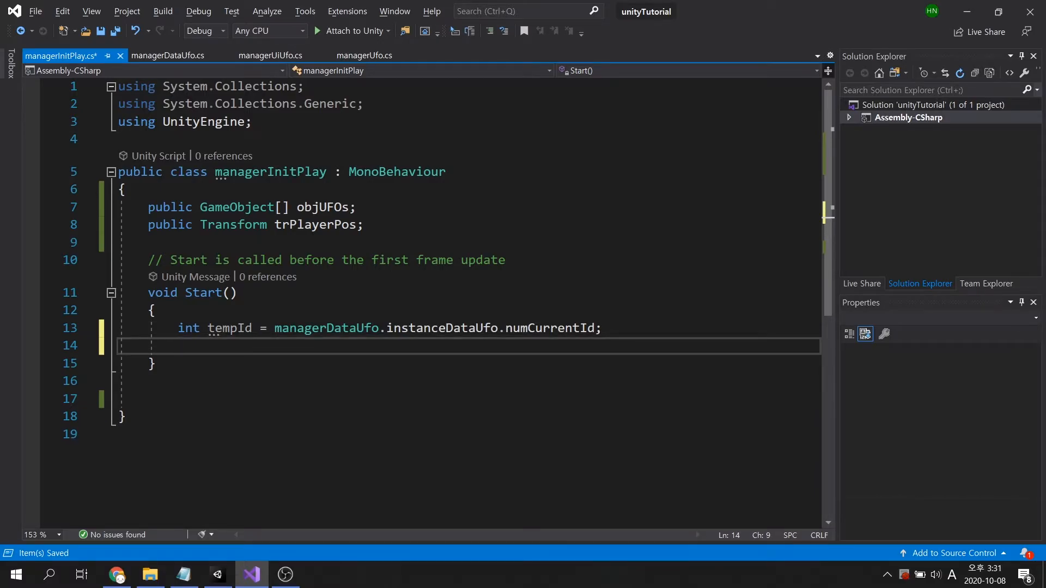
type("Instantiate (")
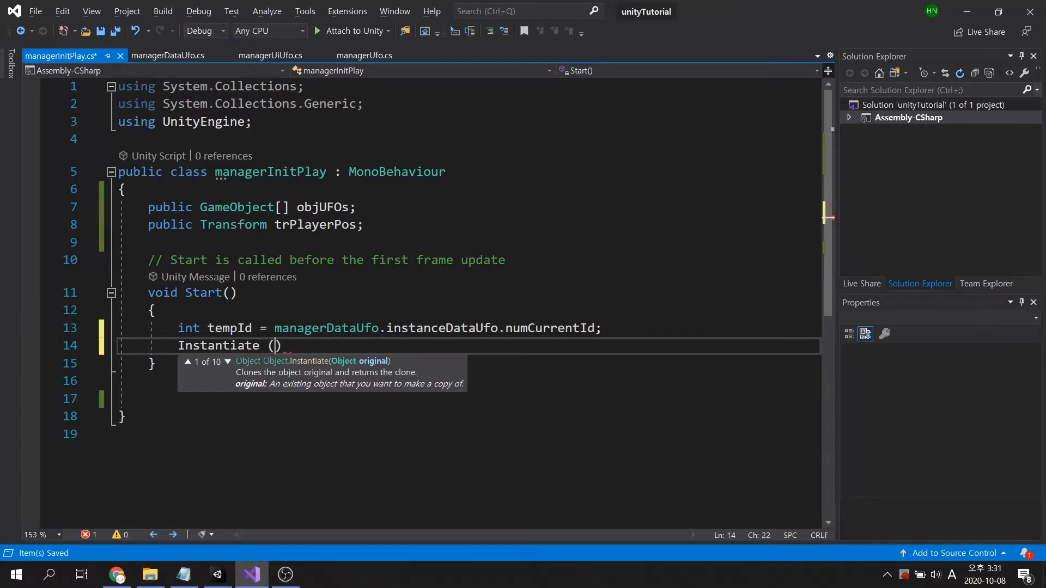
type("objUFOs[tempId],")
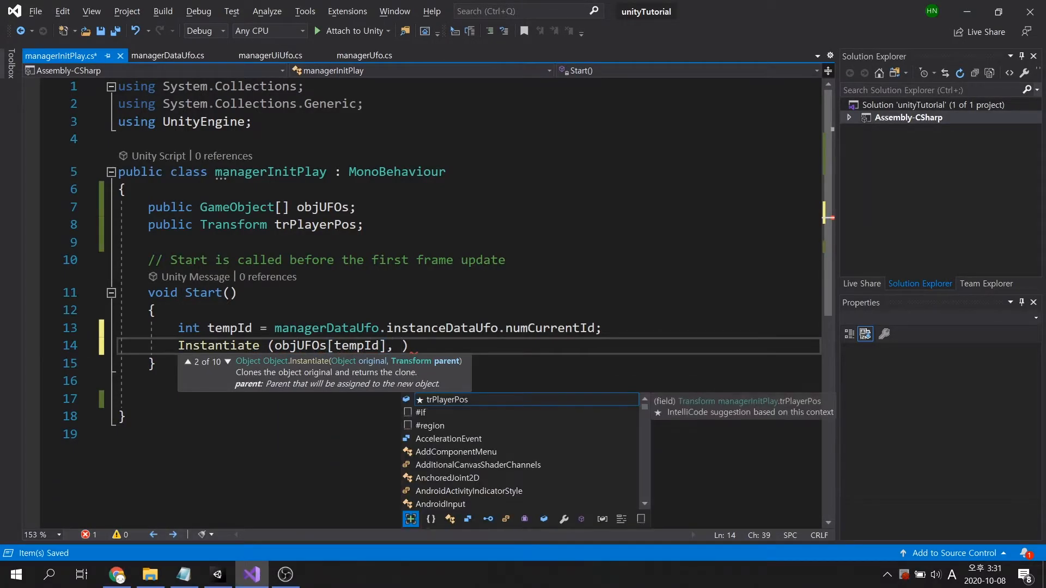
type("trPlayerPos;")
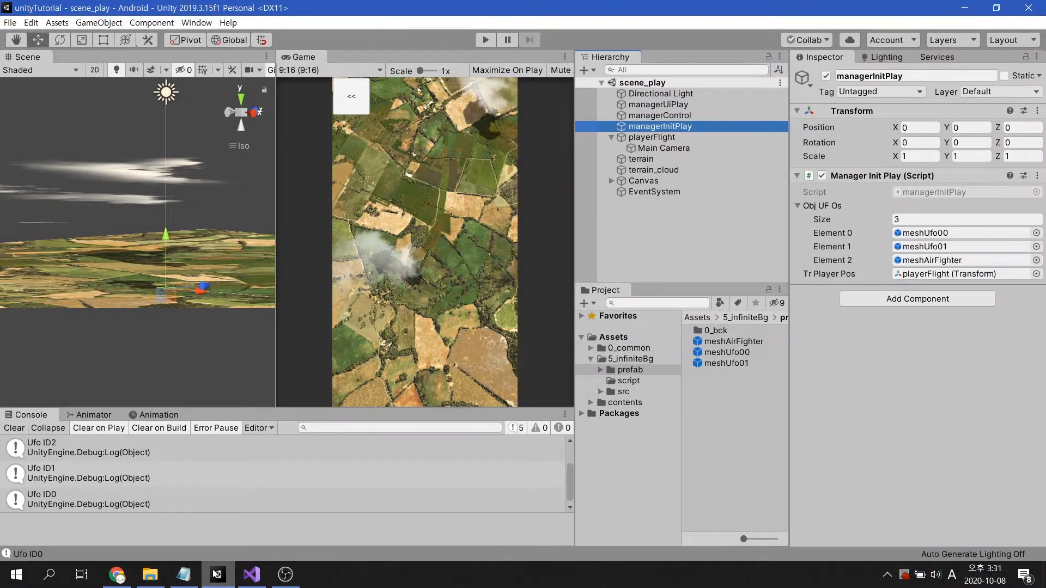
Step: Select Canvas > ButtonExit and scroll to its On Click () calling managerUiPlay.ButtonExitToMain
left_click(657, 104)
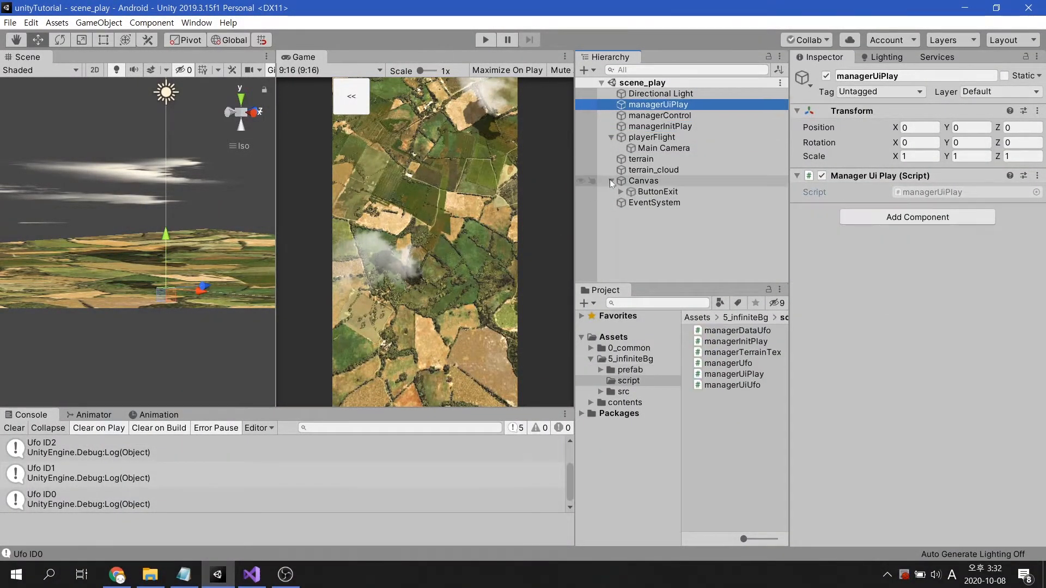
left_click(657, 191)
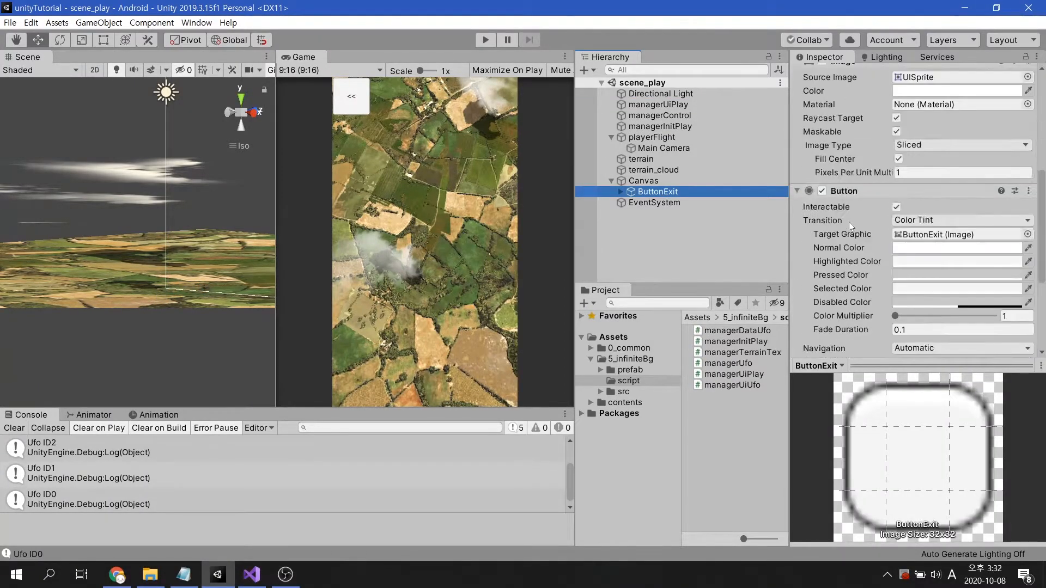
scroll("down", 3)
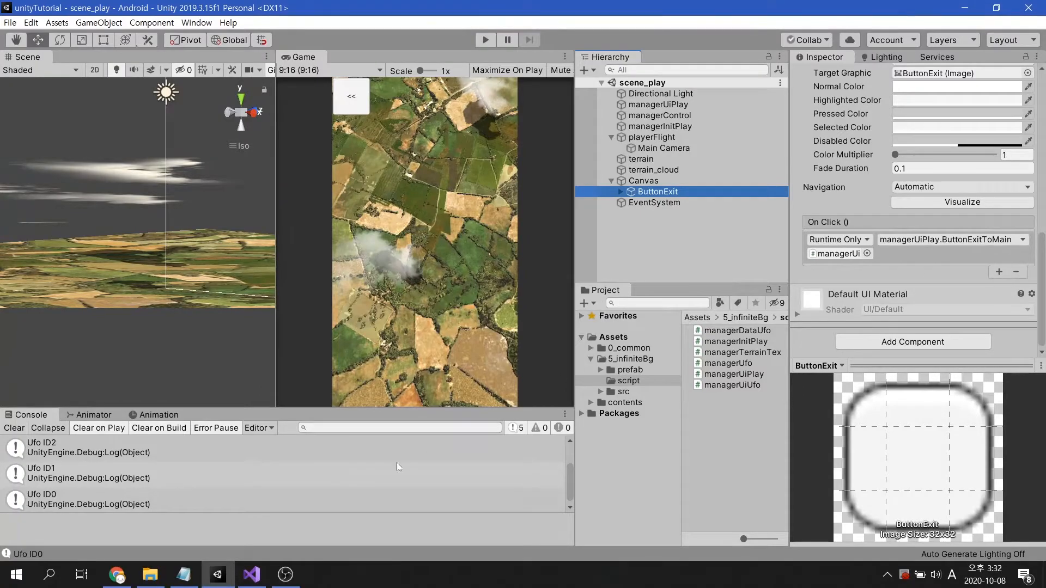
left_click(252, 573)
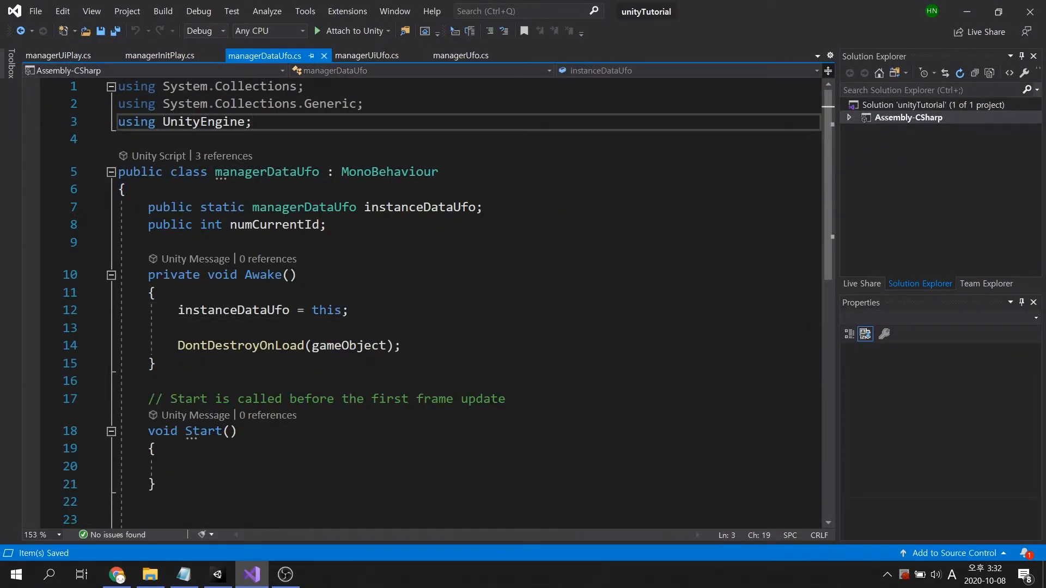
Step: Add 'using UnityEngine.SceneManagement;' to managerDataUfo.cs
type("using Unity")
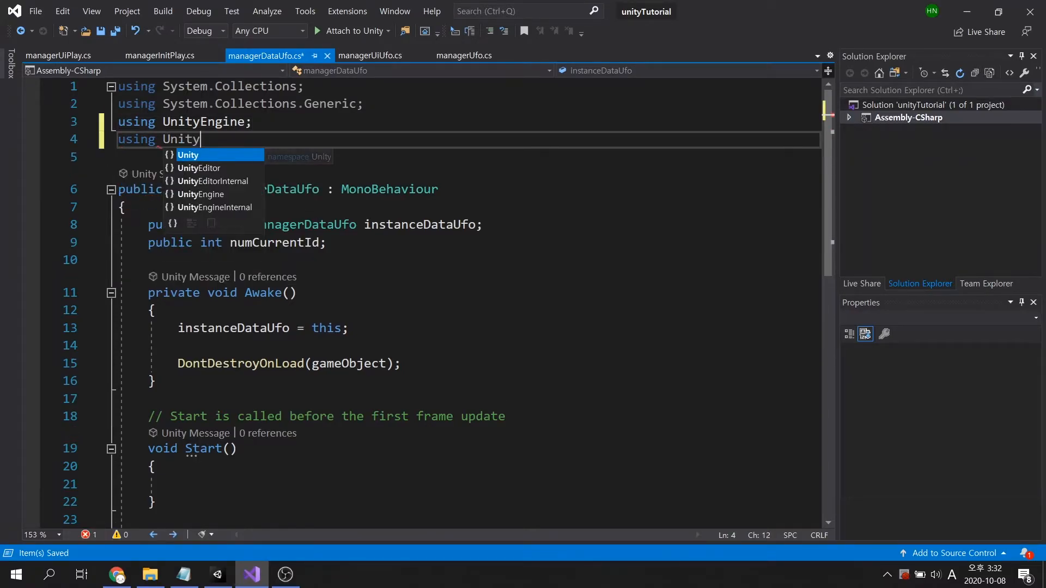
type("Engine.SceneManagement;")
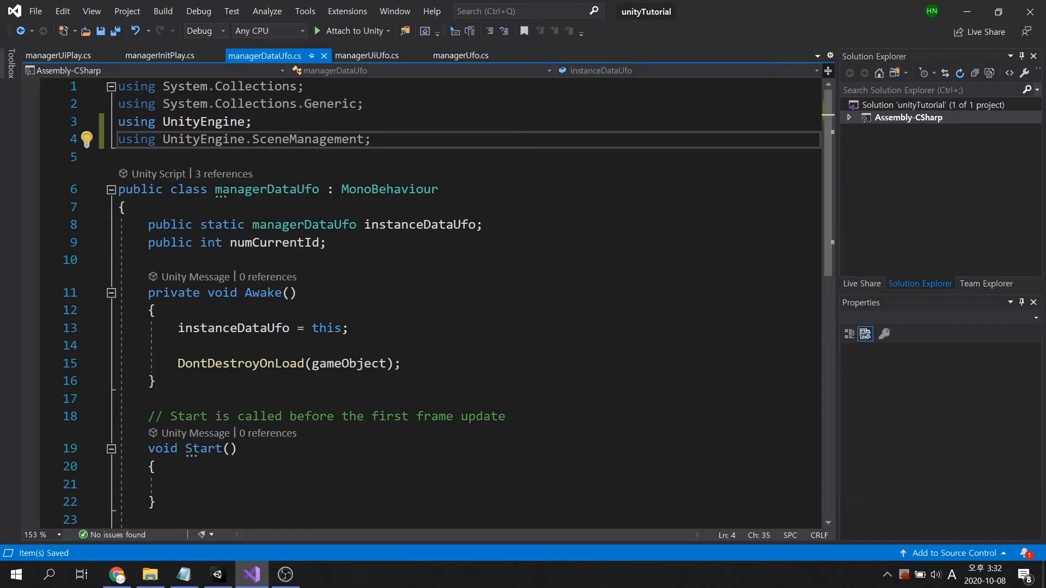
scroll("down", 3)
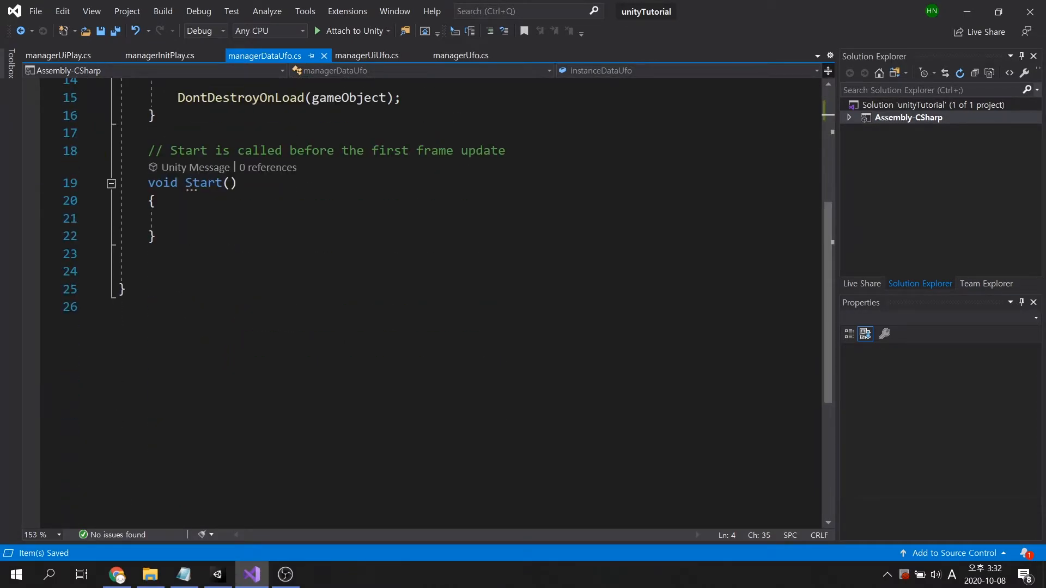
Step: Declare empty public SceneLoadMain() and SceneLoadPlay() methods
type("public void Se")
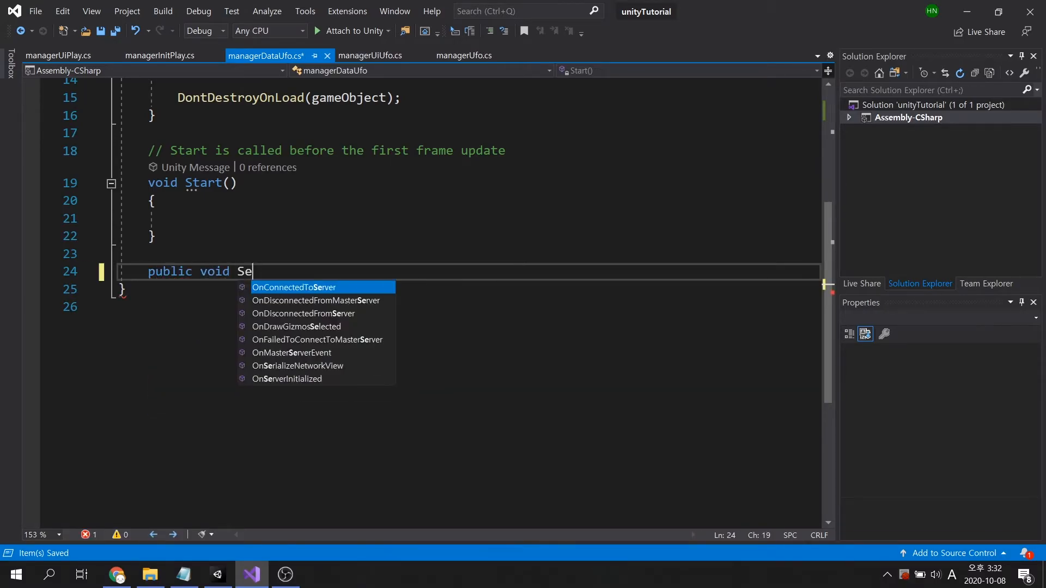
type("ceneLoad")
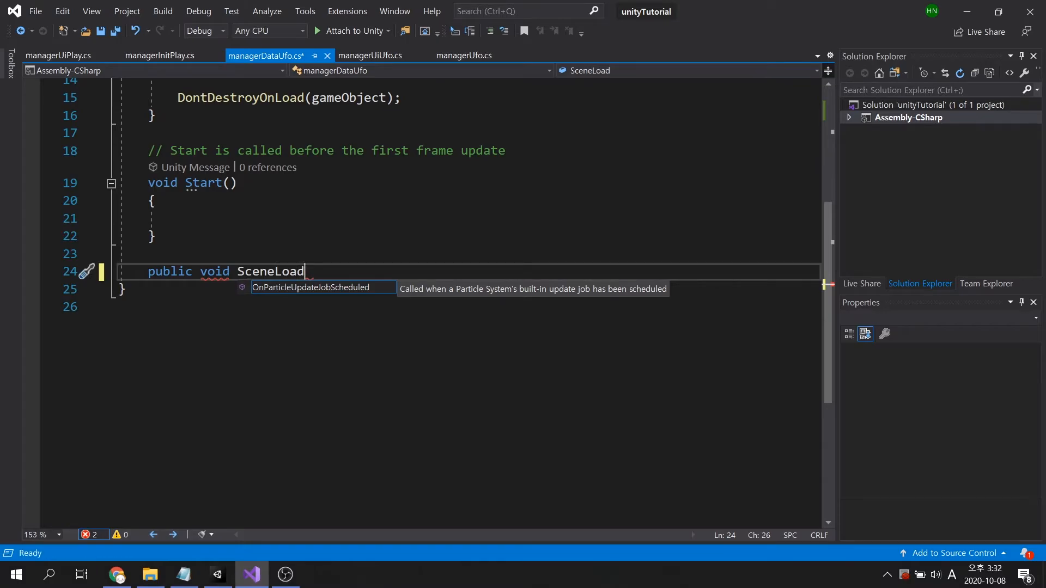
type("Main()")
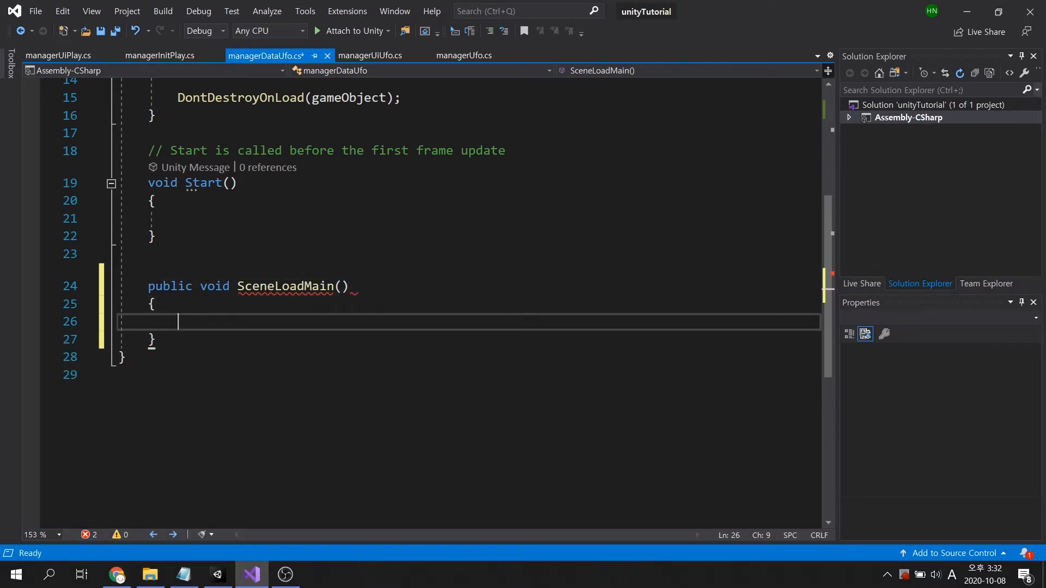
type("public void Scene")
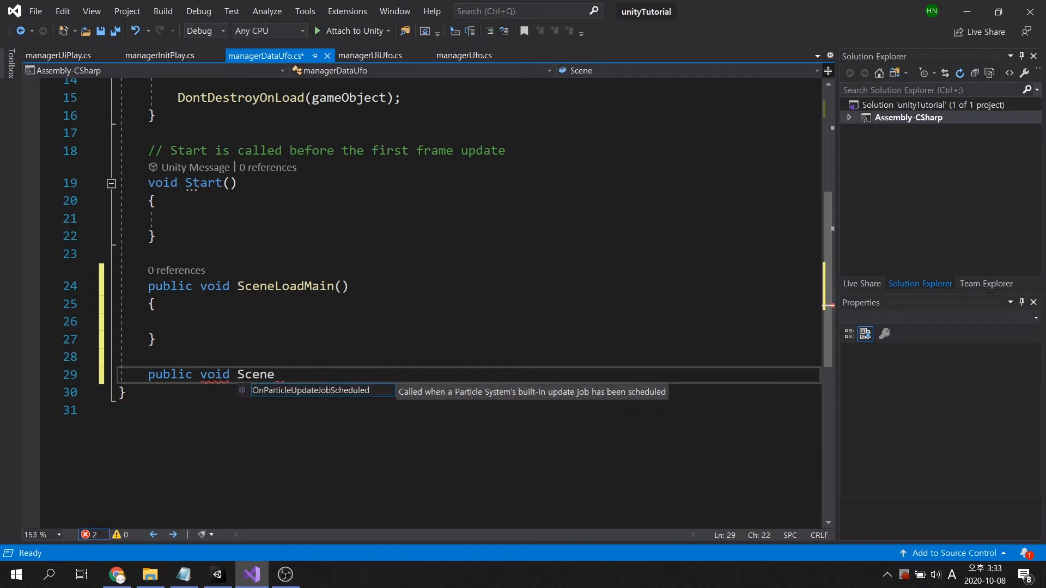
type("LoadPlay()")
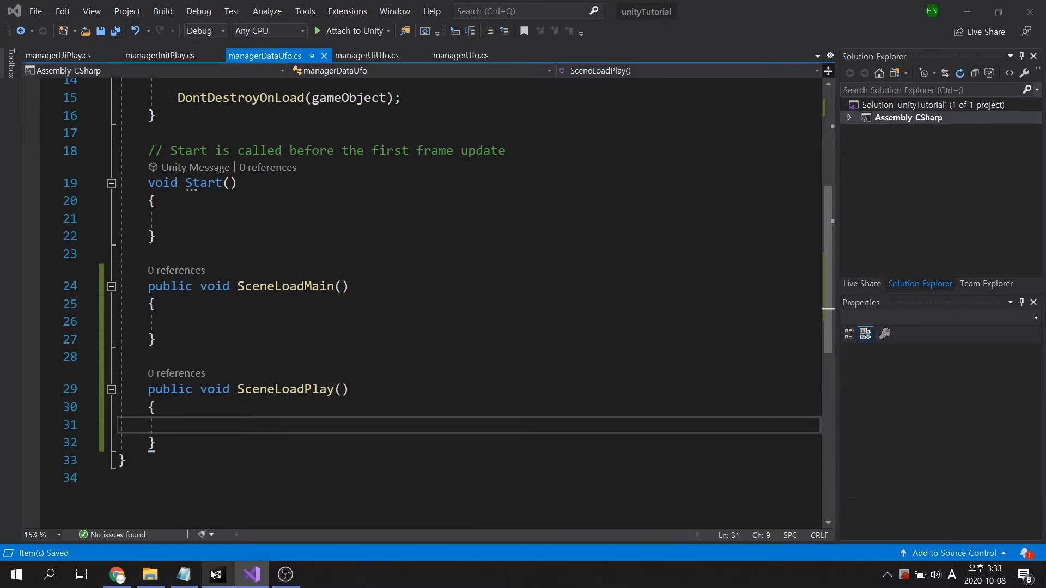
left_click(215, 574)
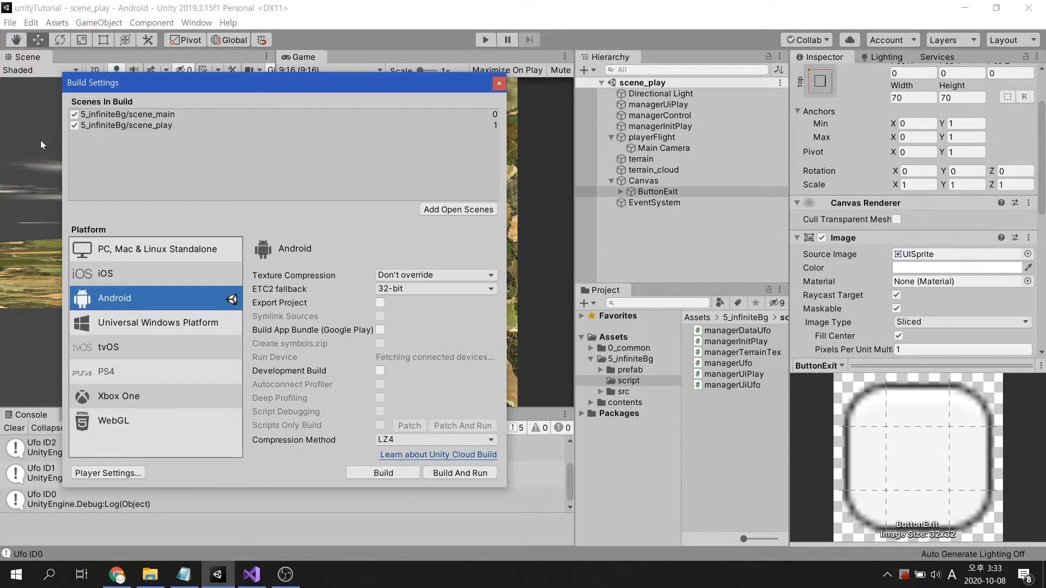
Step: Confirm scene_main is build index 0 and scene_play index 1, then return to Visual Studio
left_click(127, 114)
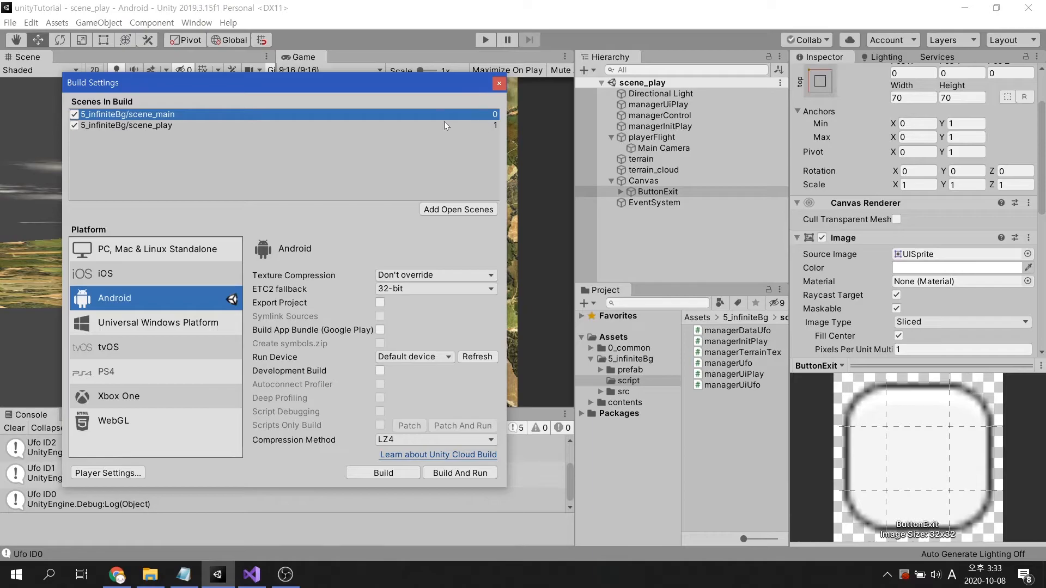
left_click(126, 125)
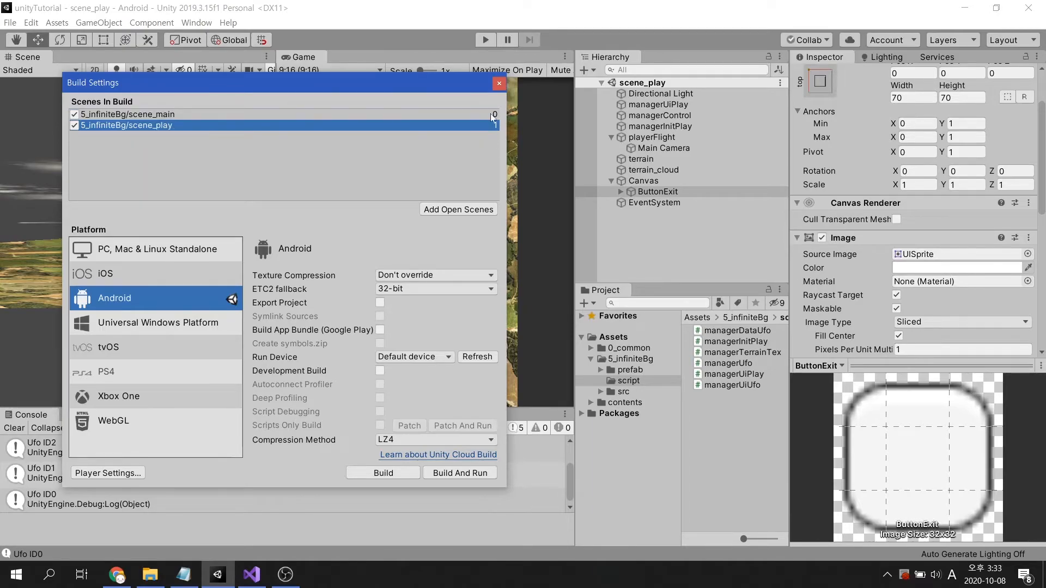
left_click(499, 83)
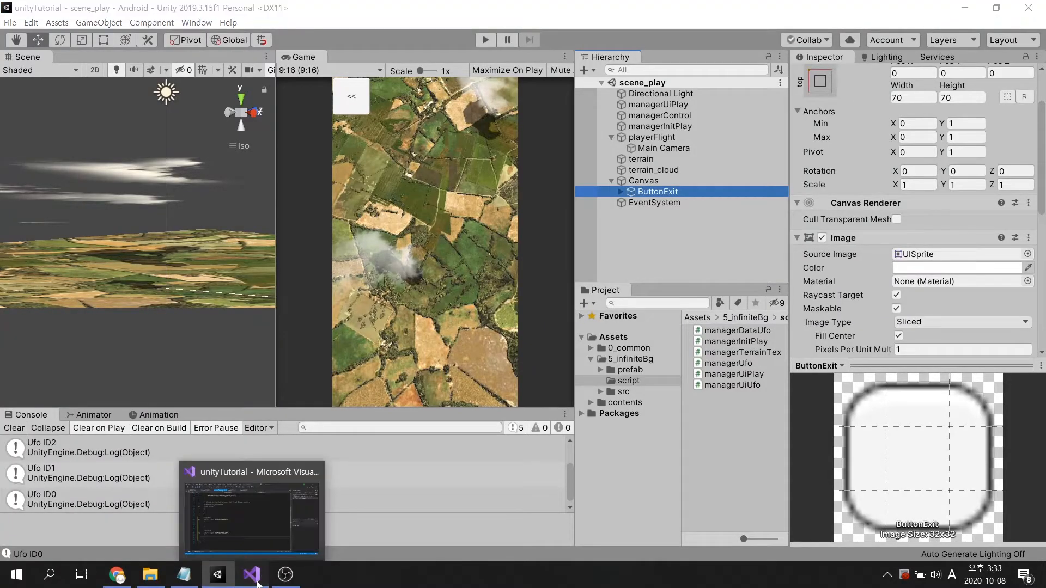
left_click(252, 574)
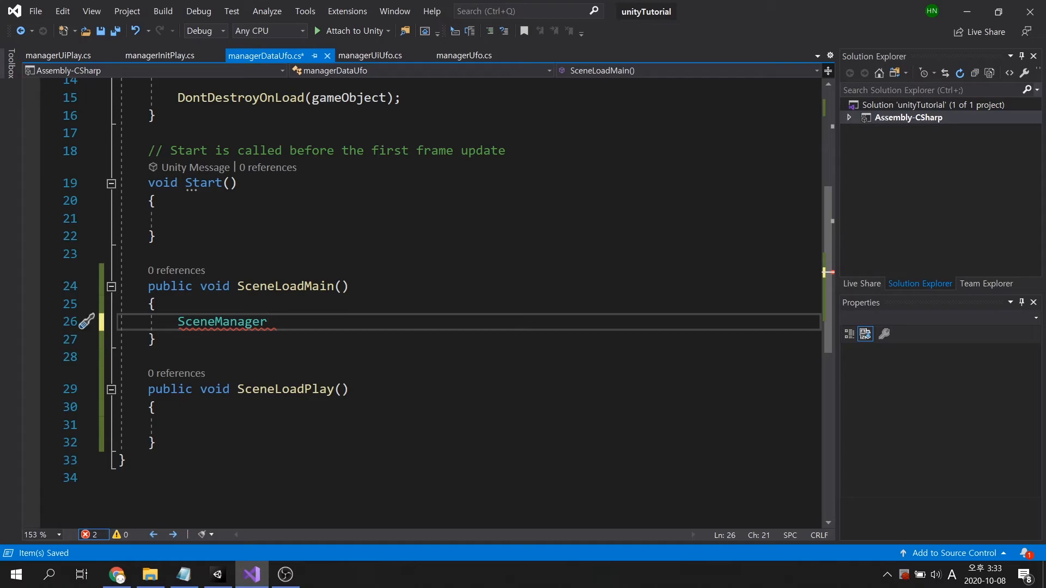
Step: Make SceneLoadMain call SceneManager.LoadScene(0) and SceneLoadPlay LoadScene(1), then open managerUiPlay.cs
type(".LoadScene(0);")
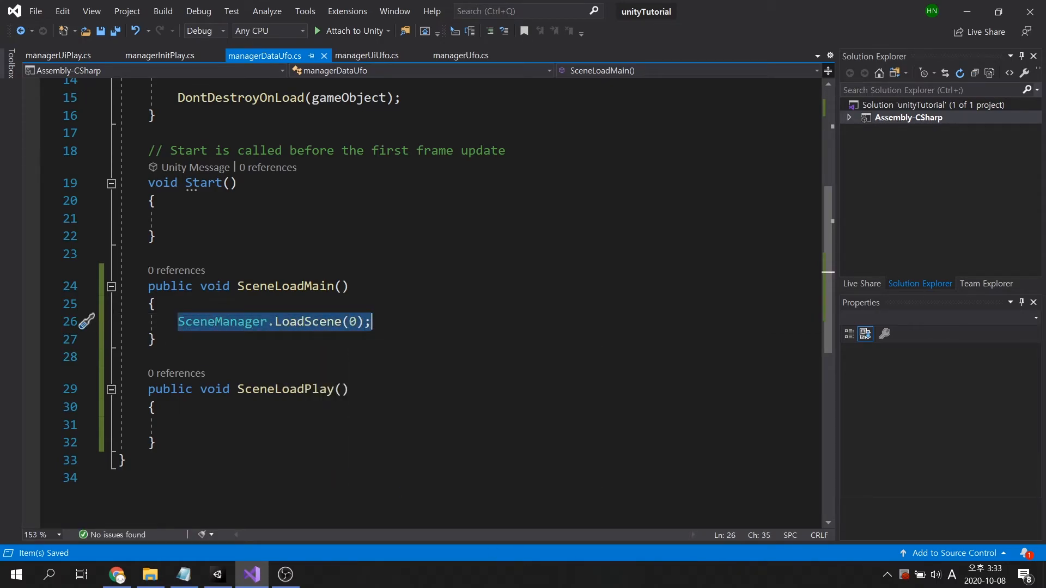
type("SceneManager.LoadScene(1);")
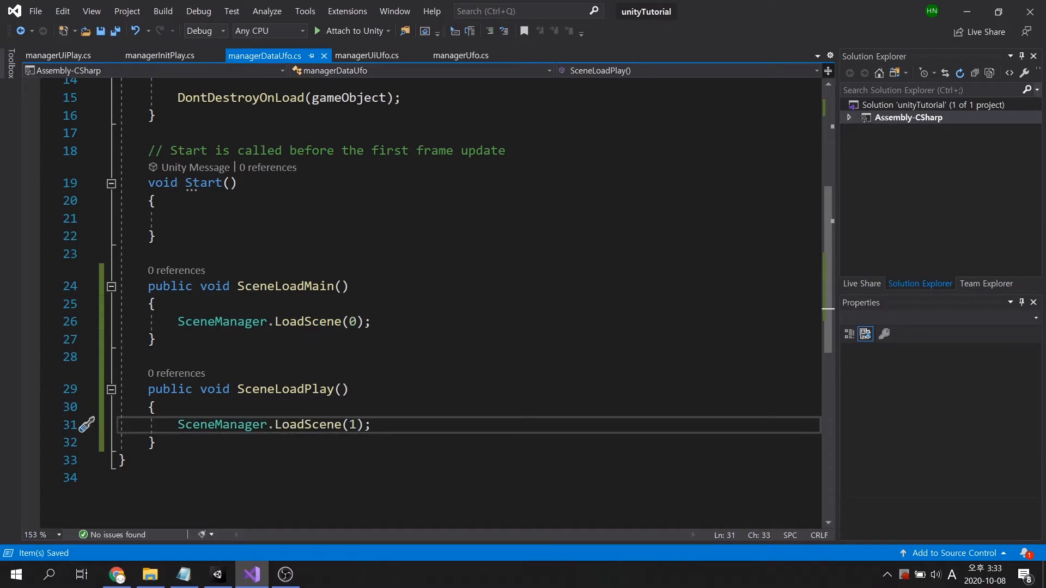
left_click(59, 55)
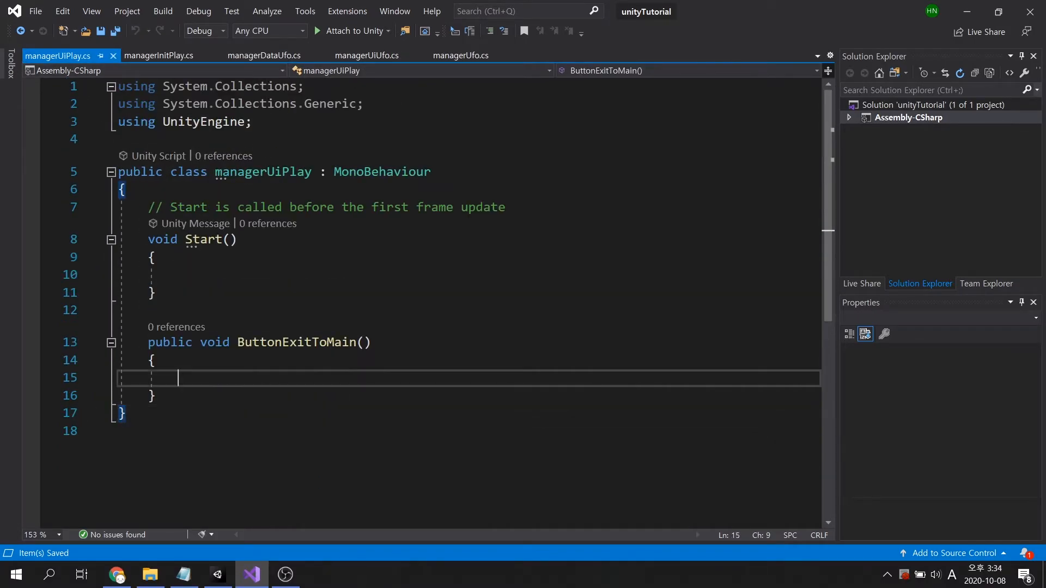
Step: In ButtonExitToMain, start a managerDataUfo.instanceDataUfo scene-load call via IntelliSense
type("man")
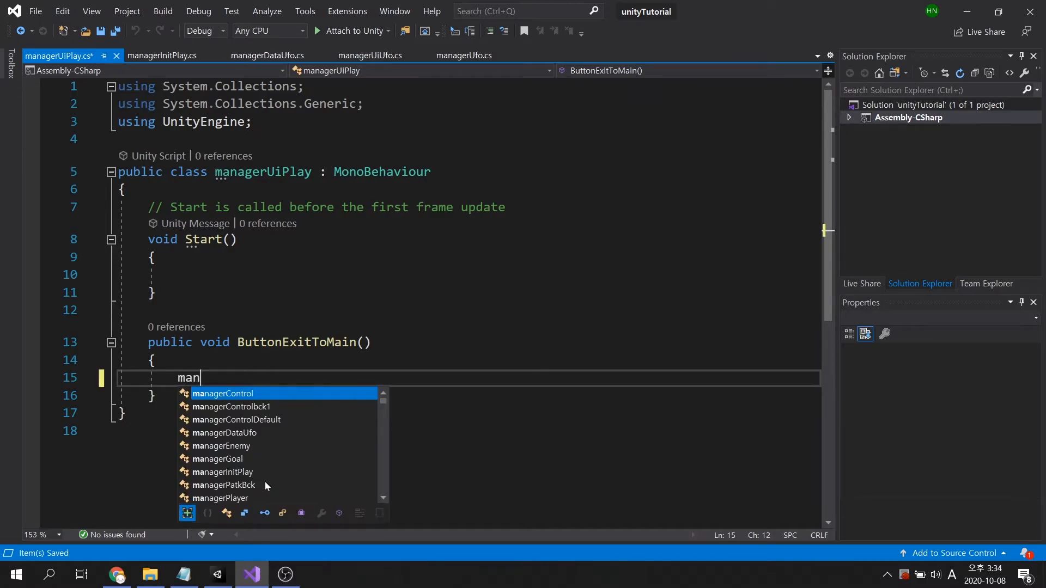
type("agerDataUfo.instanceDataUfo")
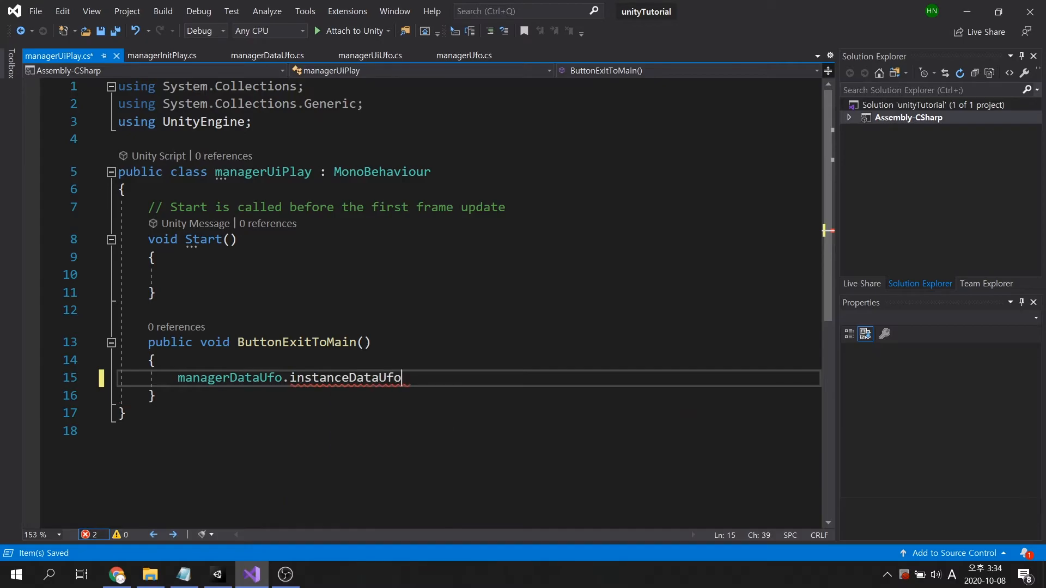
type(".Sce")
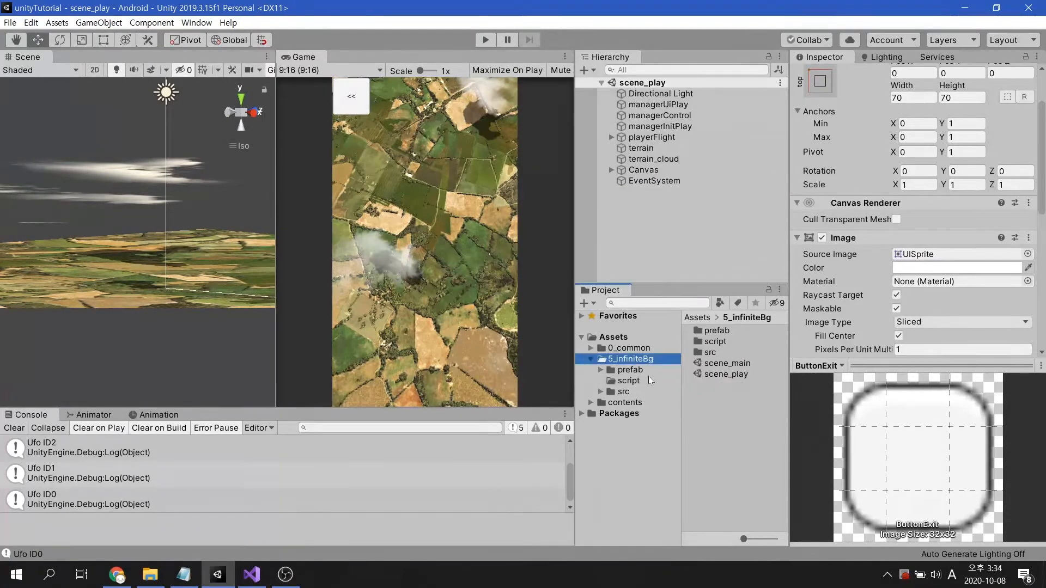
Step: Open scene_main, check ButtonStart's On Click under Canvas > uiMainMenu, and open managerUiUfo's script
double_click(725, 363)
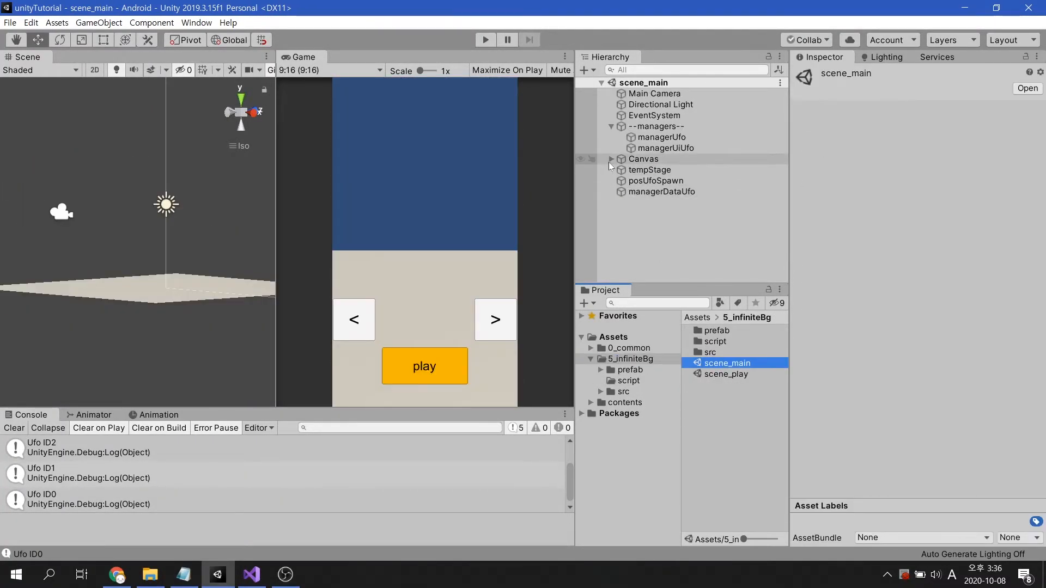
left_click(611, 159)
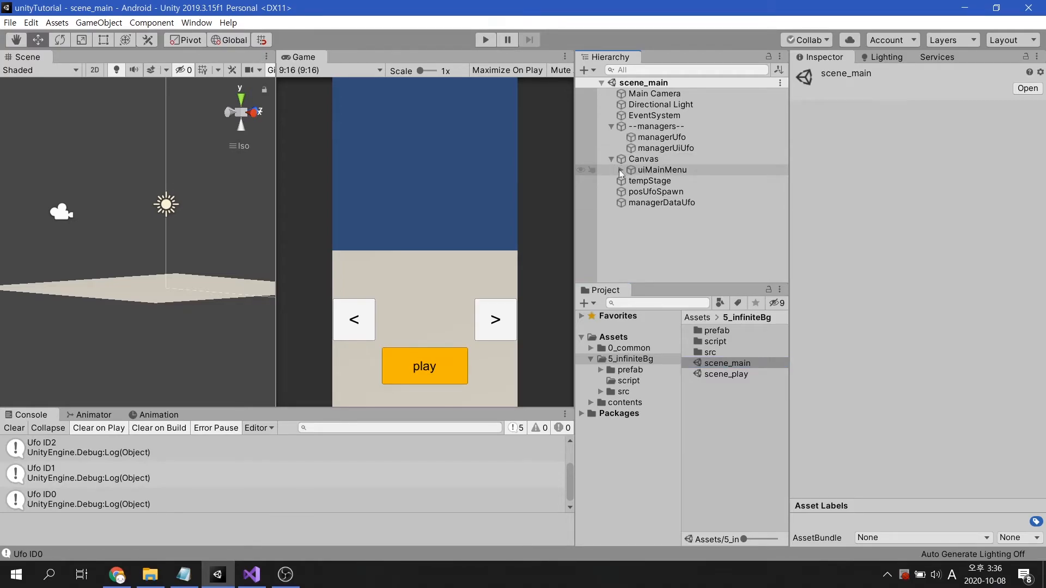
left_click(668, 180)
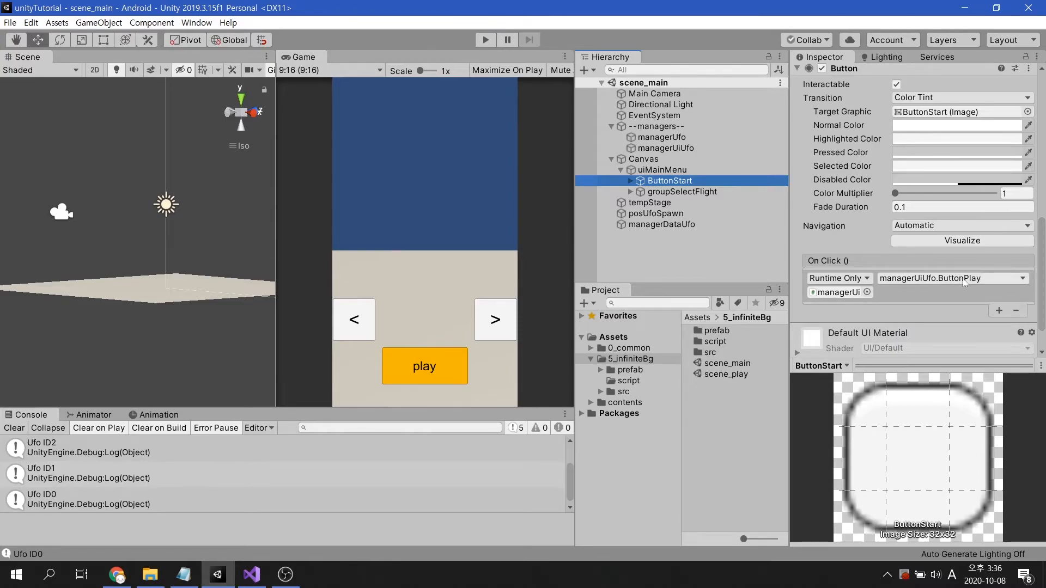
left_click(665, 148)
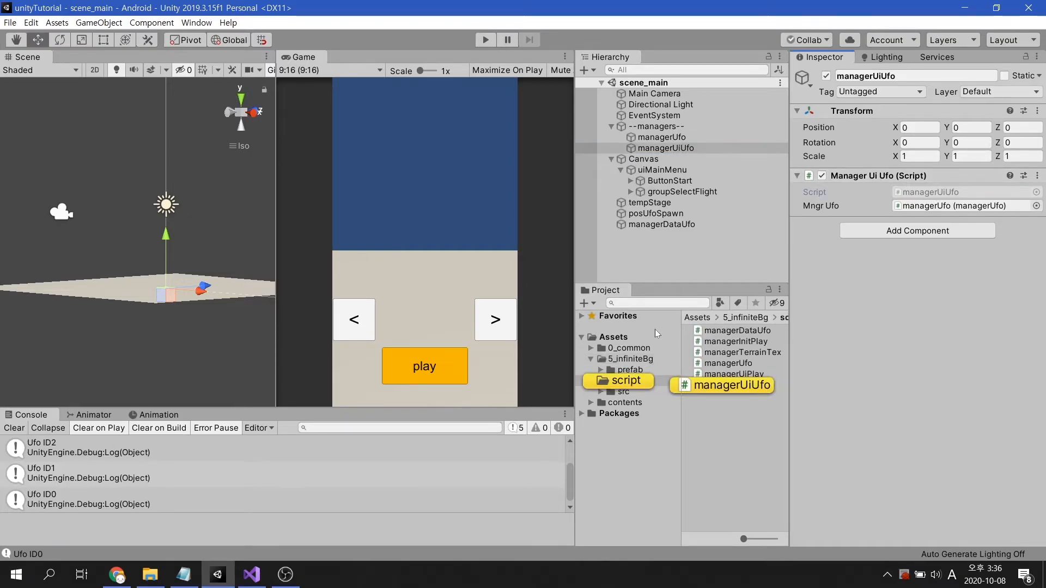
left_click(251, 573)
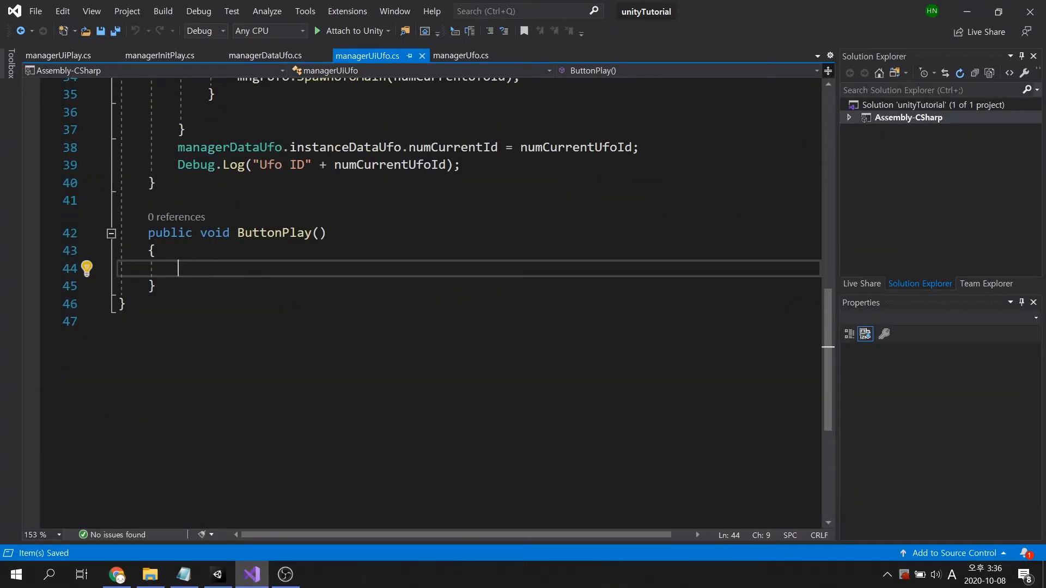
Step: Make ButtonPlay call managerDataUfo.instanceDataUfo.SceneLoadPlay(), save, and return to Unity
type("managerDataUfo.")
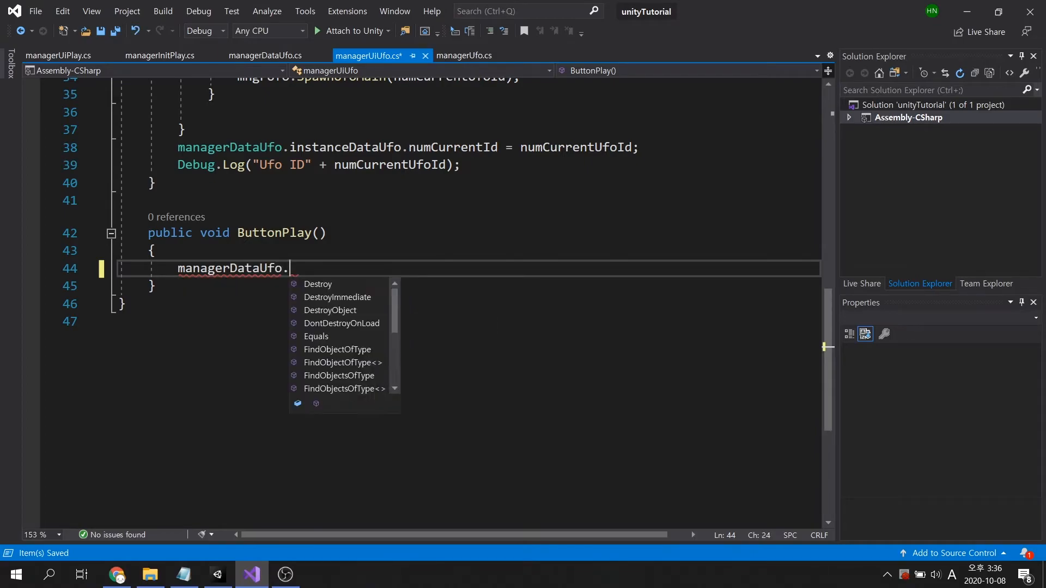
type("instanceDataUfo.SceneLoadPlay();")
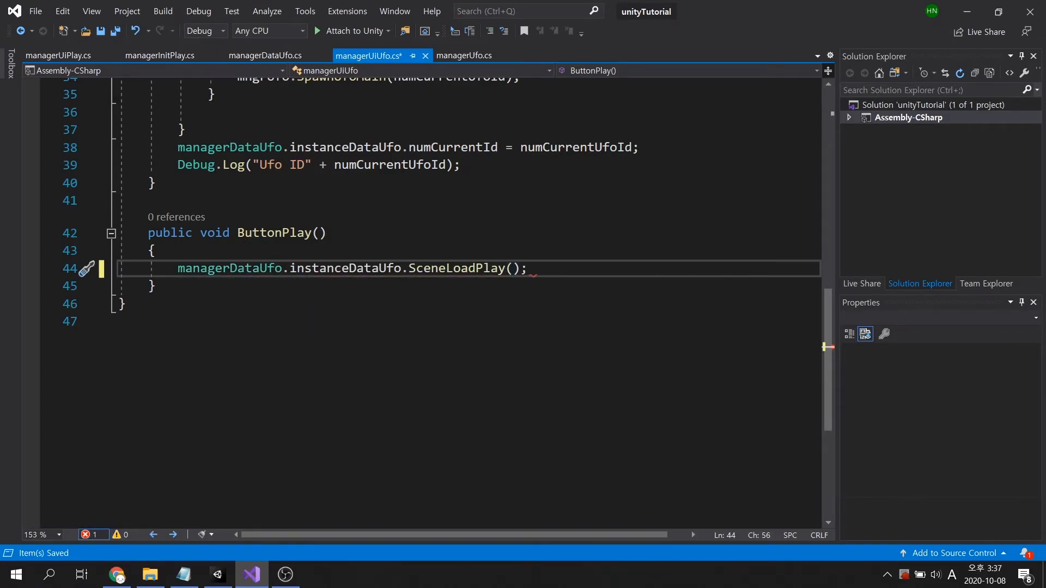
key("ctrl+s")
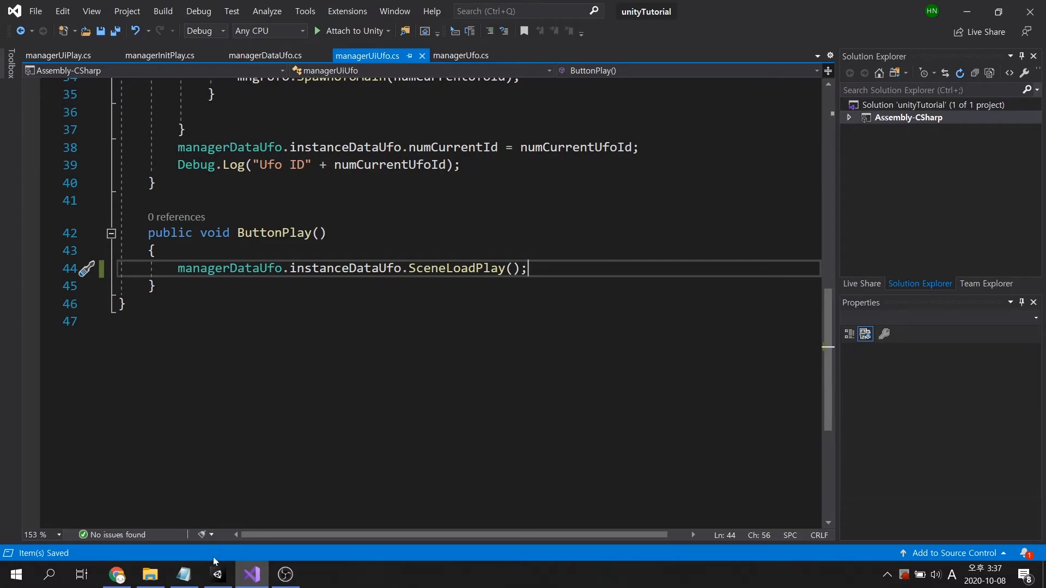
left_click(216, 574)
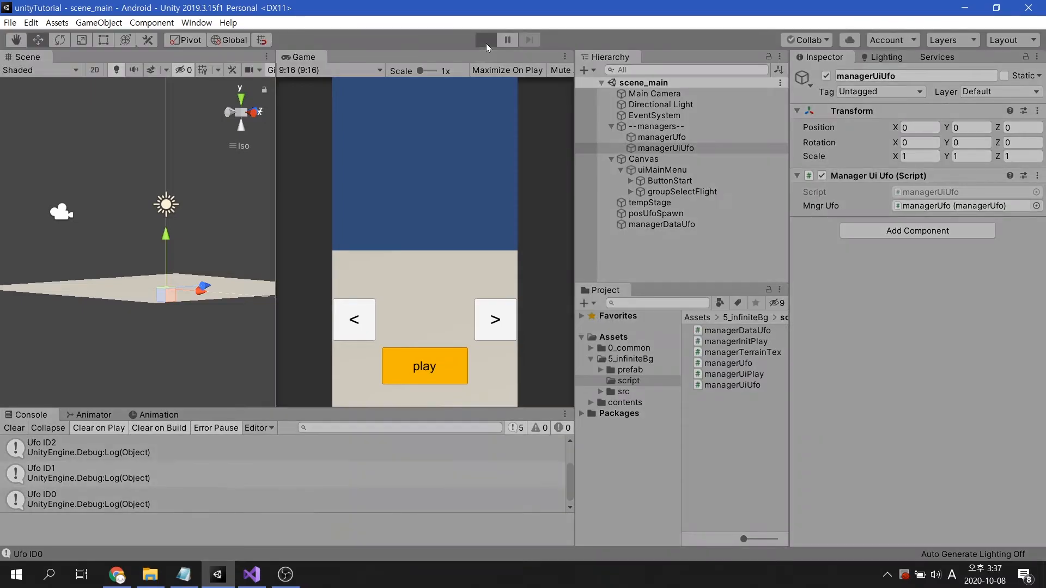
Step: Play-test scene_main, cycle UFOs, and spot three managerDataUfo copies under DontDestroyOnLoad
left_click(485, 40)
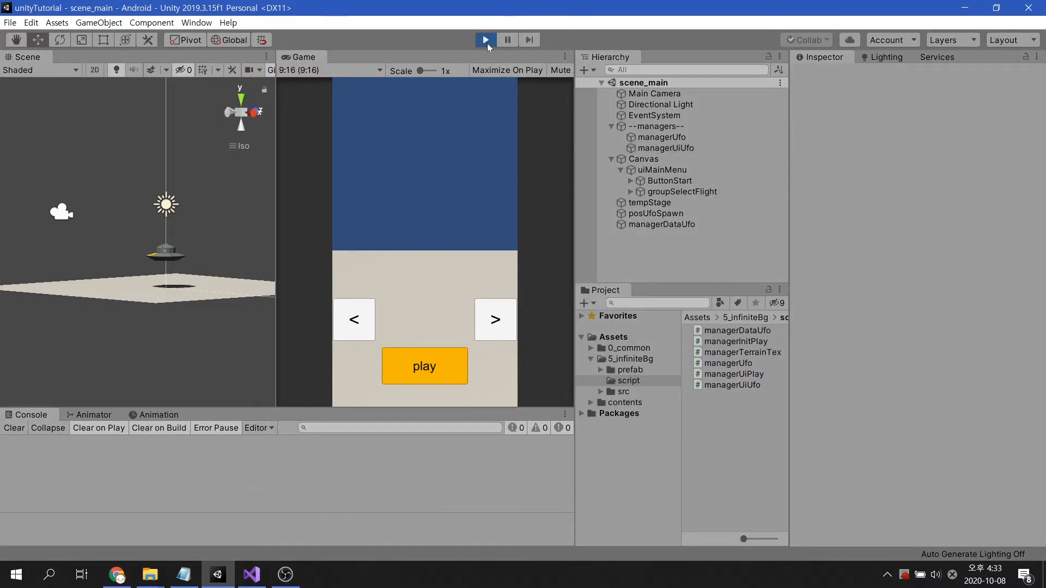
left_click(485, 39)
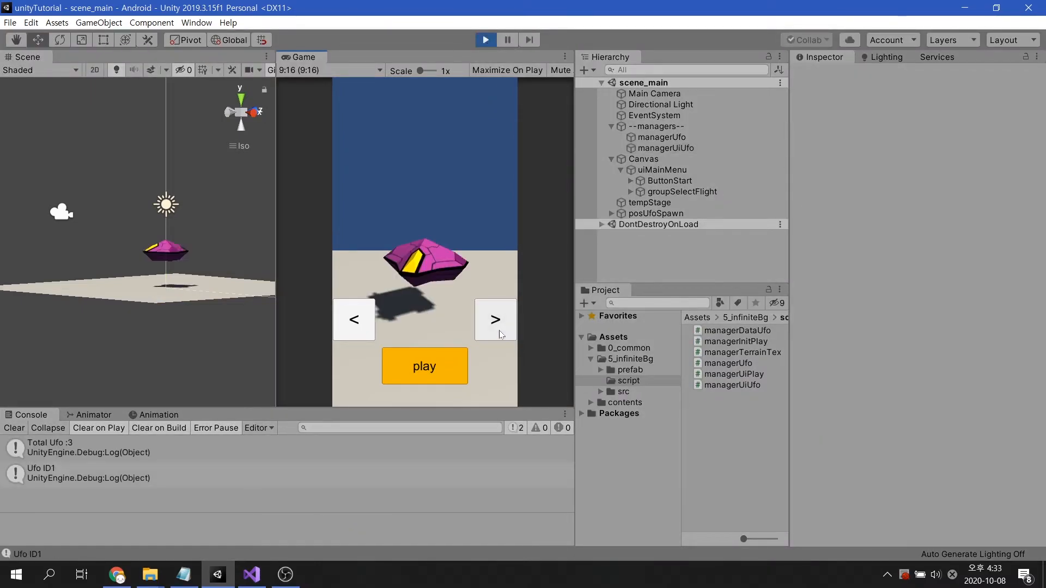
left_click(424, 366)
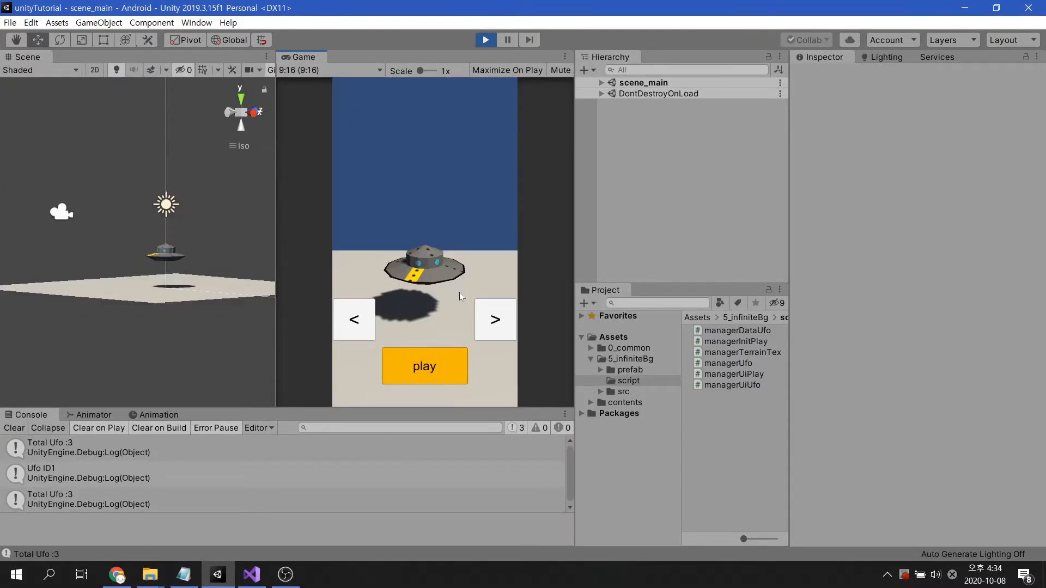
left_click(424, 365)
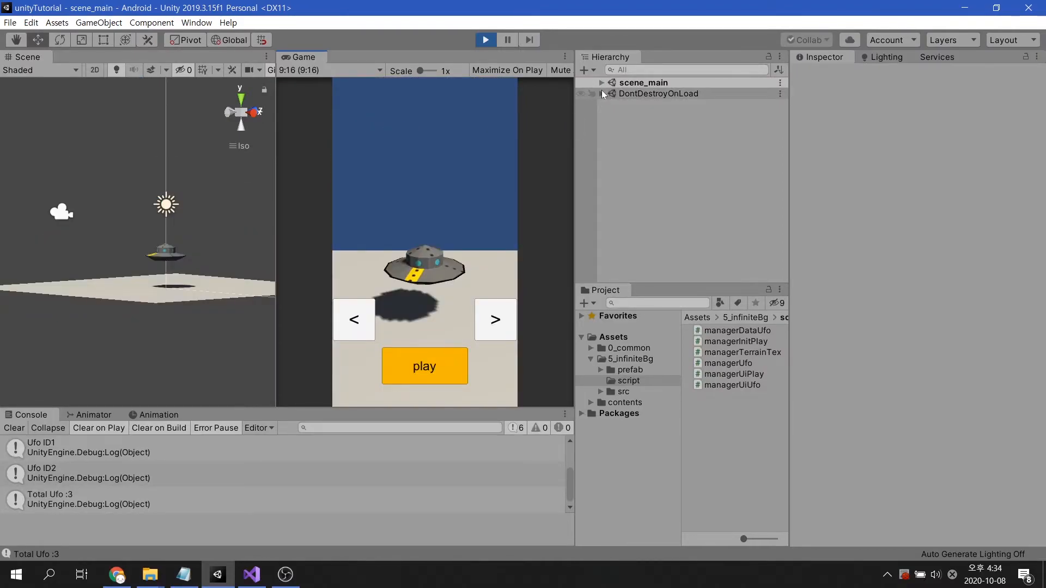
left_click(601, 93)
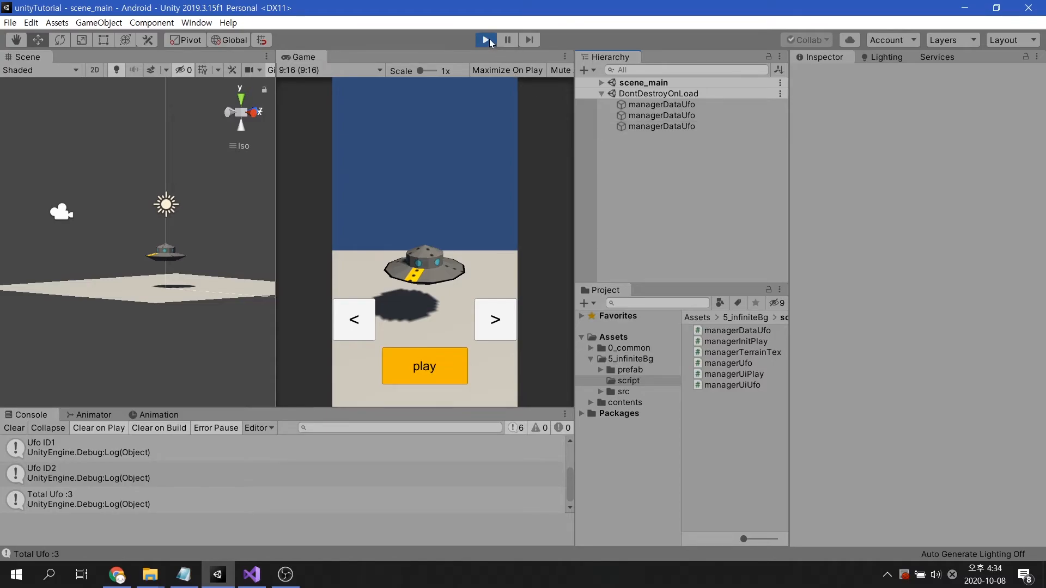
left_click(485, 39)
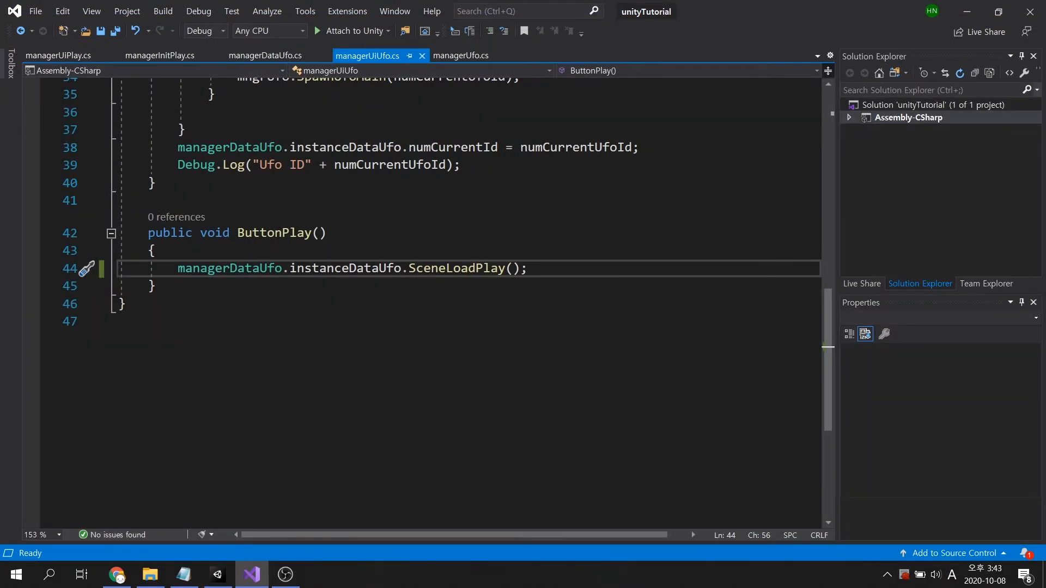
Step: In Awake, destroy gameObject if instanceDataUfo != null, else keep the instance
left_click(265, 56)
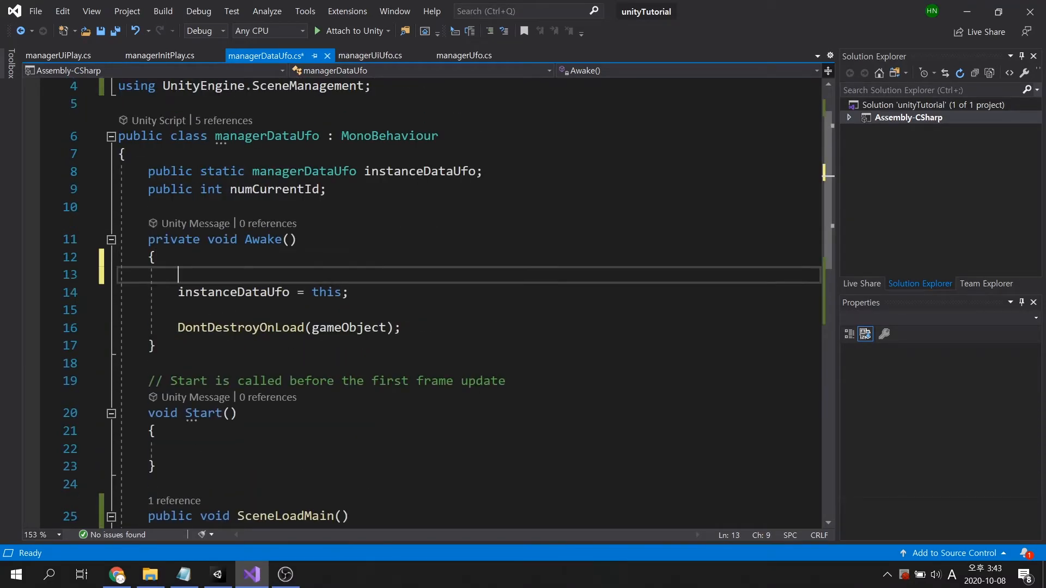
type("if (instanceDataUfo)")
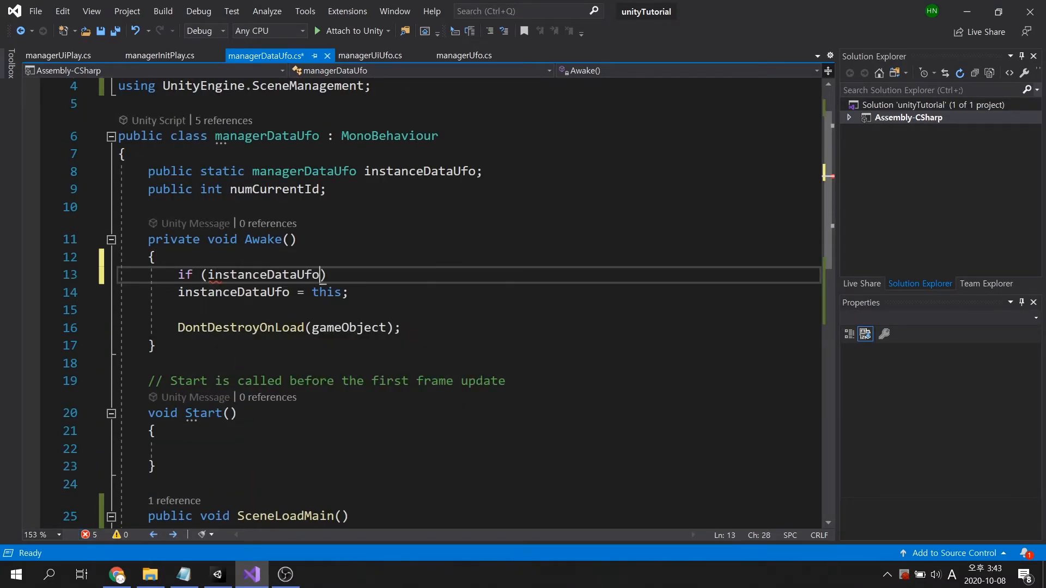
type("!= null")
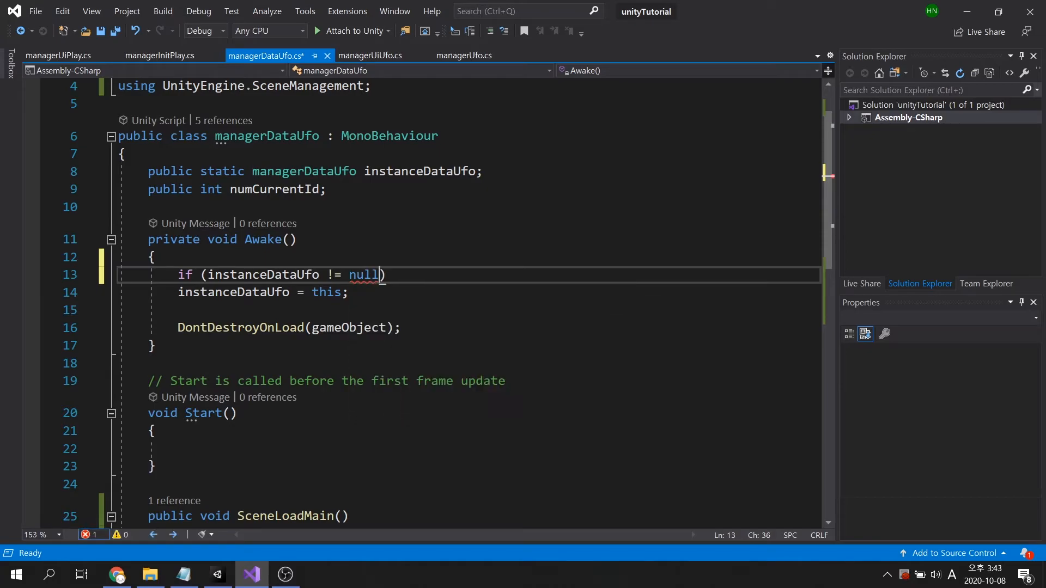
type("{")
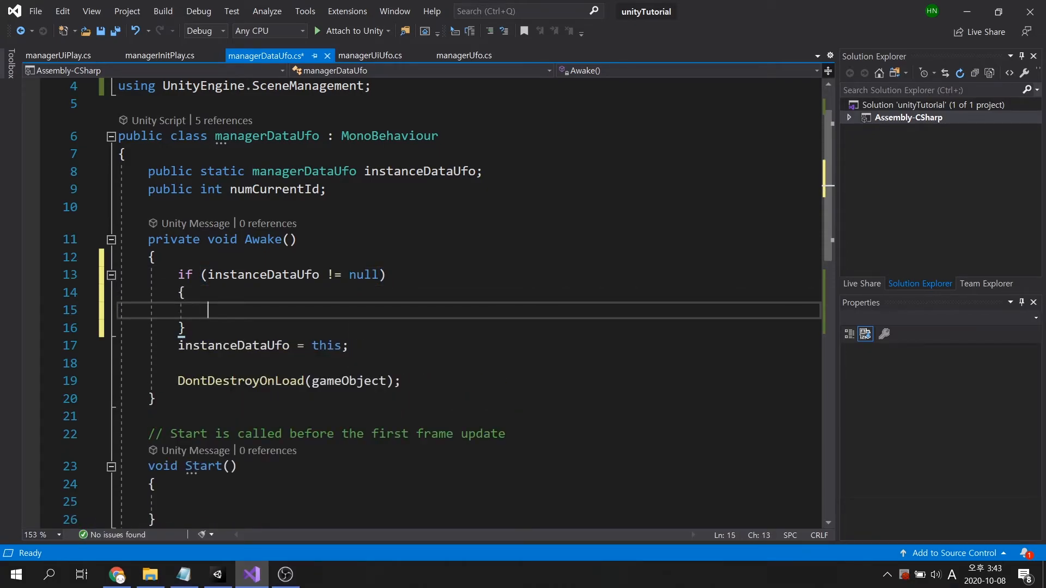
type("Destroy")
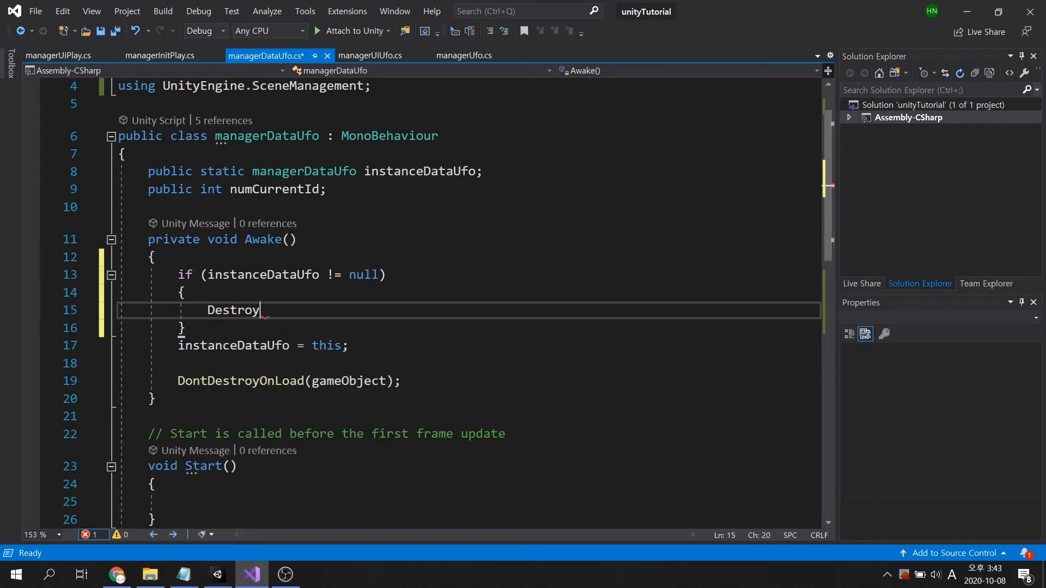
type("(gameObject);")
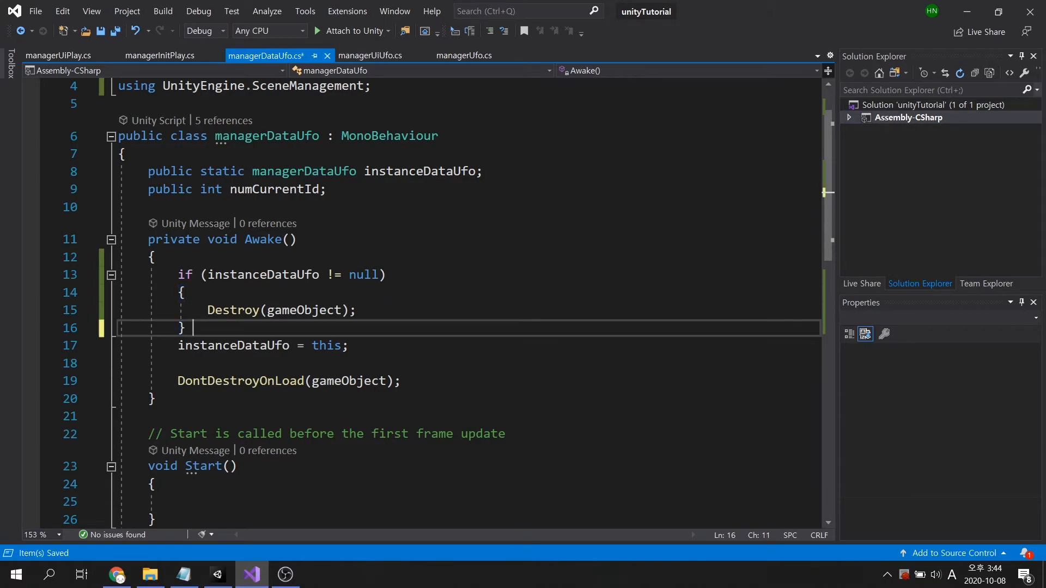
type("else")
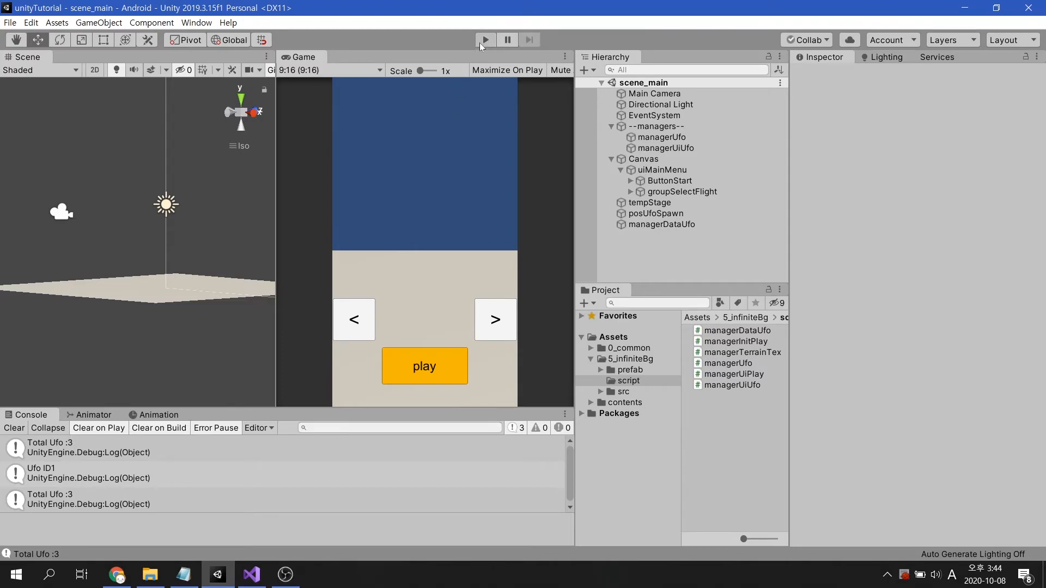
left_click(485, 39)
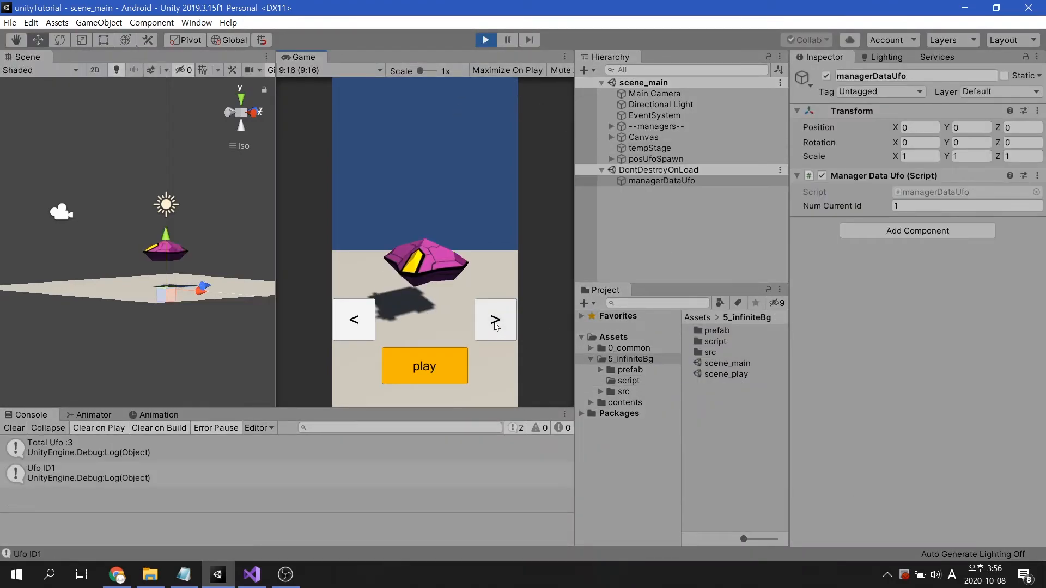
left_click(424, 365)
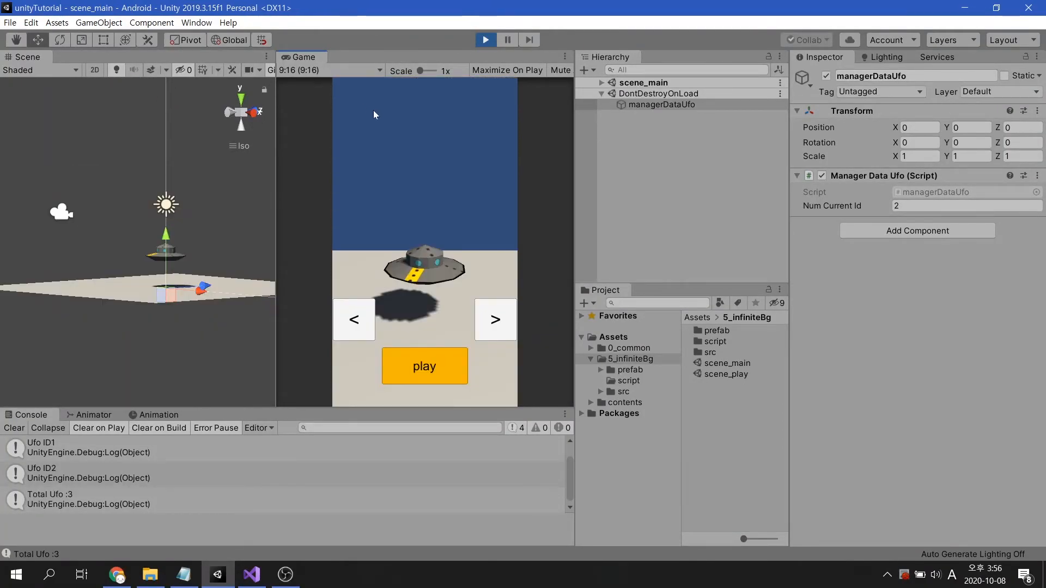
left_click(660, 104)
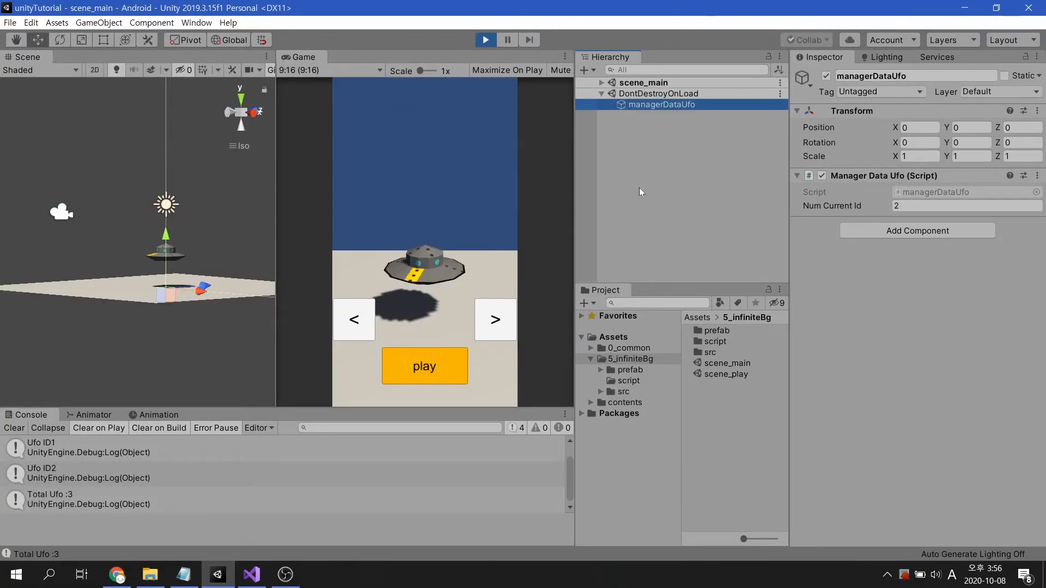
mouse_move(582, 238)
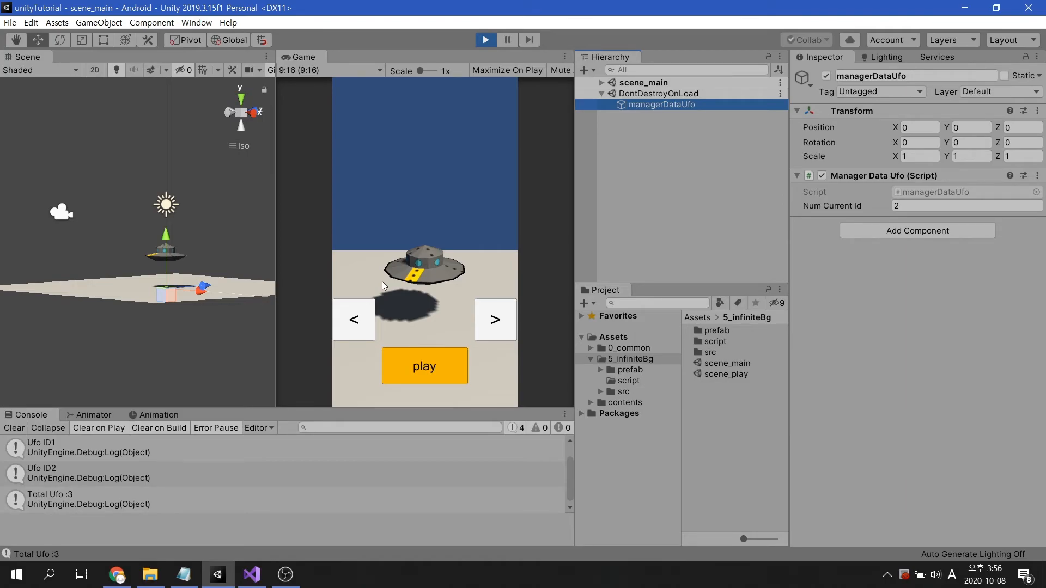
left_click(485, 39)
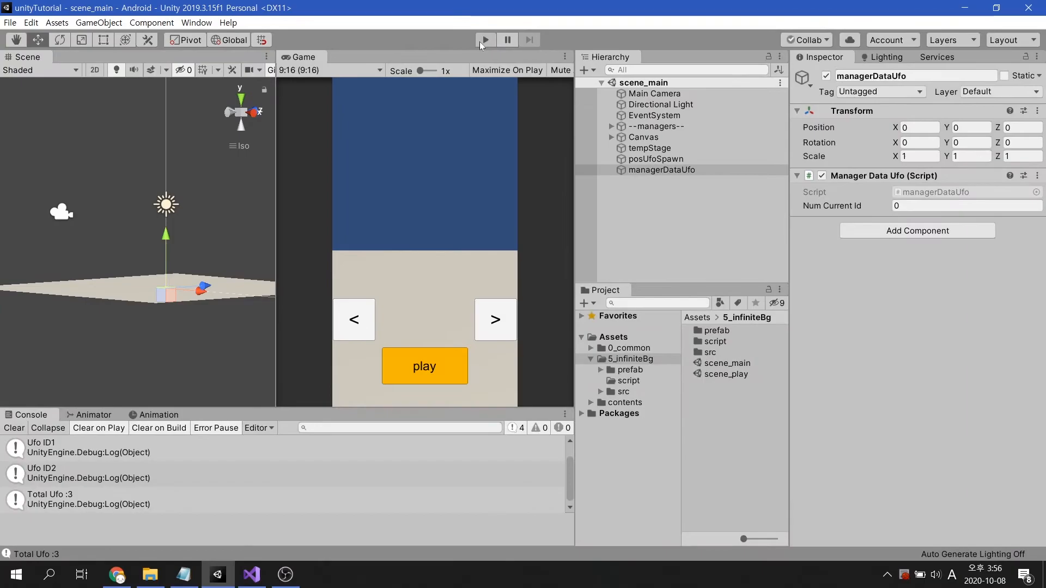
left_click(251, 573)
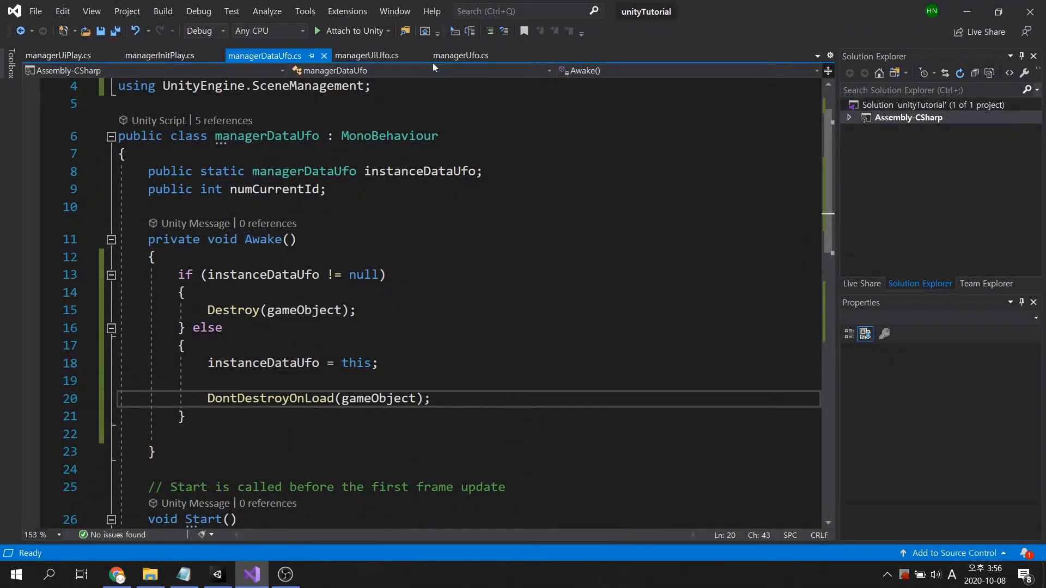
Step: Add int tempCurrentID = managerDataUfo.instanceDataUfo.numCurrentId to managerUfo's Start
left_click(461, 55)
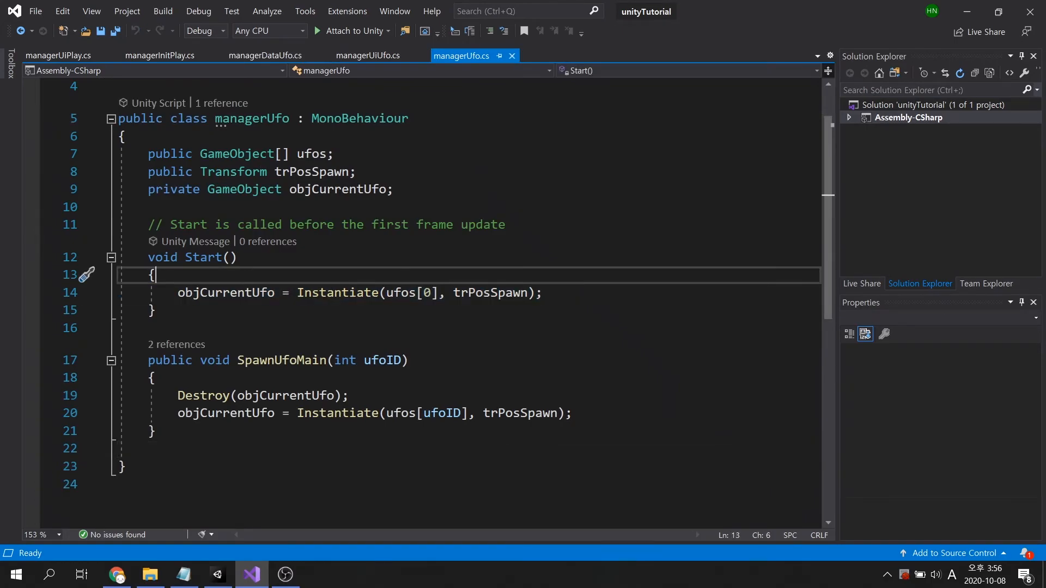
type("int")
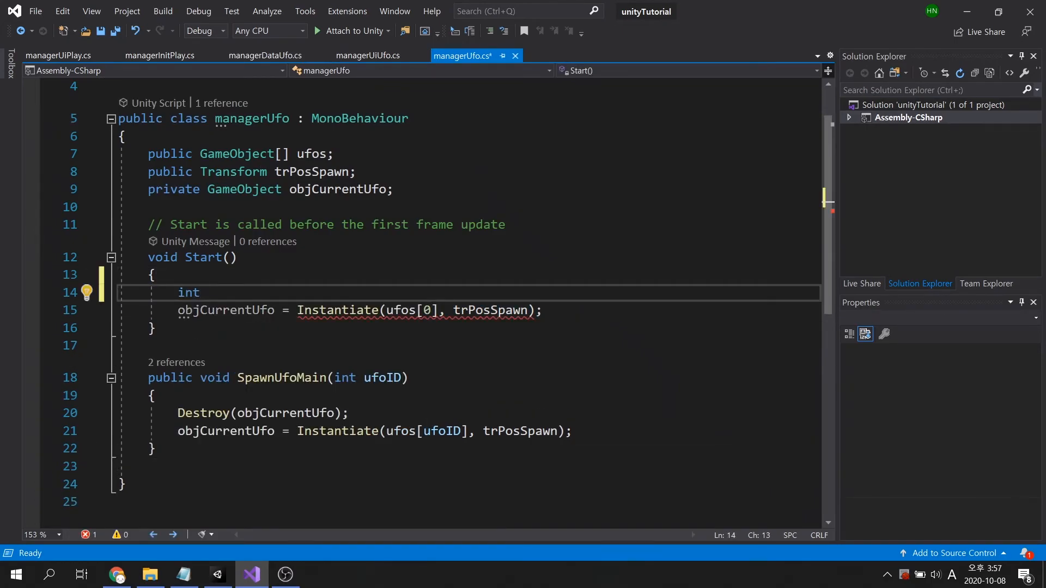
type("tempCurrentID")
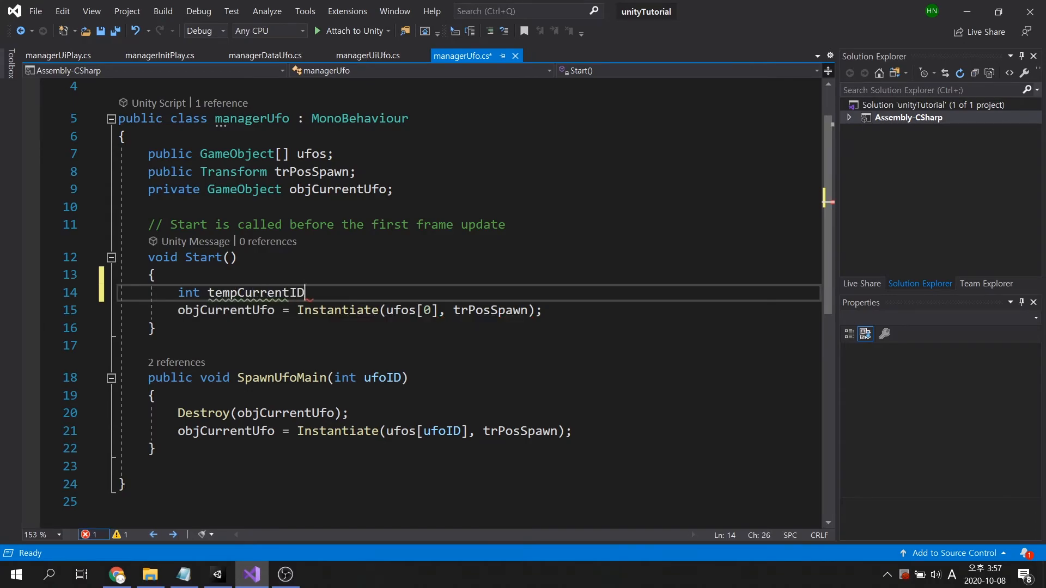
type("= manager")
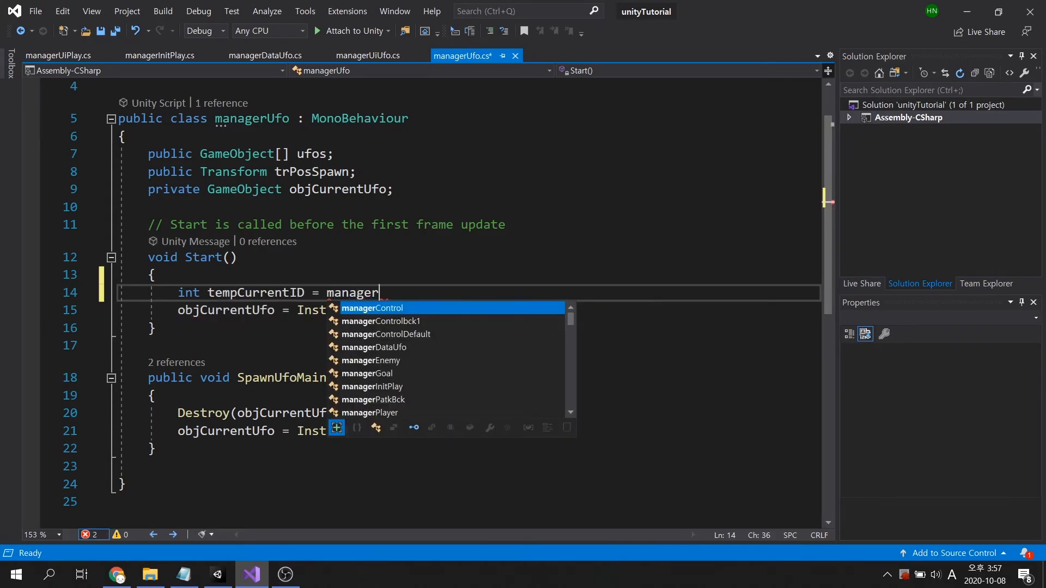
type("DataUfo.instanceDataUfo.numCurrentId;")
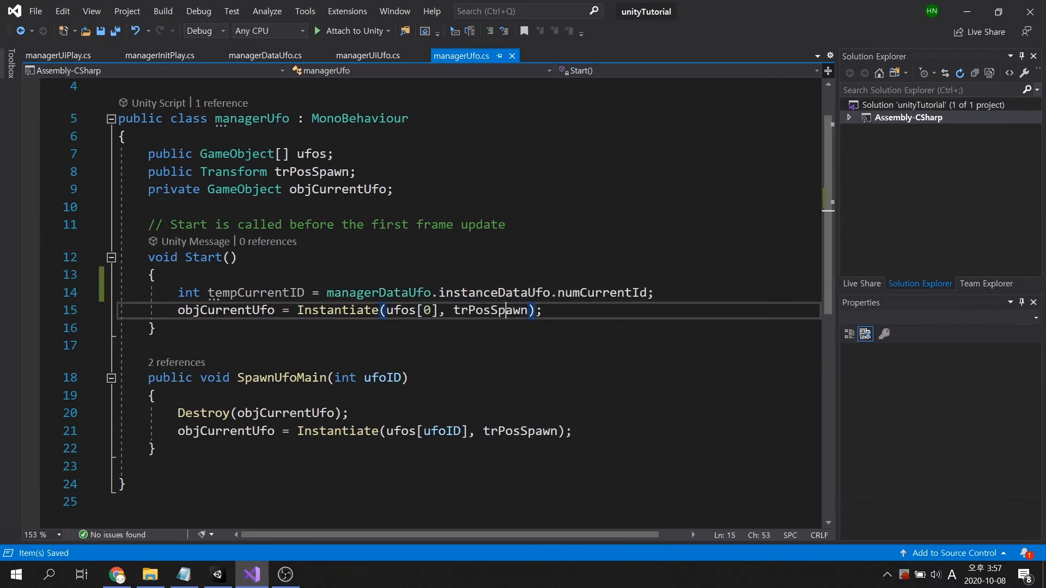
type("tempCurrentID")
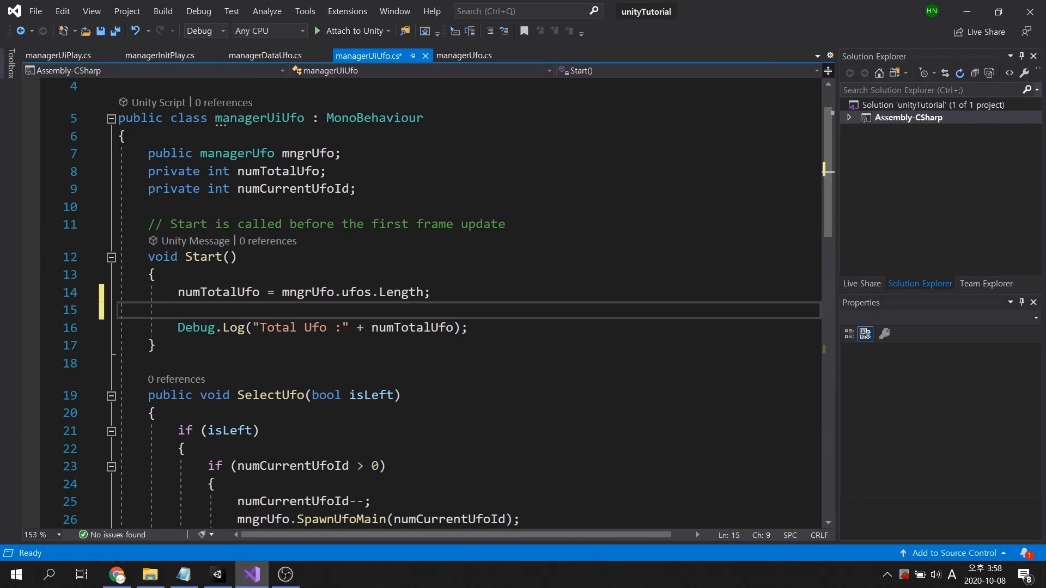
Step: Set numCurrentUfoId to managerDataUfo.instanceDataUfo.numCurrentId in Start and save
type("n")
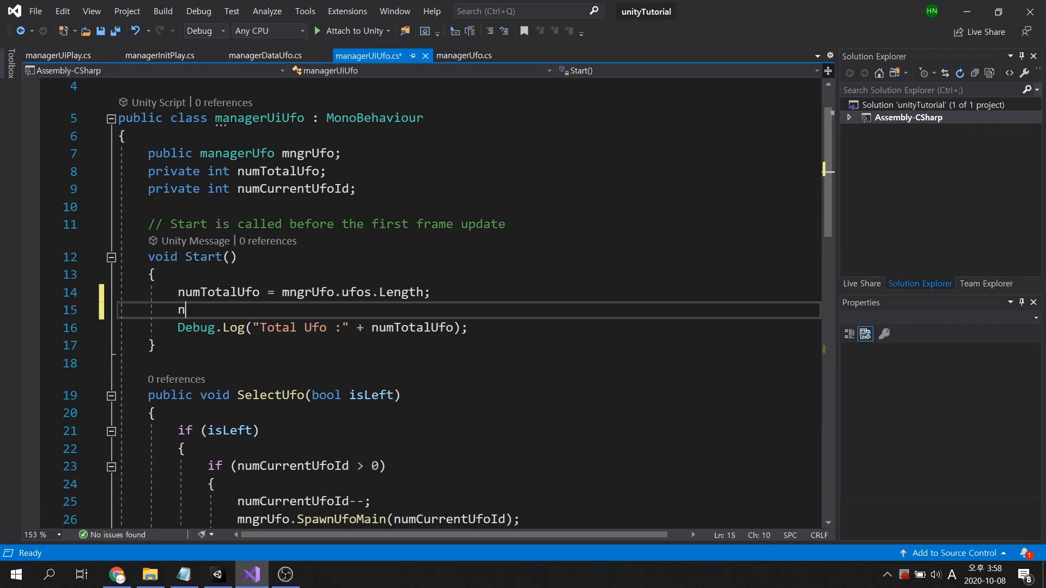
type("umCurrentUfoId = managerDataUfo")
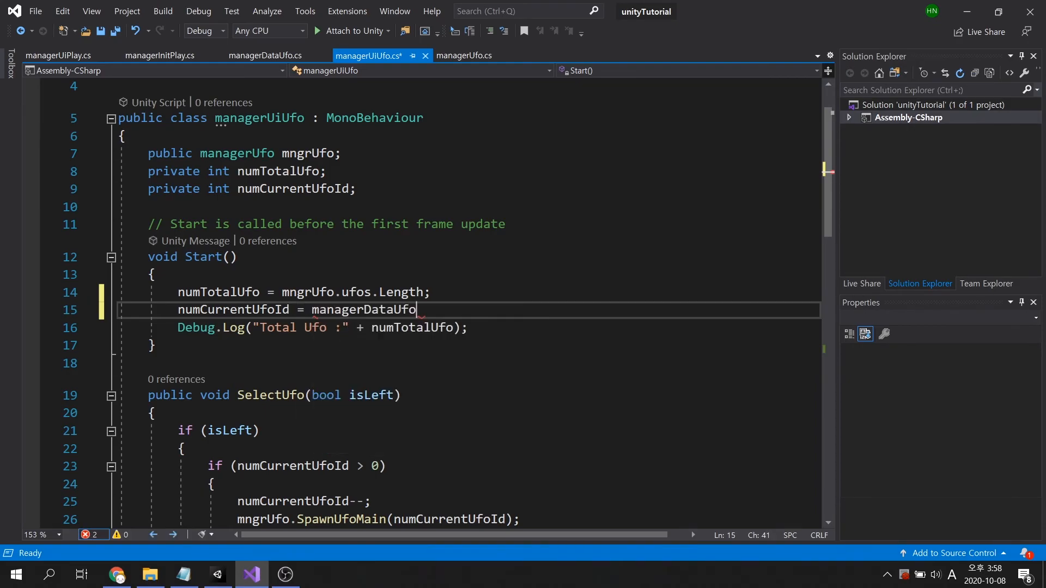
type(".instanceDataUfo.")
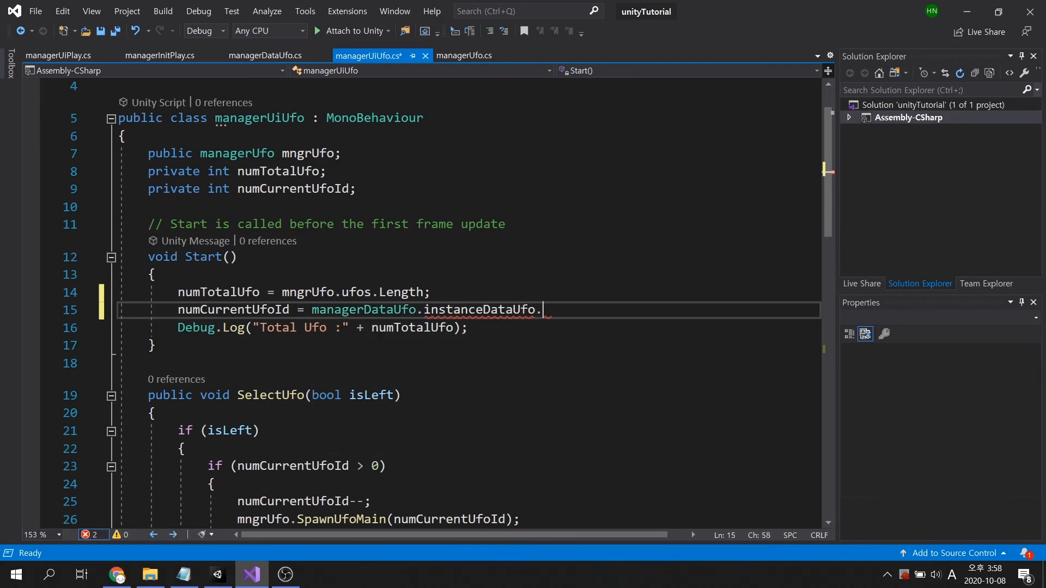
type("numCurrentId;")
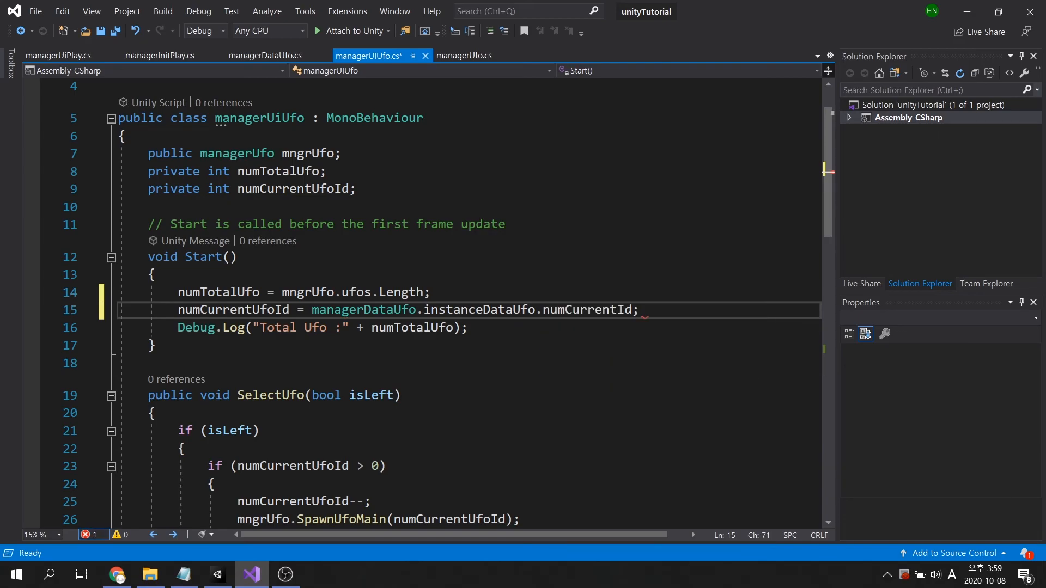
key("ctrl+s")
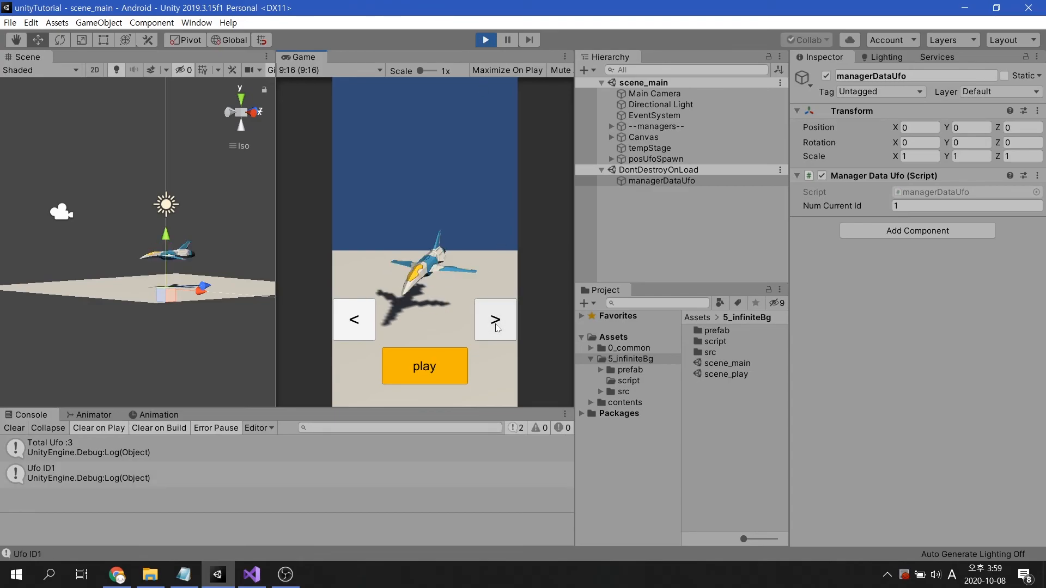
Step: Cycle UFOs with > and <, then load scene_play keeping UFO id 0
left_click(424, 366)
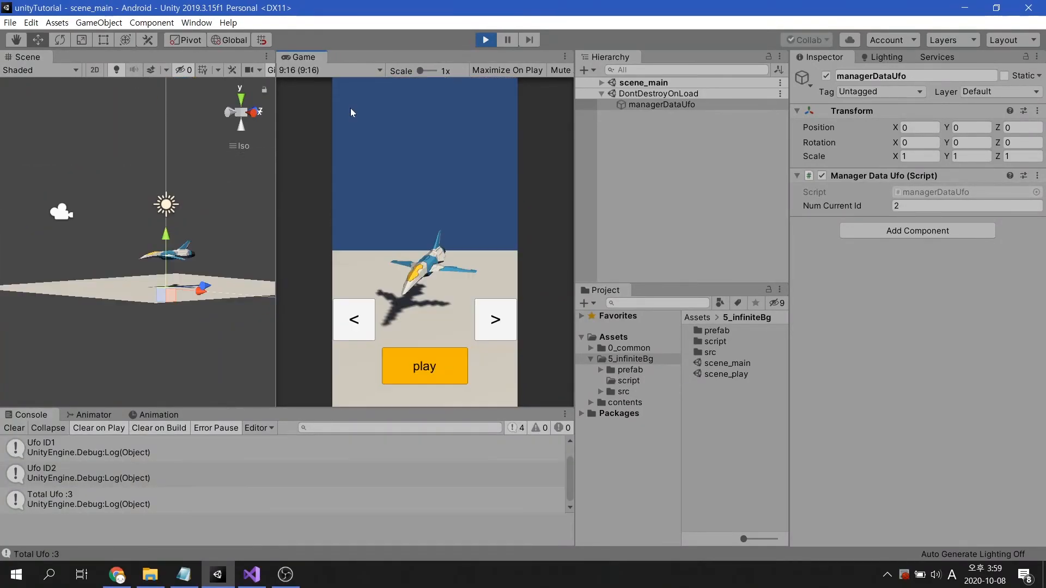
mouse_move(414, 306)
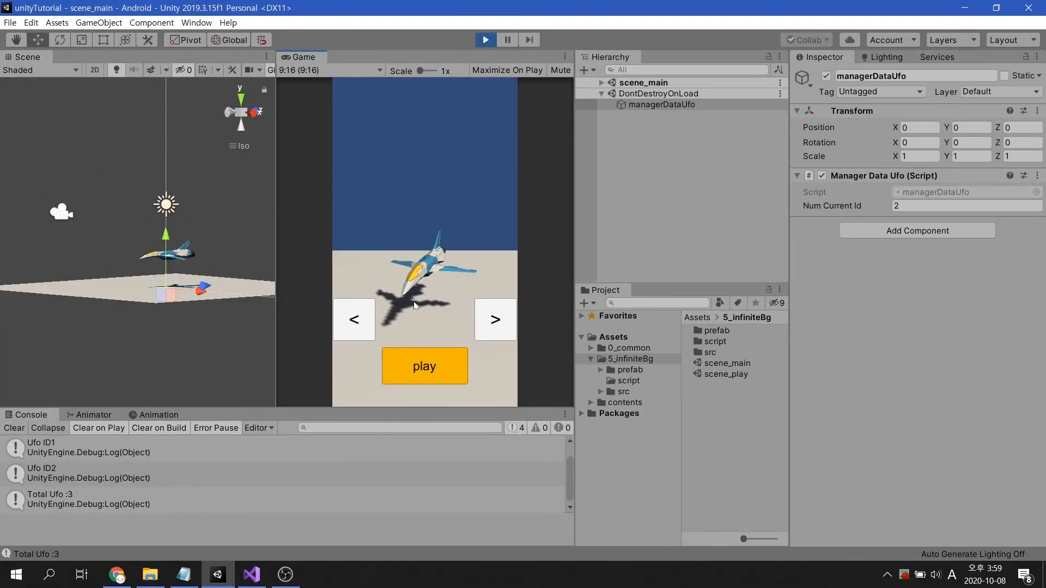
left_click(354, 320)
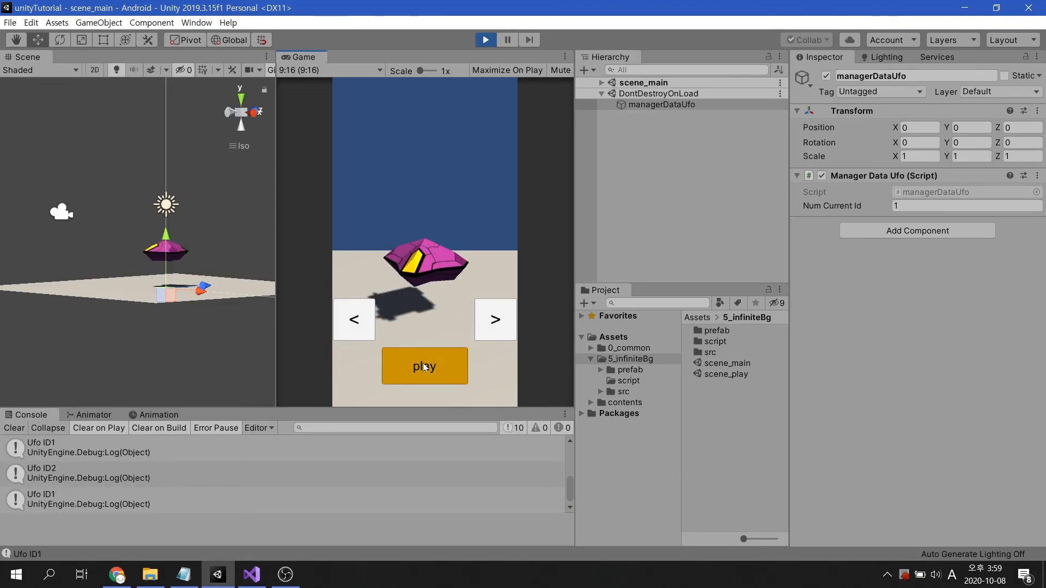
left_click(424, 366)
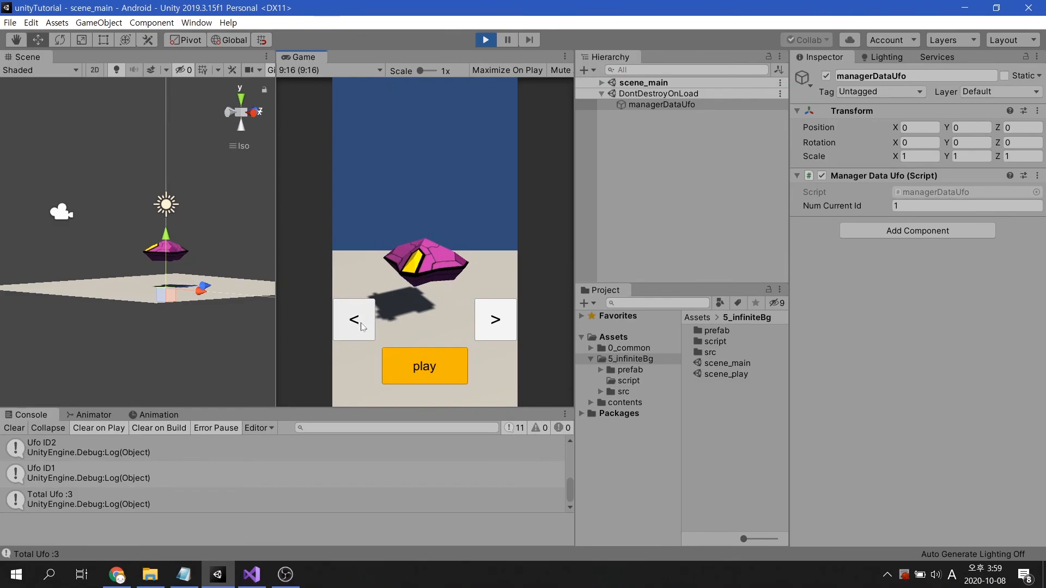
left_click(354, 319)
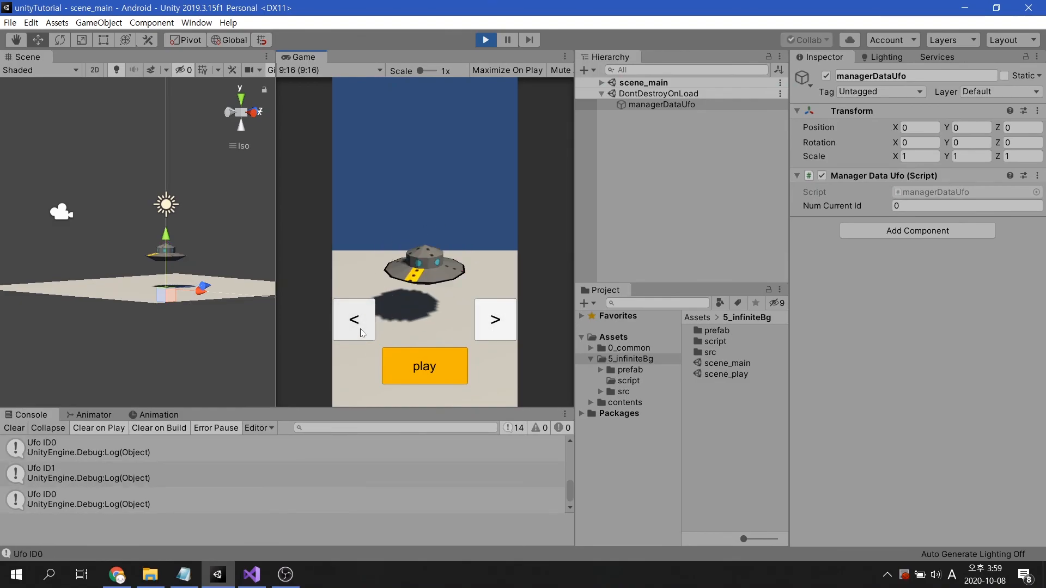
left_click(424, 365)
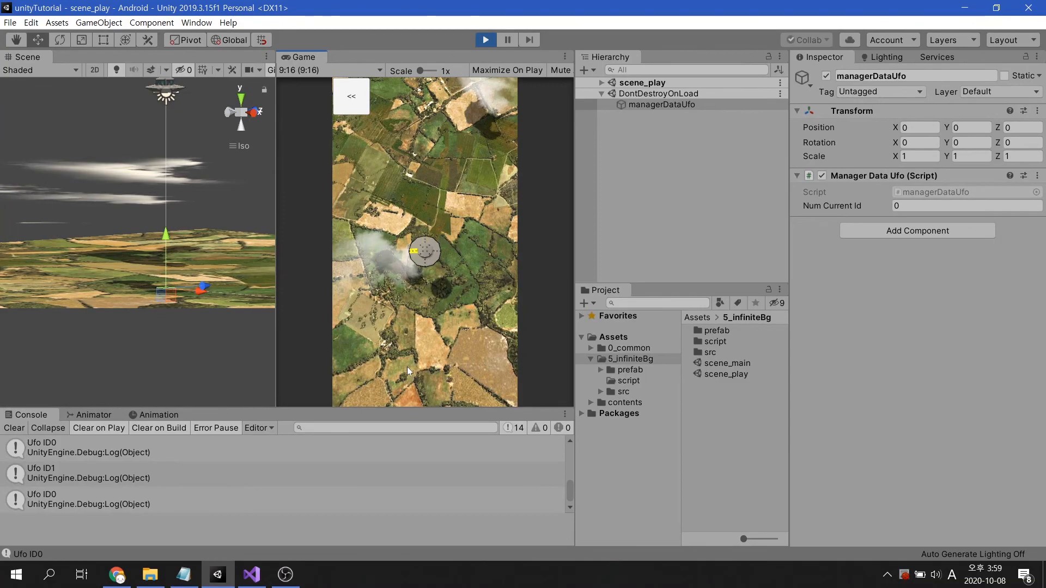